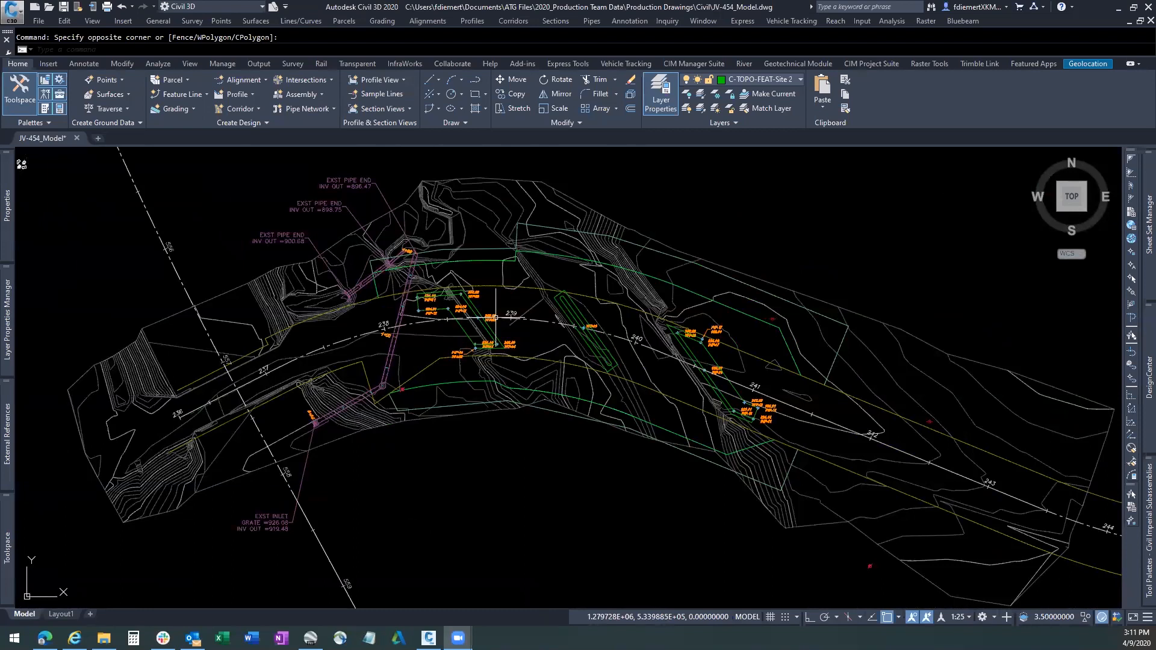
mouse_move(649, 315)
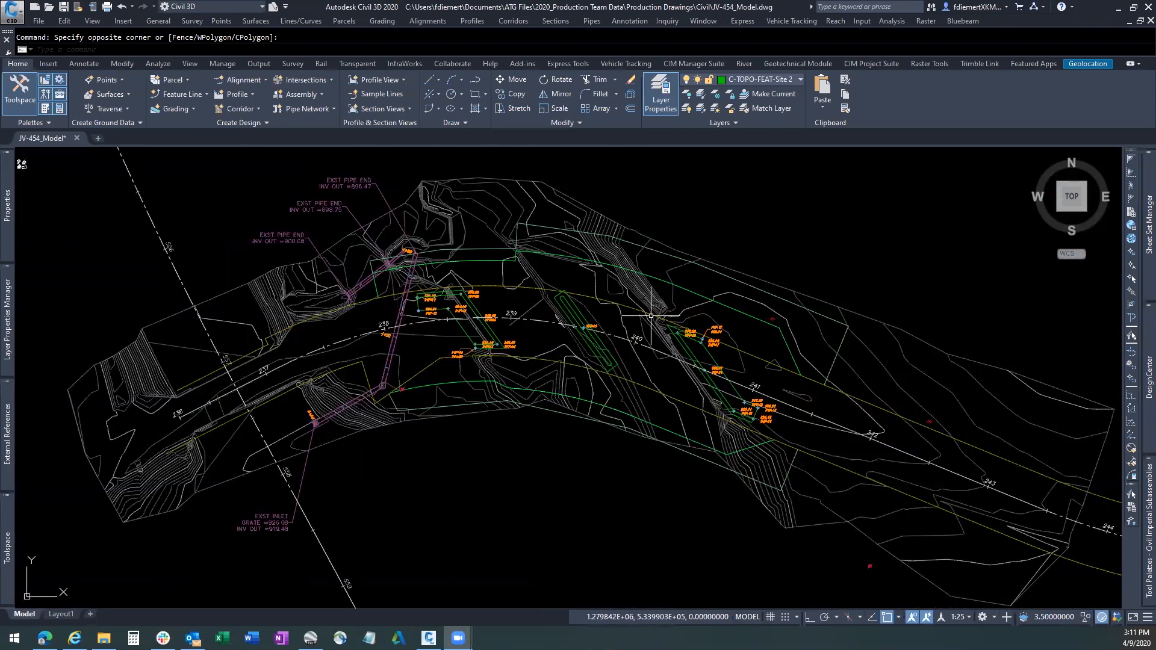
mouse_move(558, 366)
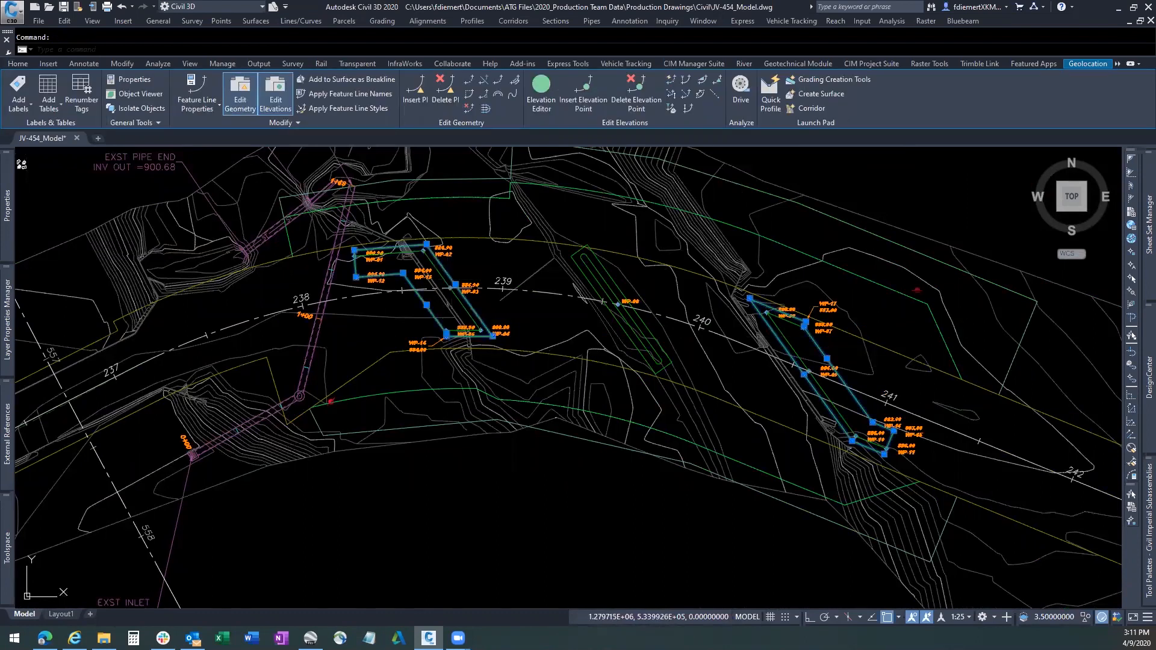
- Select the road alignment and abutment feature lines near the first abutment for inspection
click(645, 313)
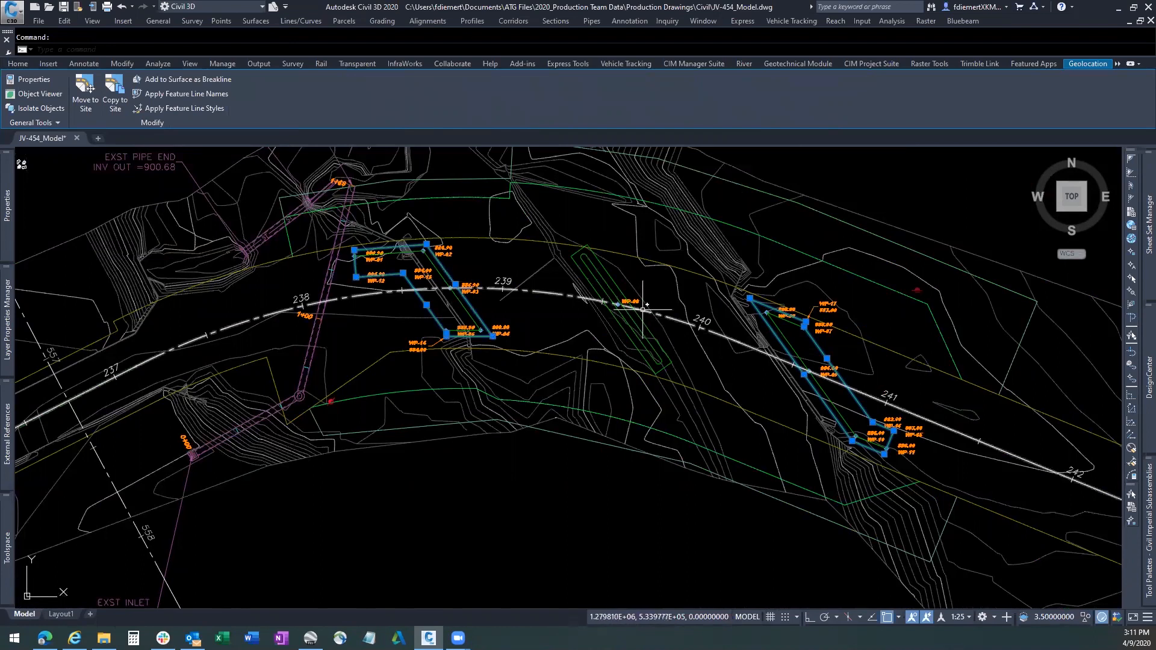
click(624, 301)
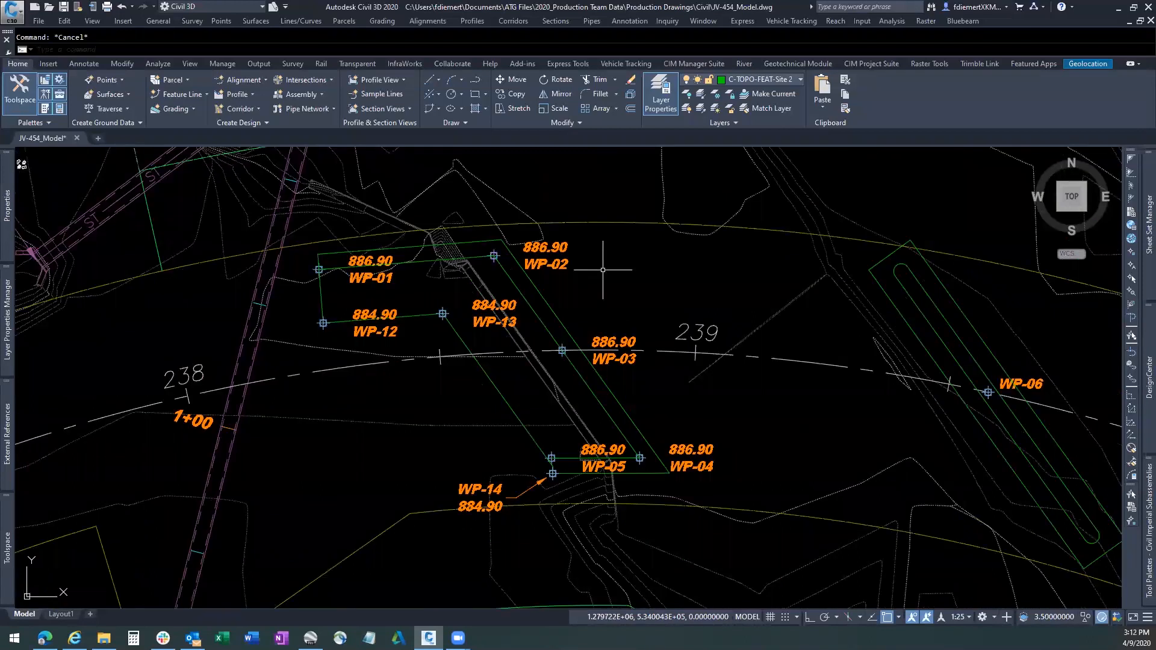
mouse_move(602, 270)
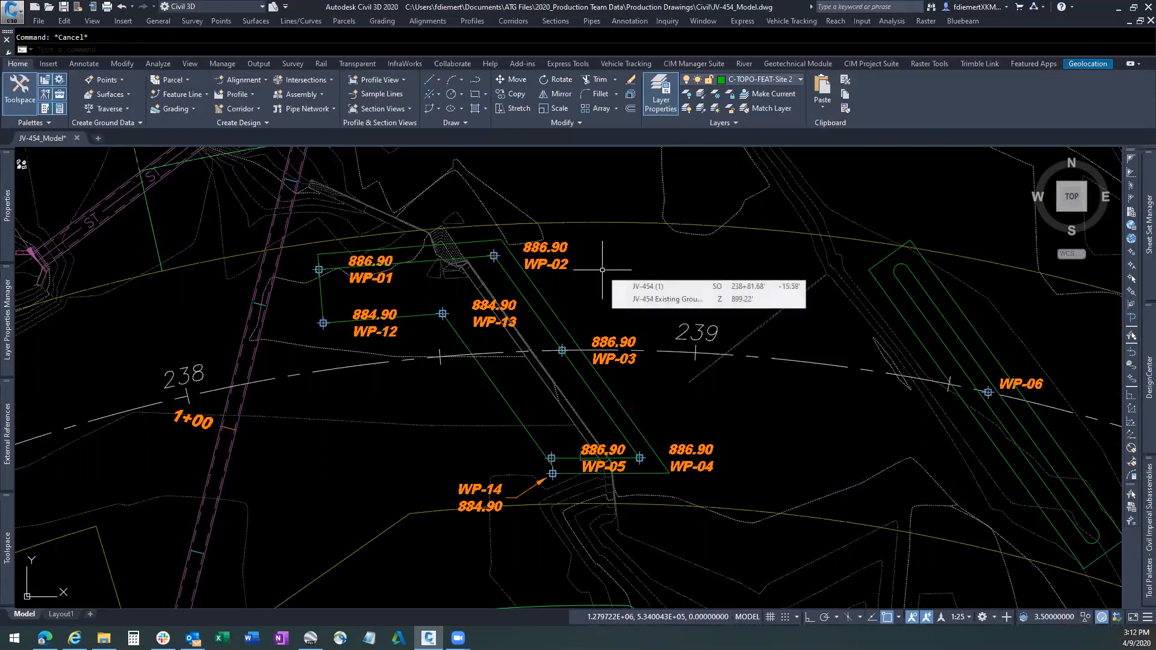
mouse_move(392, 289)
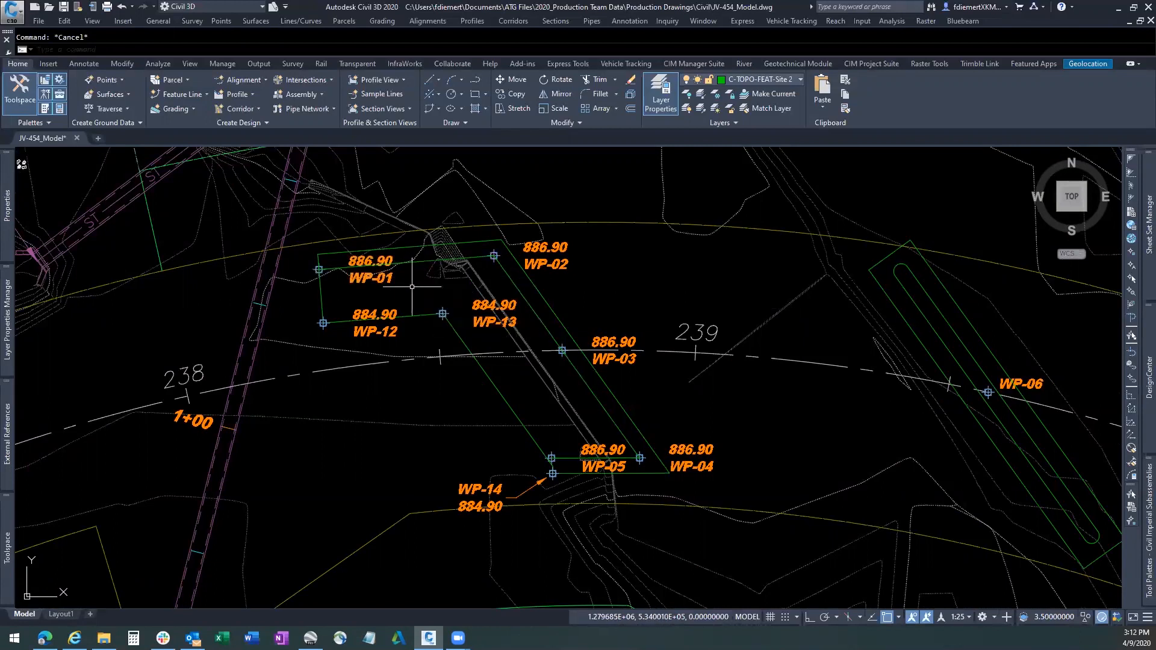
mouse_move(468, 291)
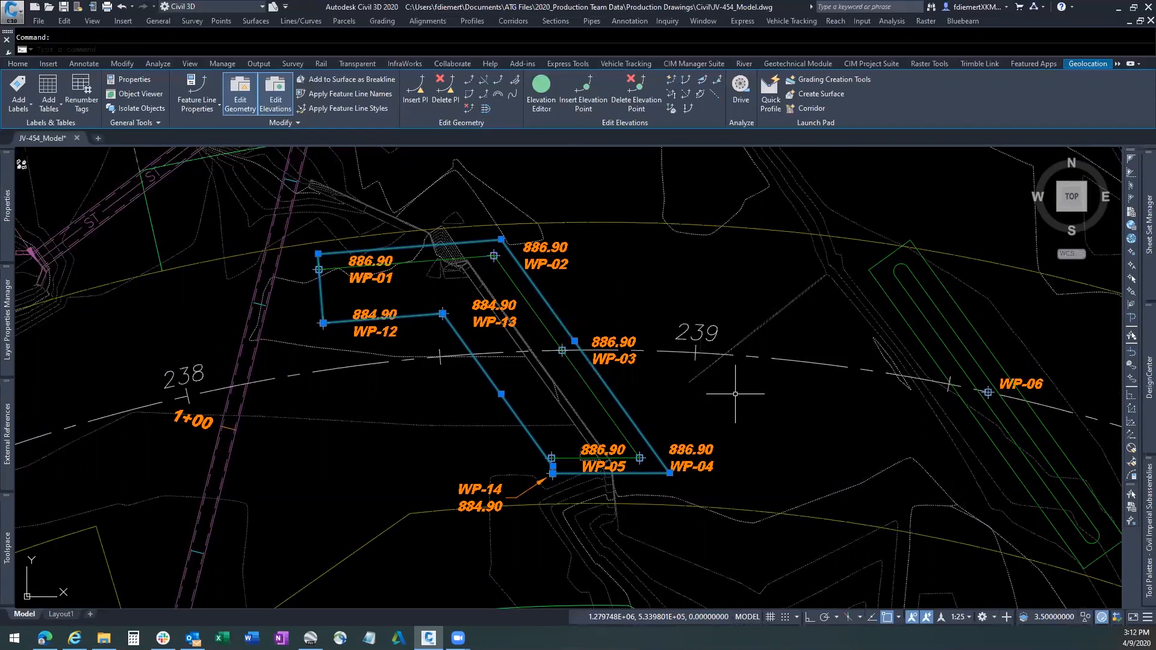
mouse_move(834, 439)
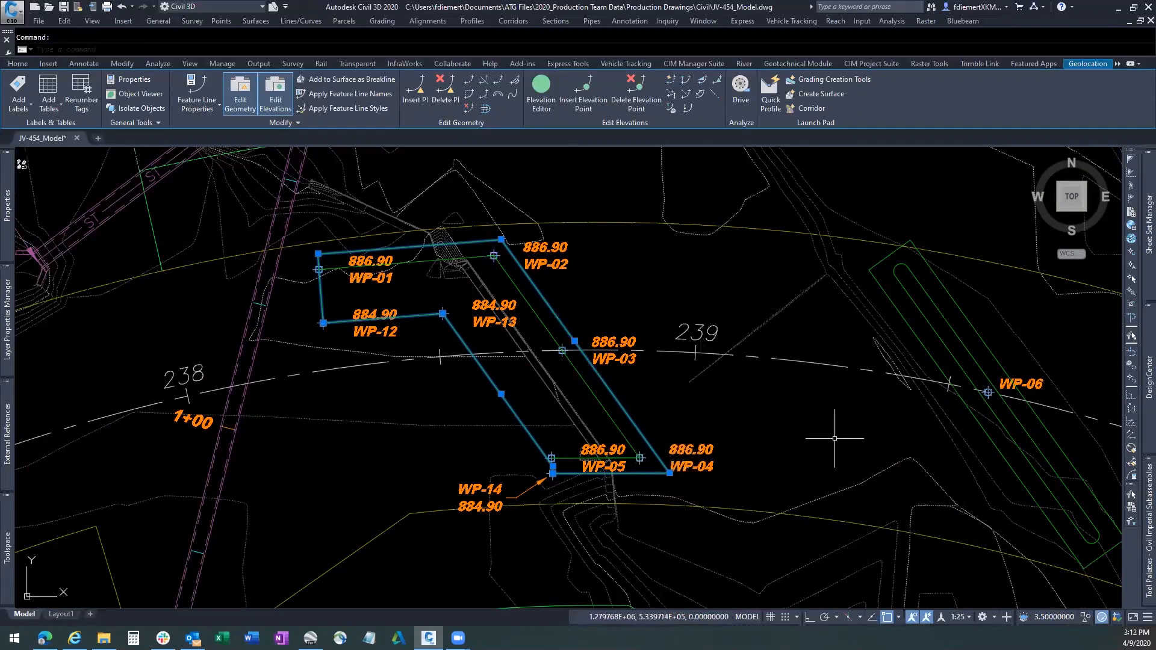
mouse_move(459, 430)
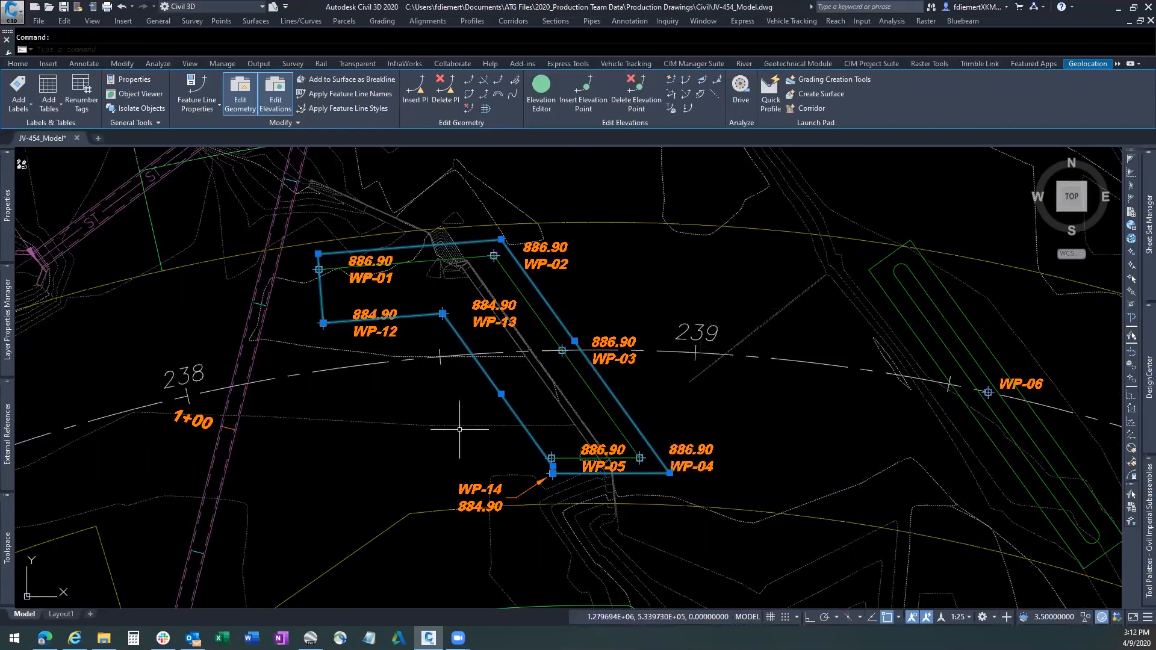
scroll(down, 3)
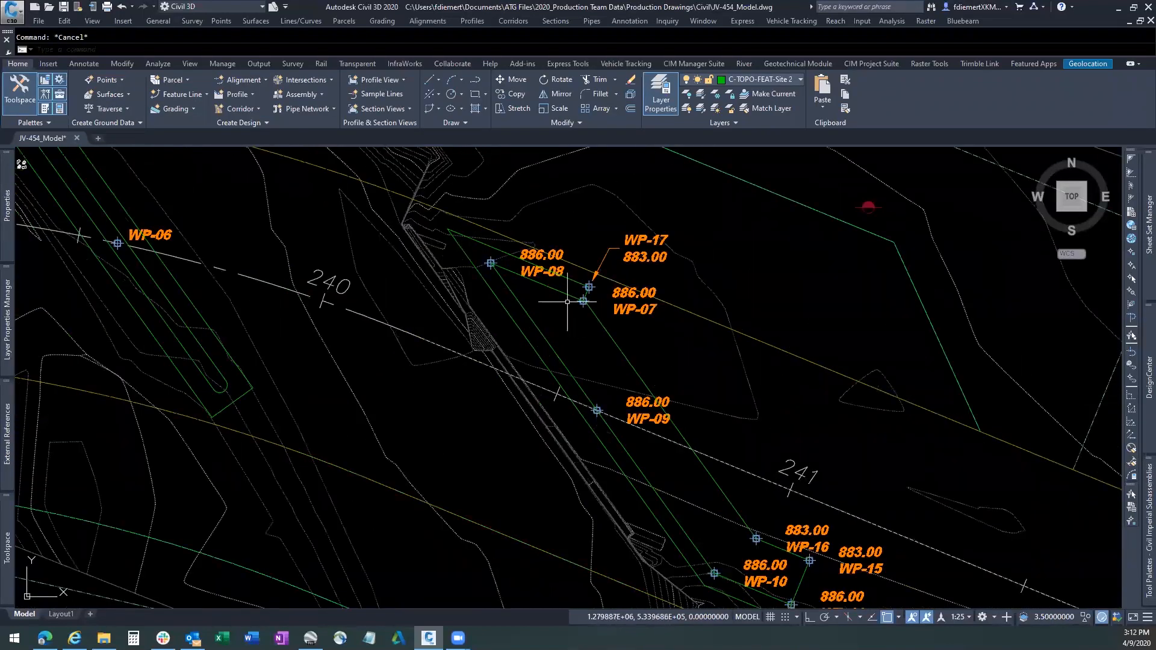
mouse_move(563, 301)
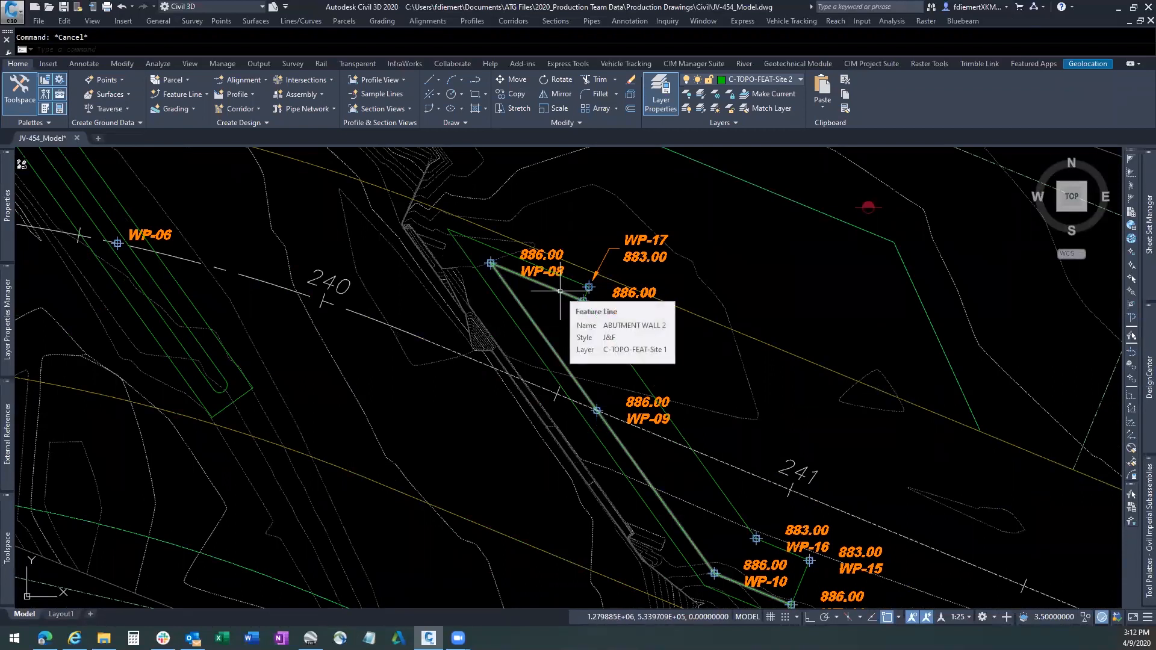
click(584, 299)
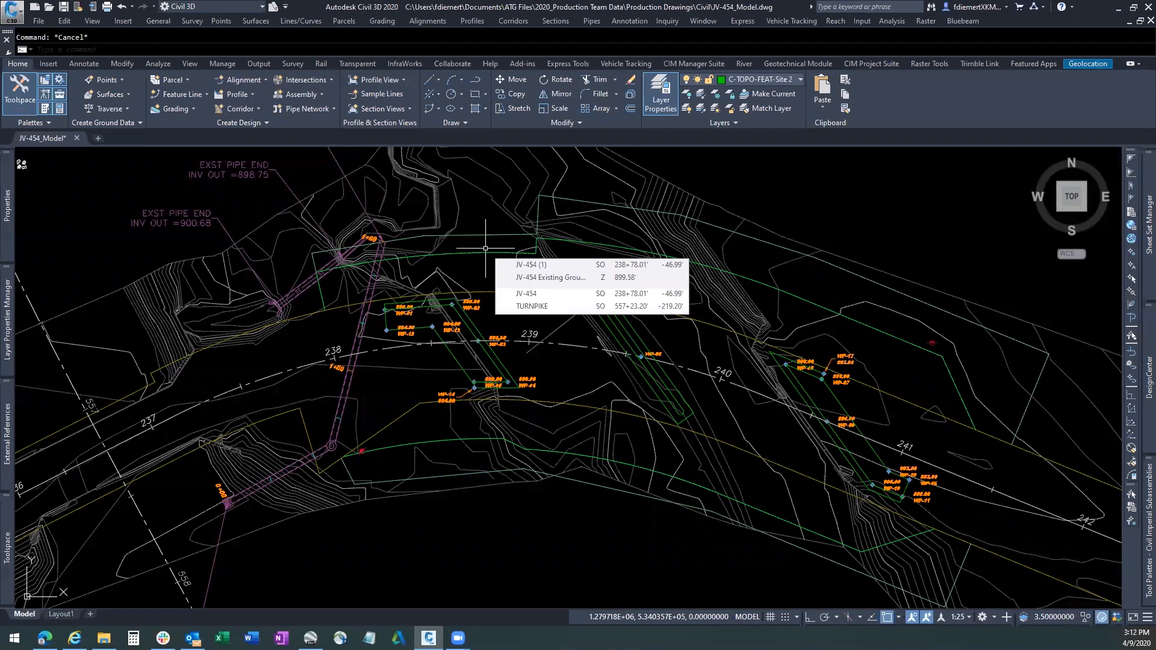
mouse_move(350, 405)
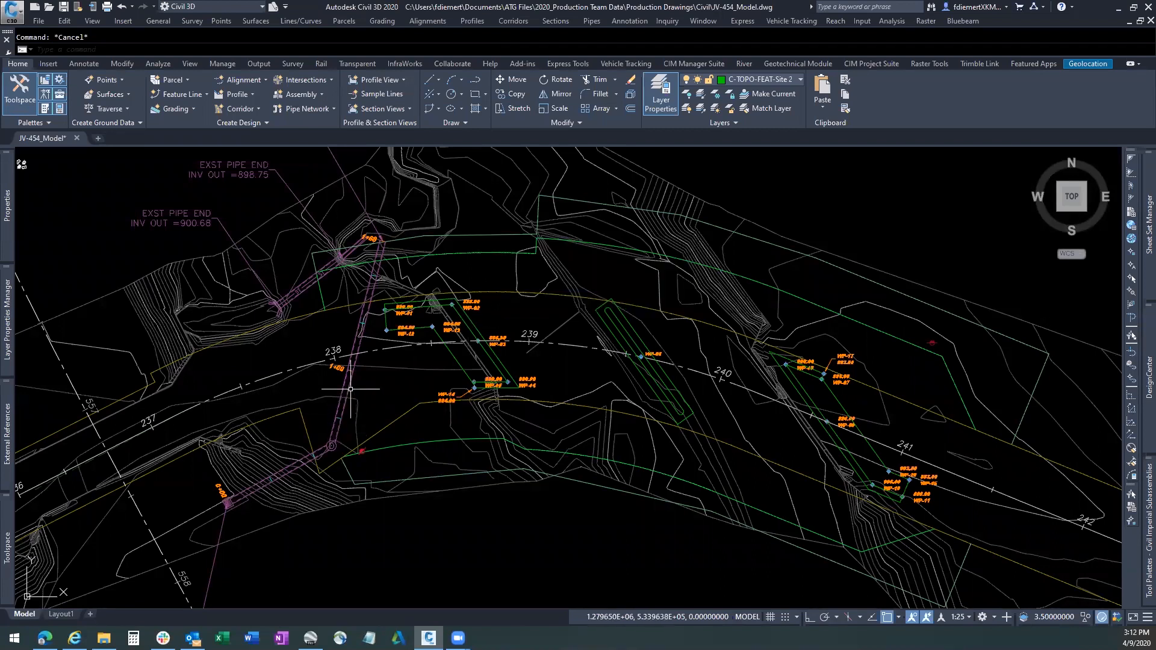
mouse_move(557, 290)
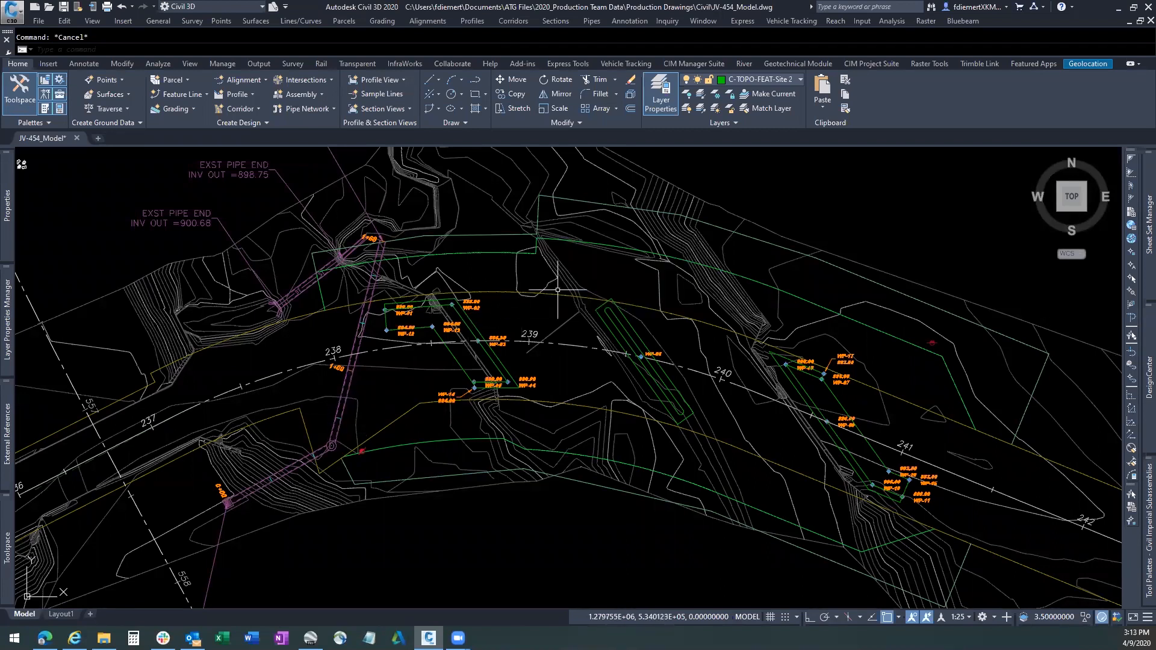
mouse_move(1101, 457)
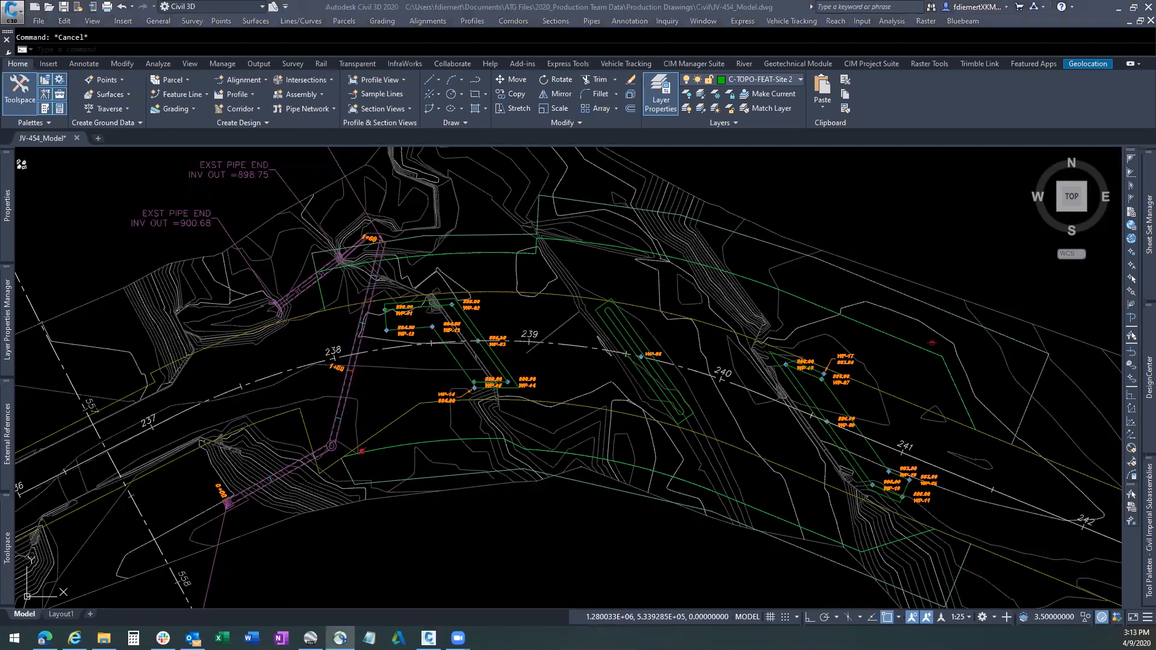
mouse_move(282, 495)
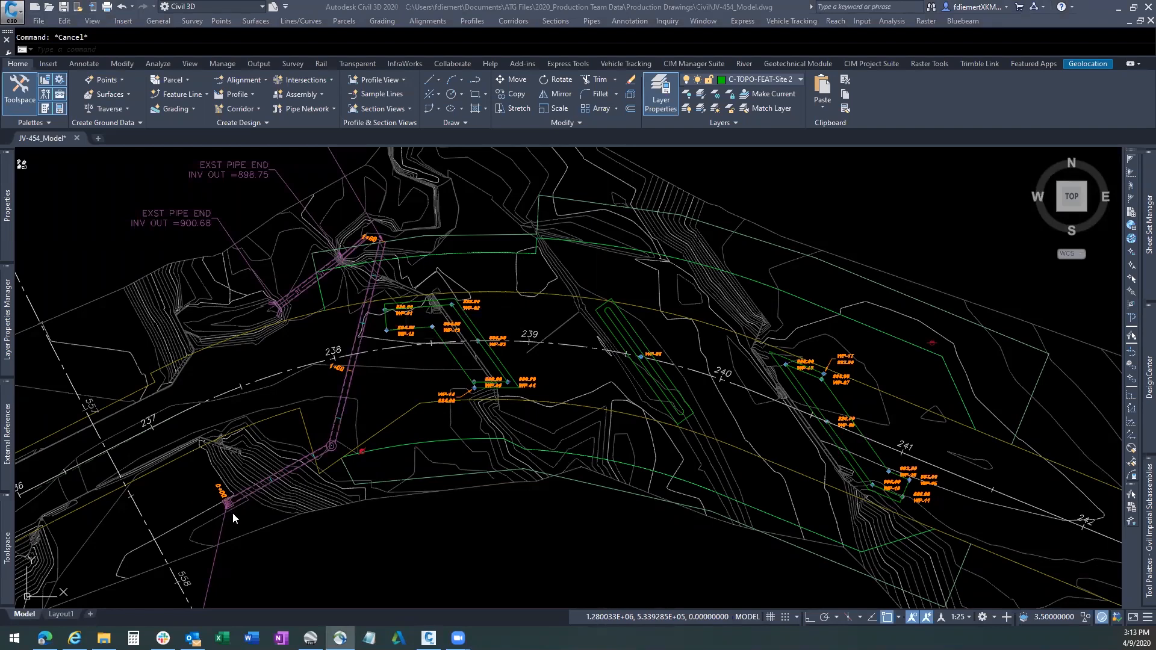
mouse_move(378, 291)
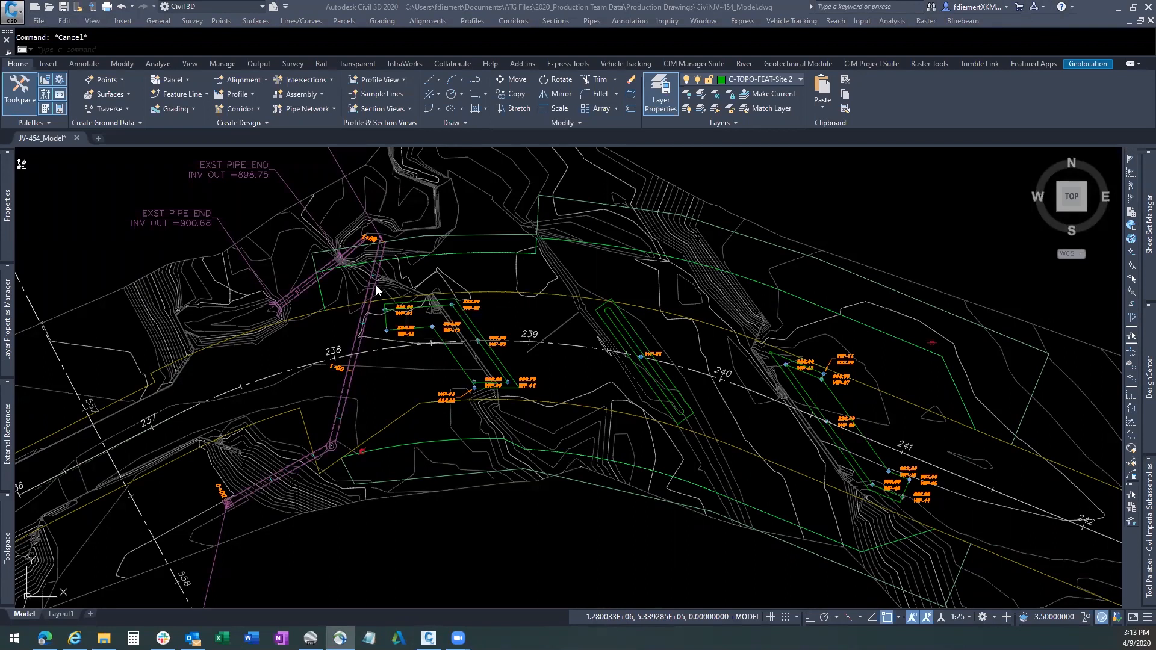
mouse_move(359, 307)
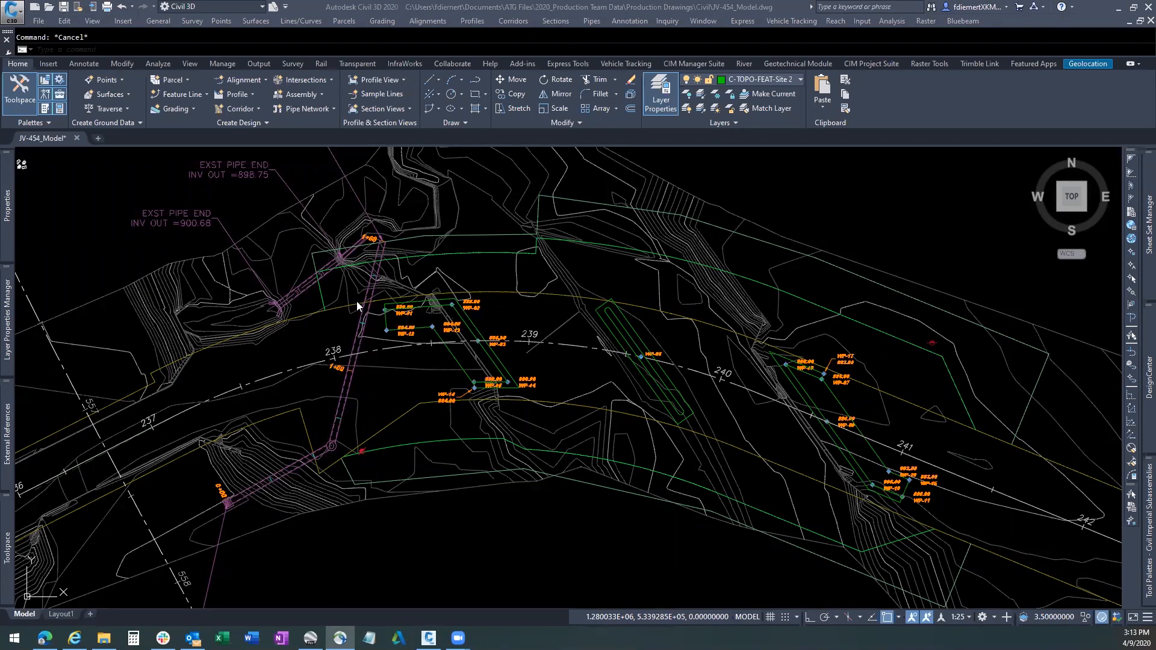
mouse_move(373, 283)
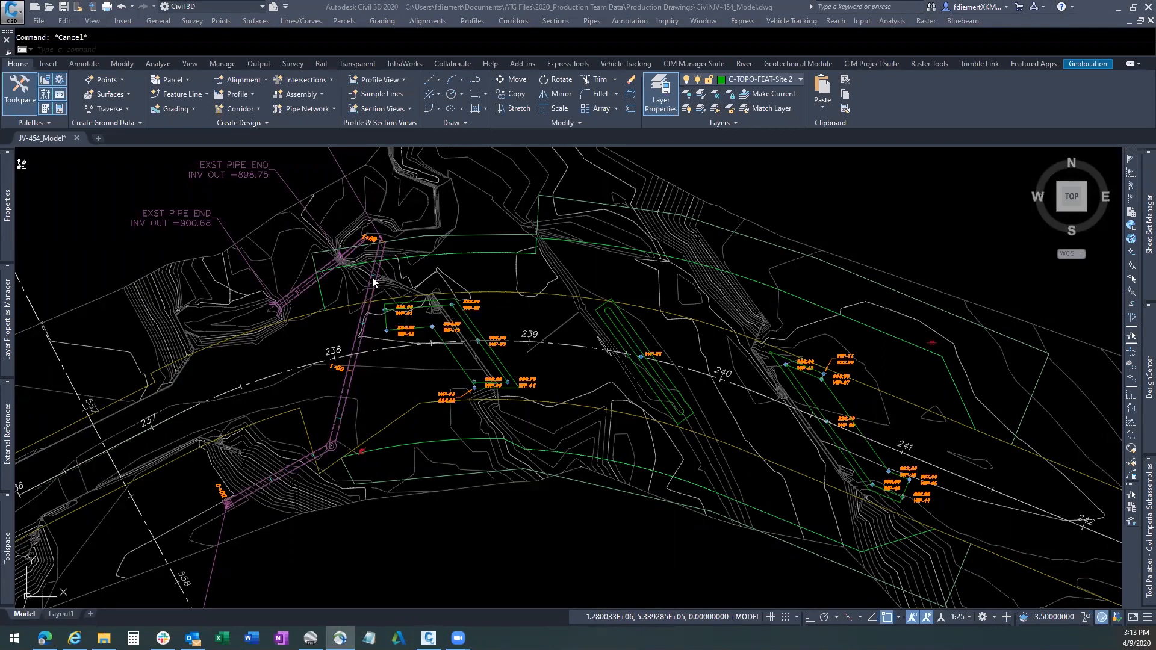
mouse_move(788, 303)
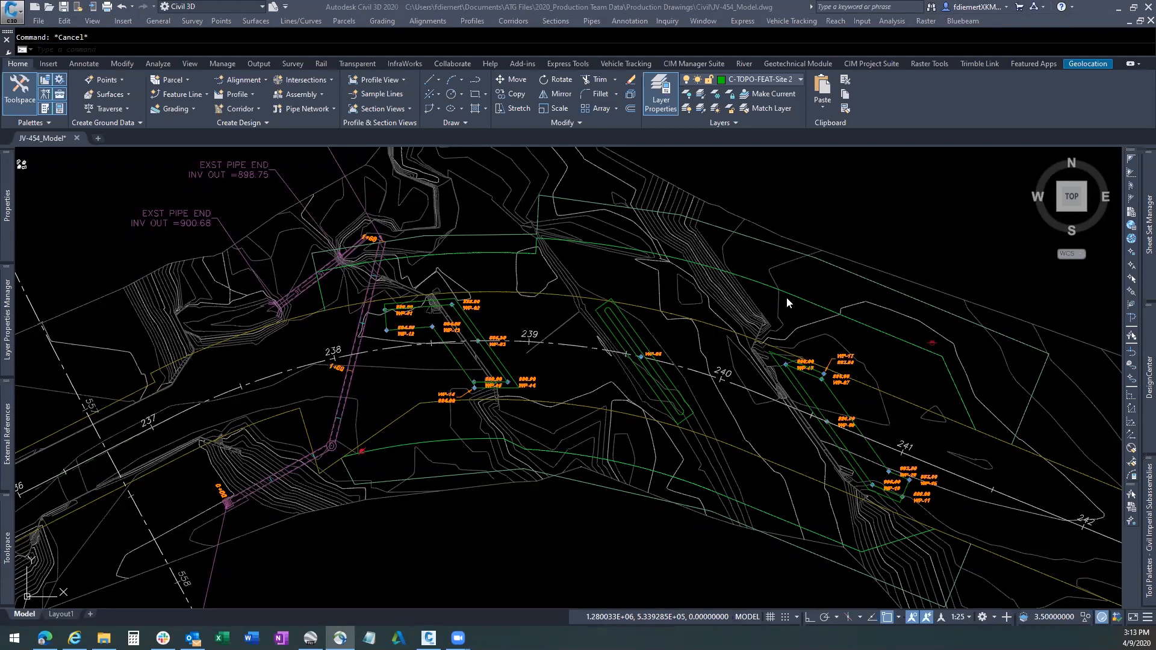
mouse_move(583, 413)
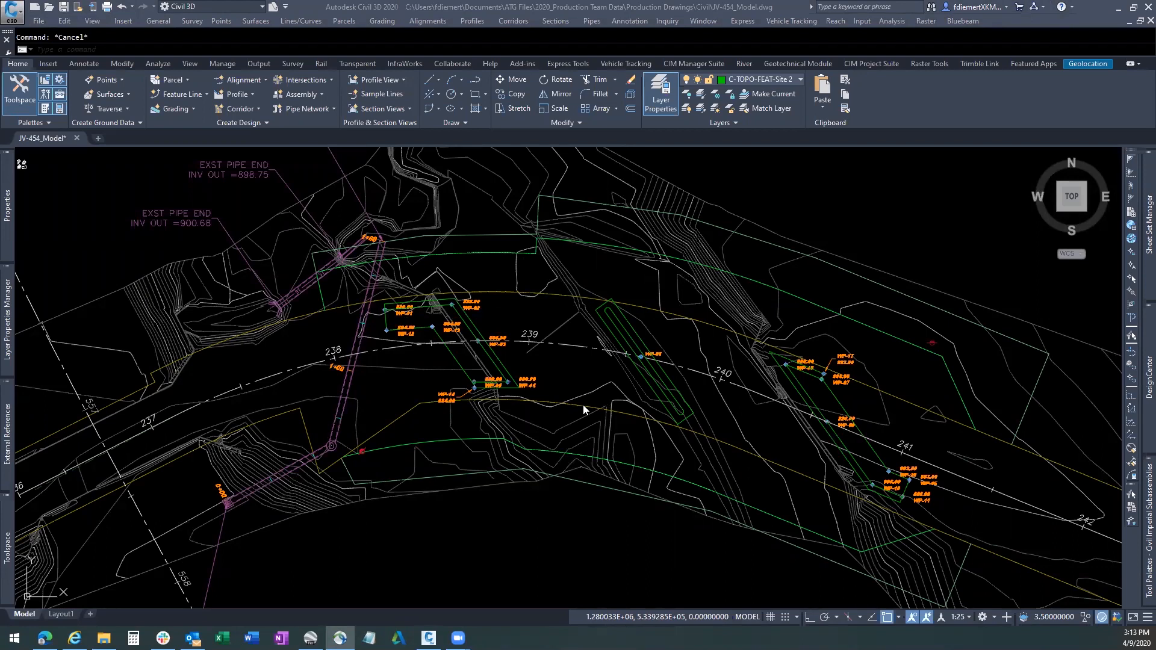
mouse_move(498, 330)
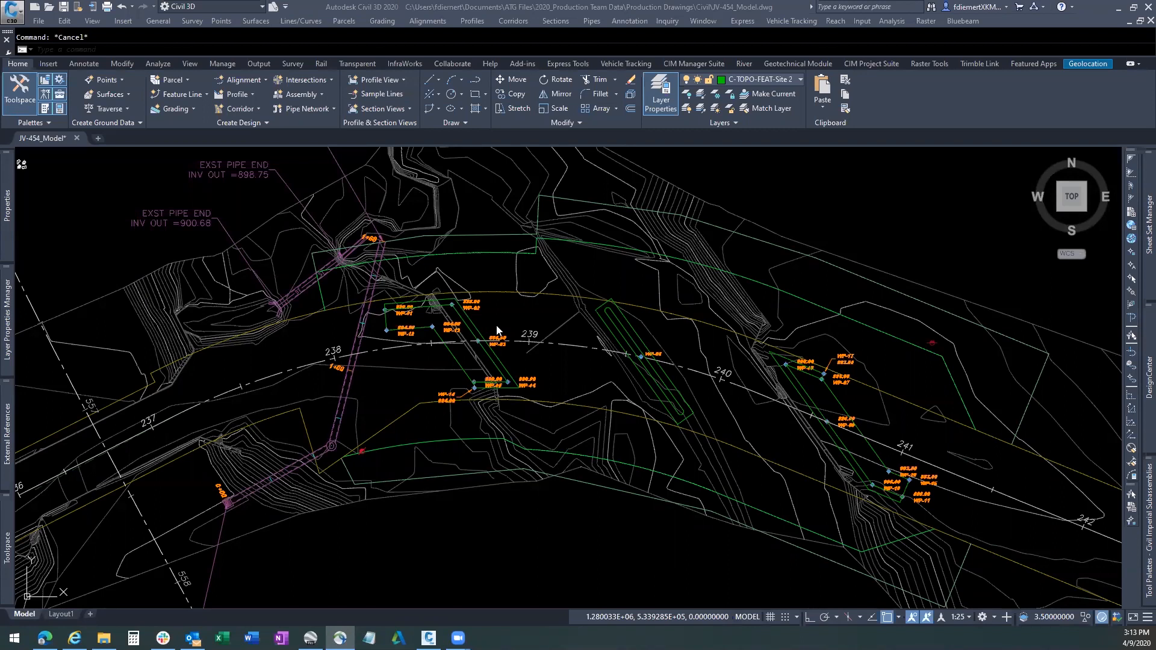
mouse_move(488, 328)
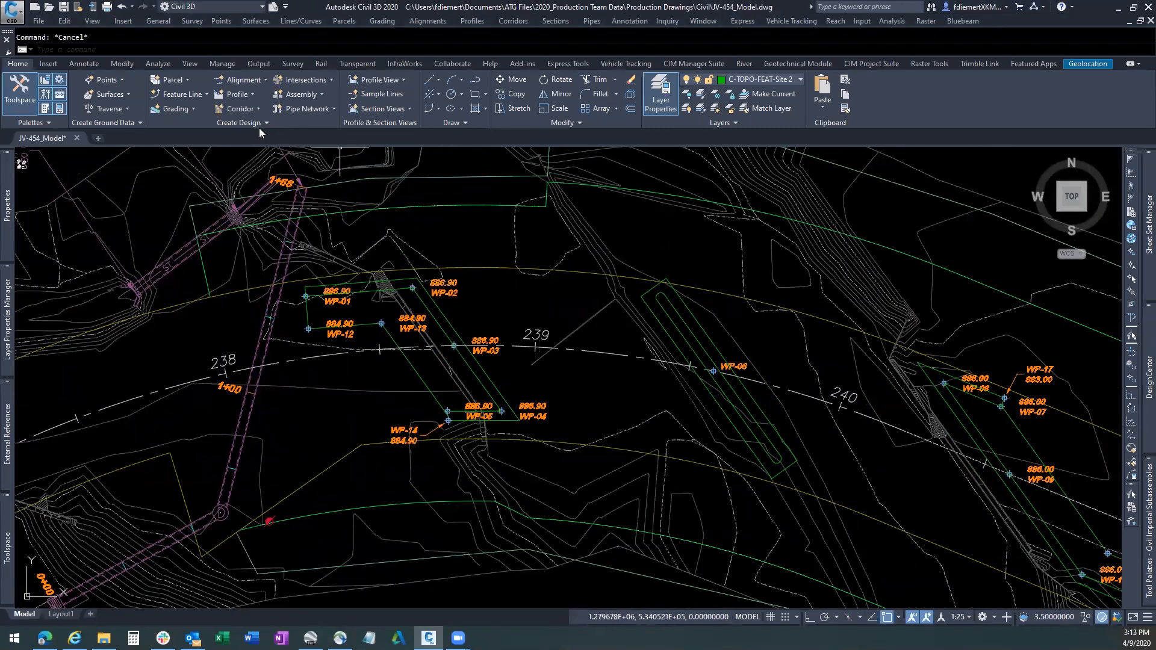
- Offset the first abutment outline feature line by 2 feet to create a parallel outline
click(175, 108)
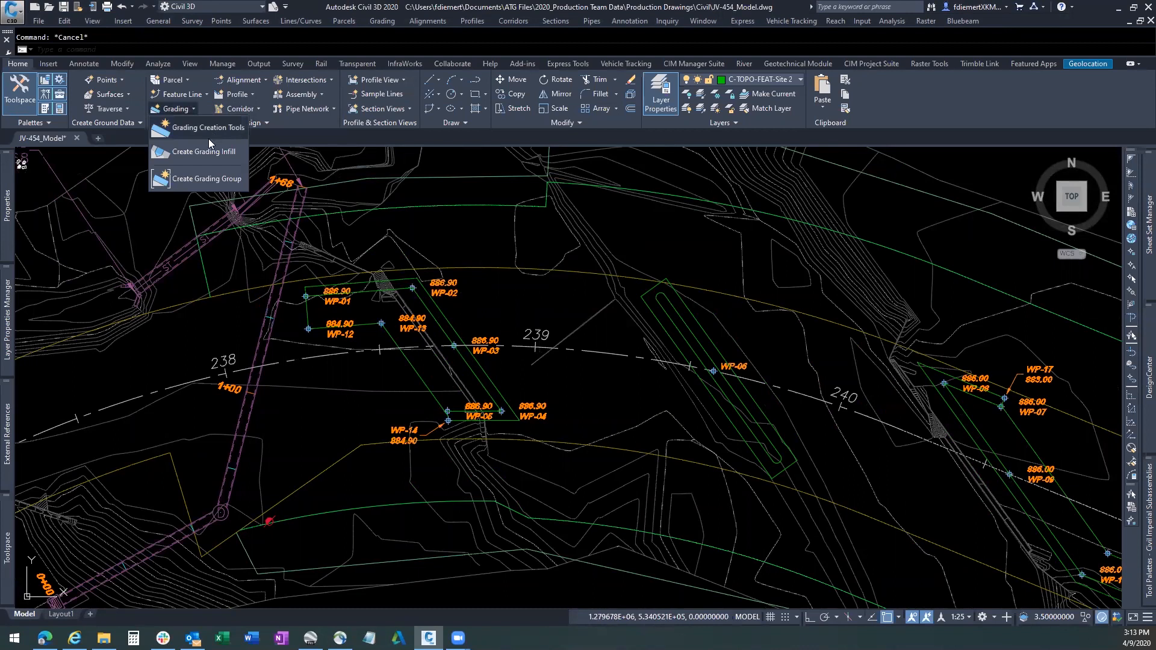
click(181, 94)
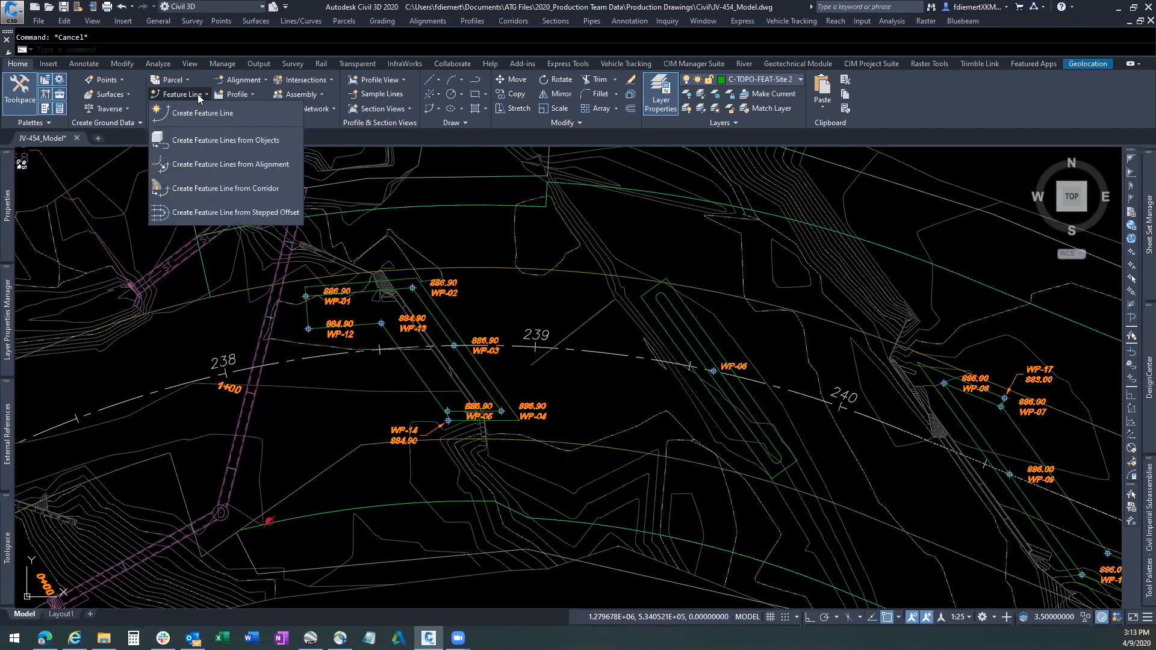
mouse_move(202, 145)
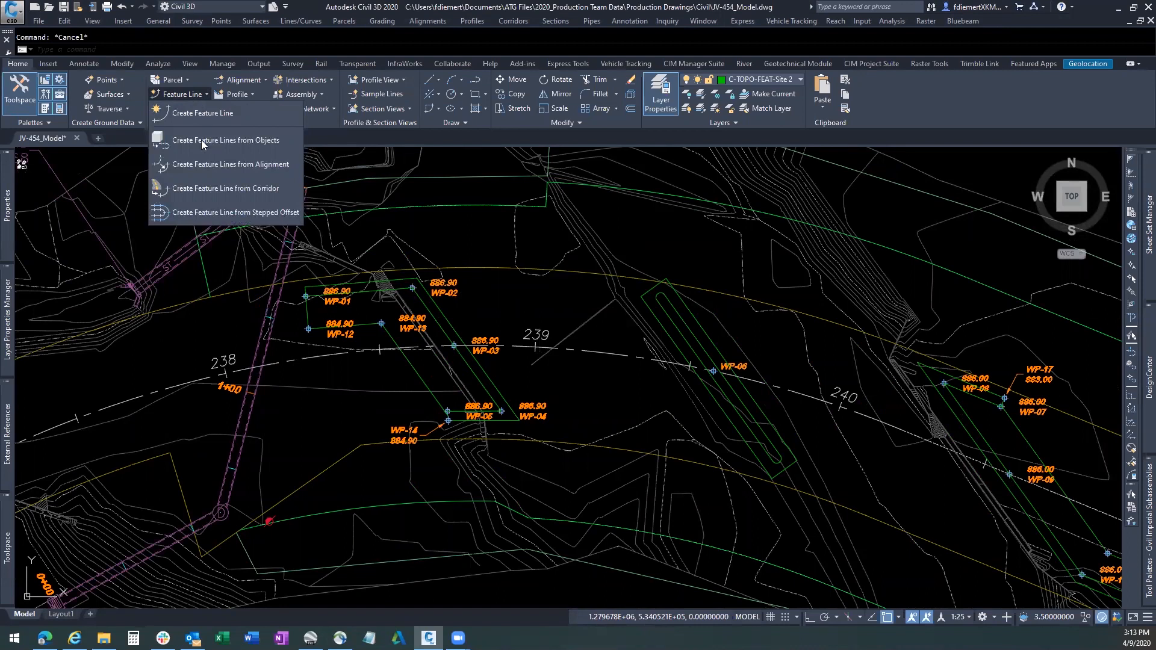
mouse_move(222, 212)
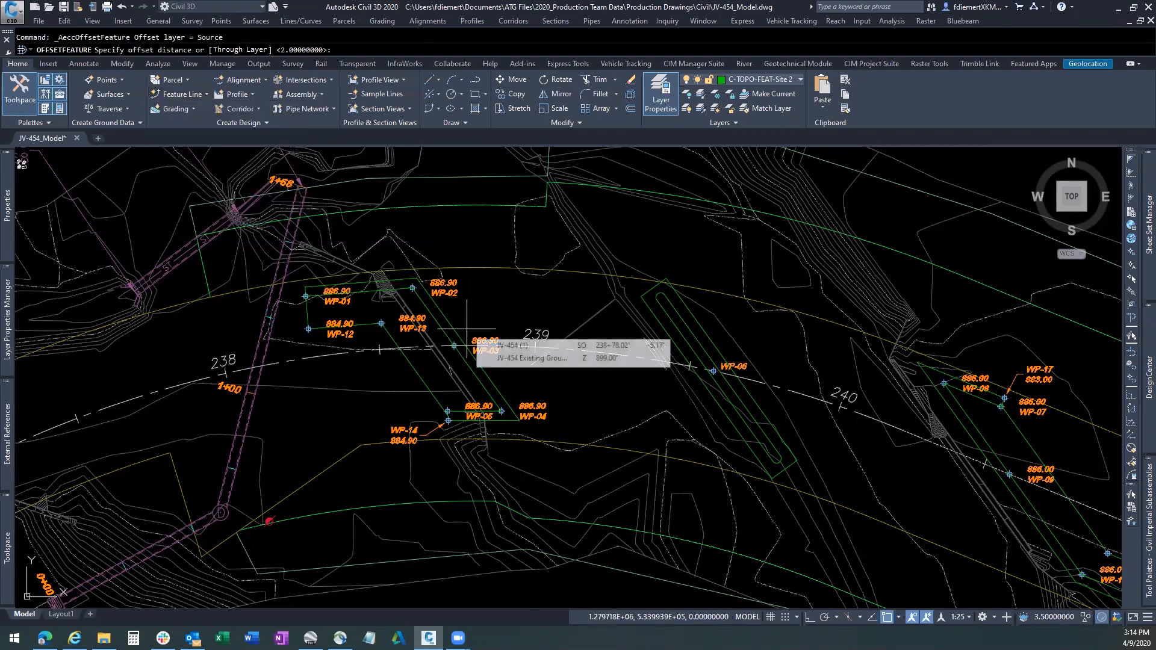
mouse_move(476, 318)
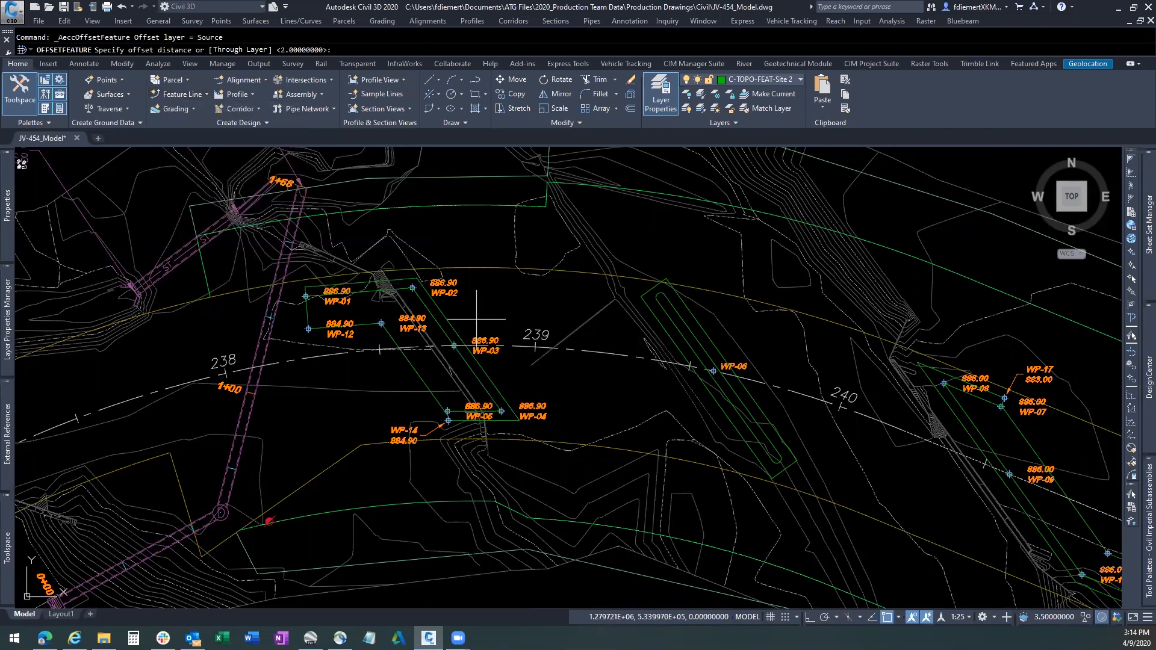
text(2)
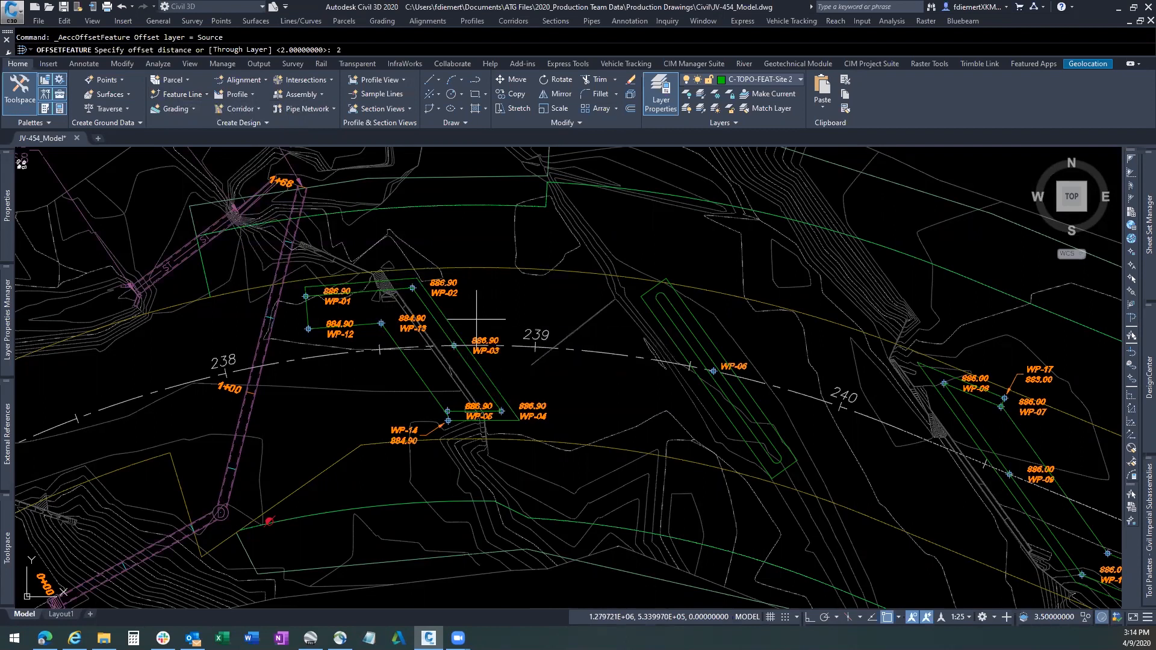
key(Enter)
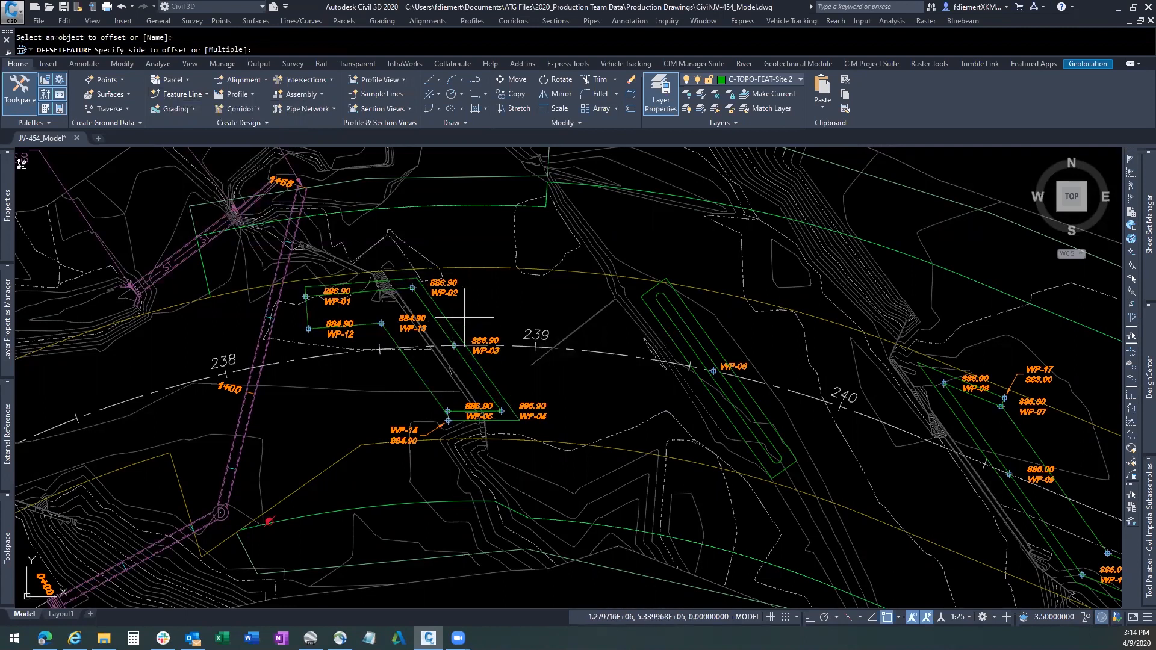
mouse_move(486, 313)
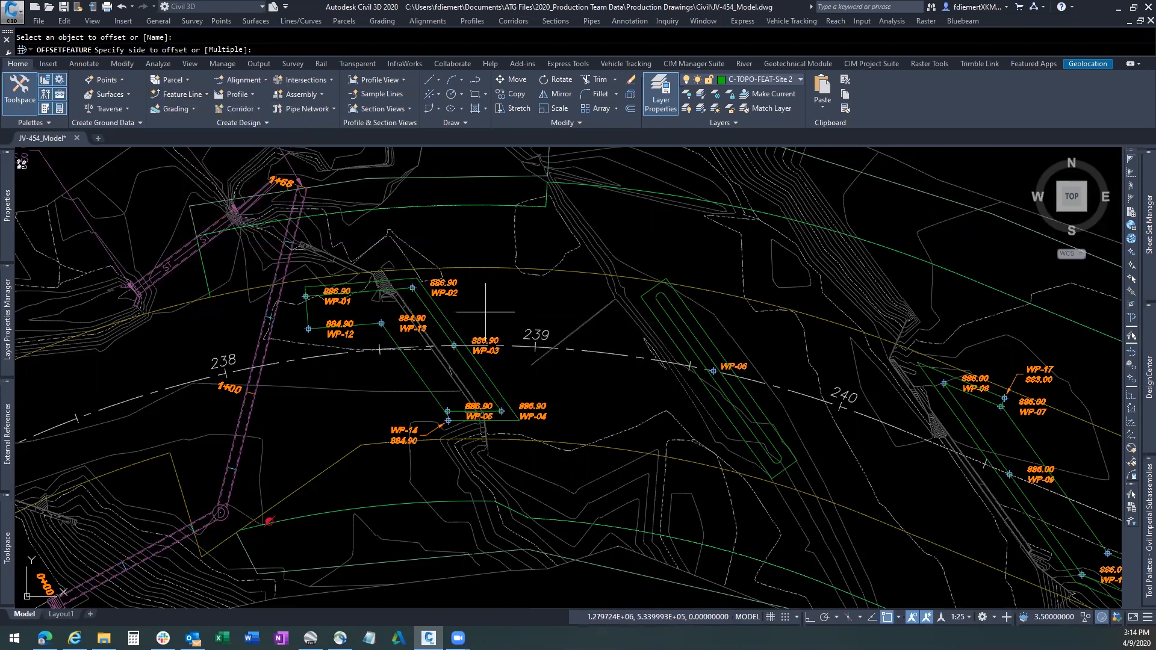
click(485, 312)
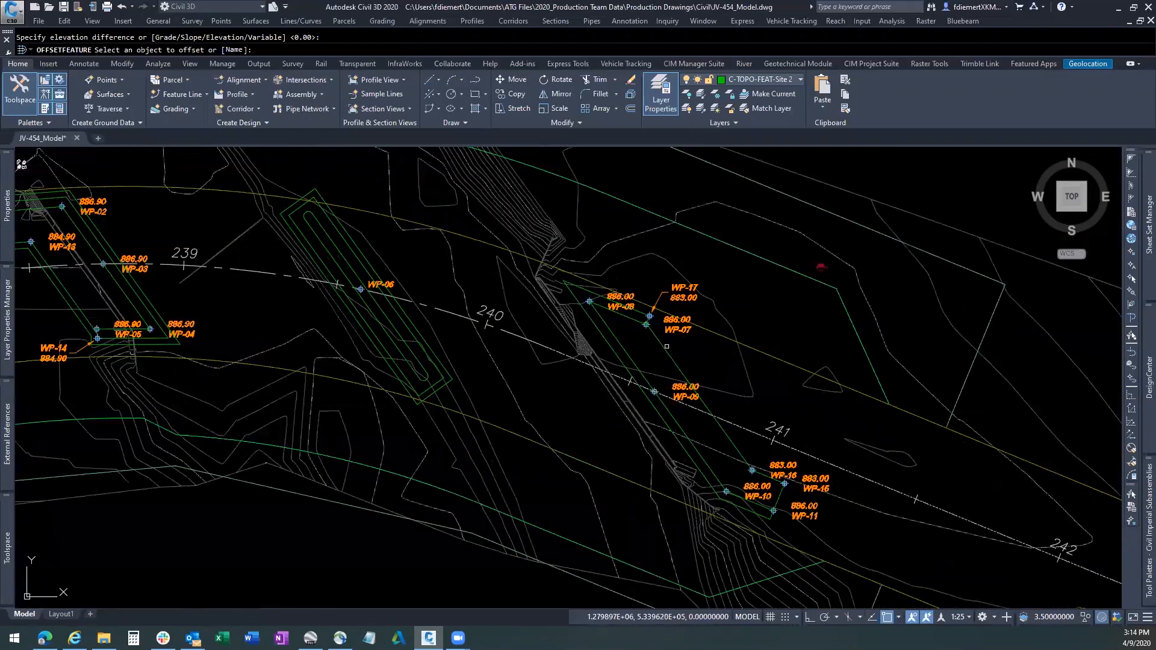
click(667, 344)
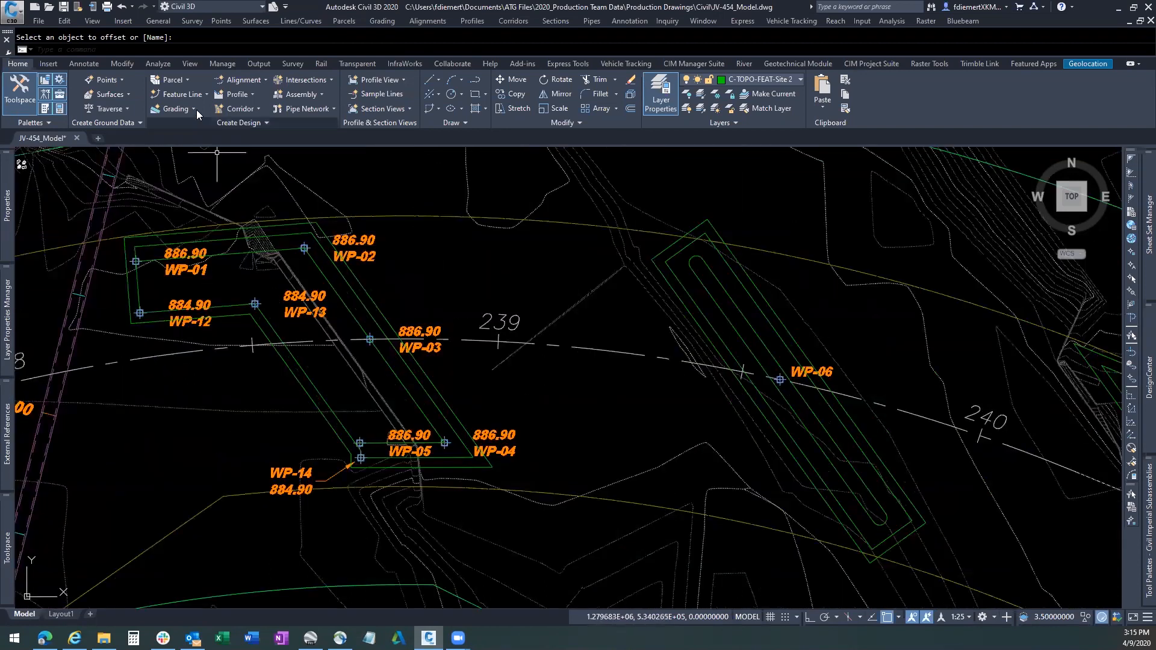
- Launch Create Grading Group from the Home tab Grading dropdown
click(175, 108)
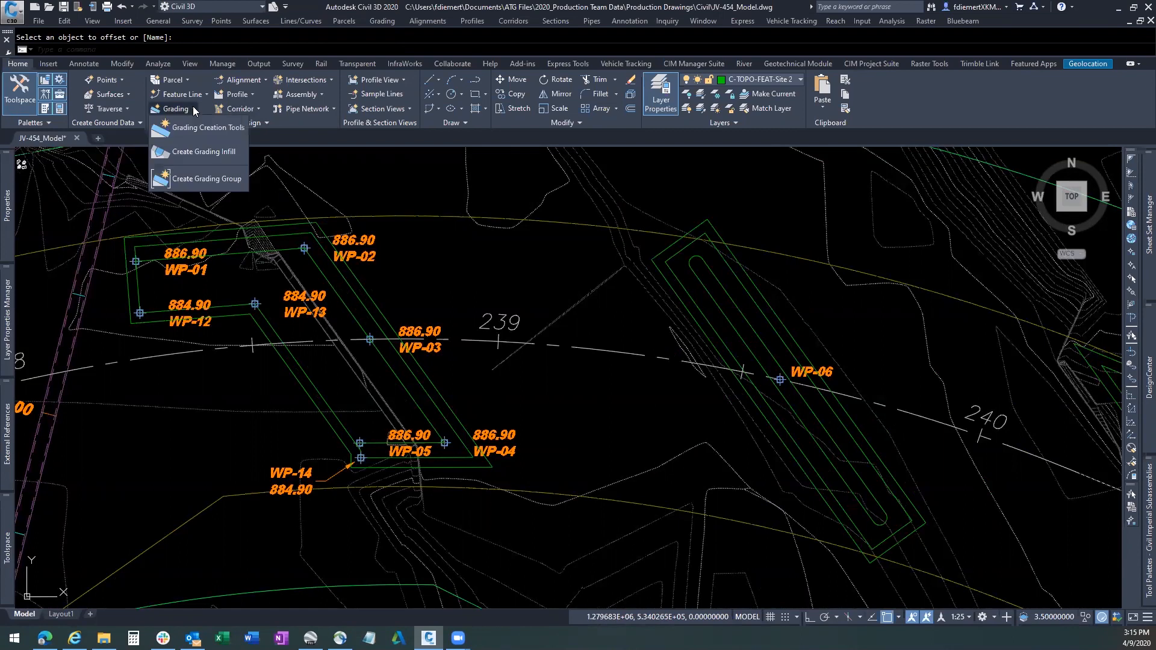
mouse_move(207, 183)
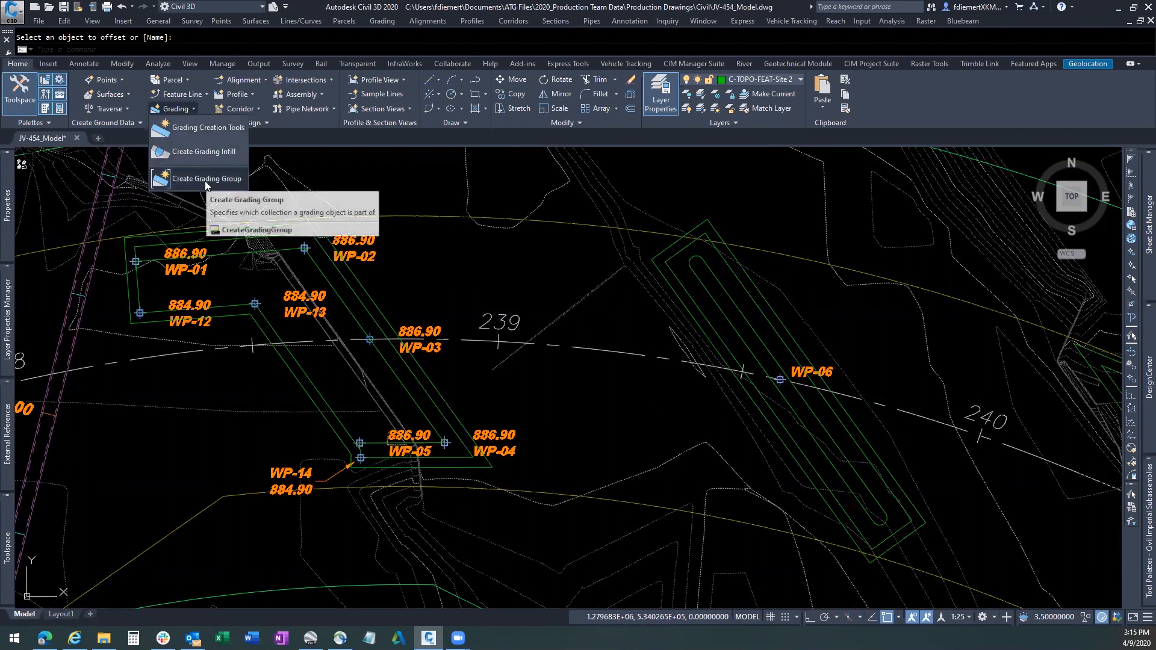
click(206, 179)
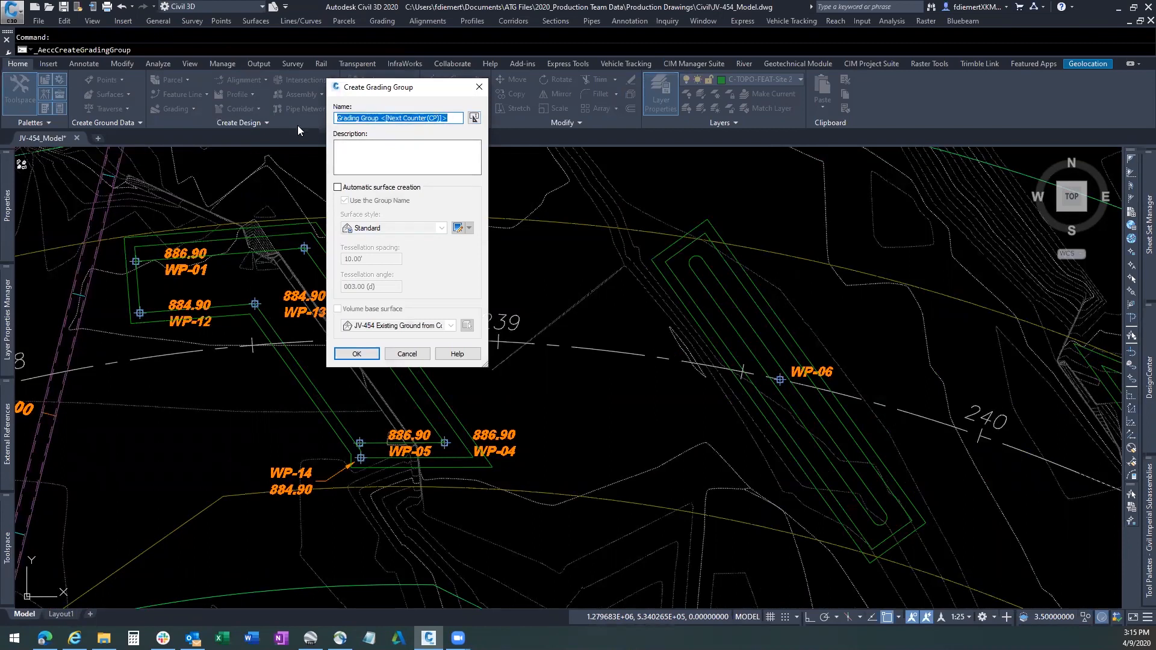
- Name the group ABUTMENT 1 with automatic Contours 1' and 5' (Design) surface and existing-ground volume base
text(a)
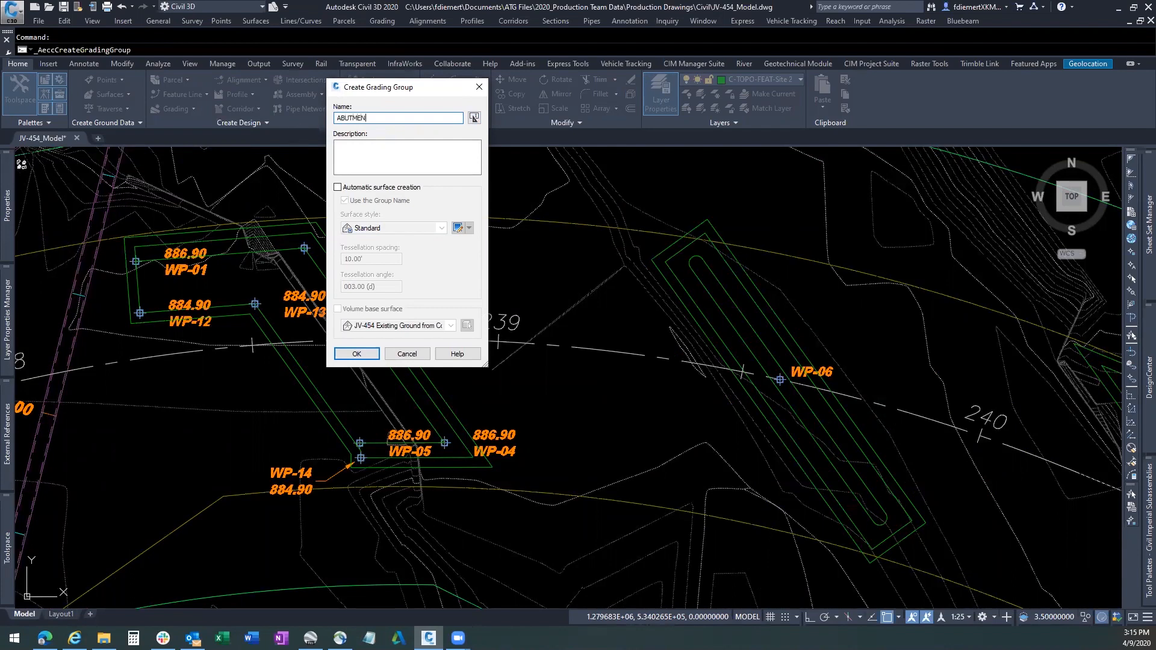
text(T 1)
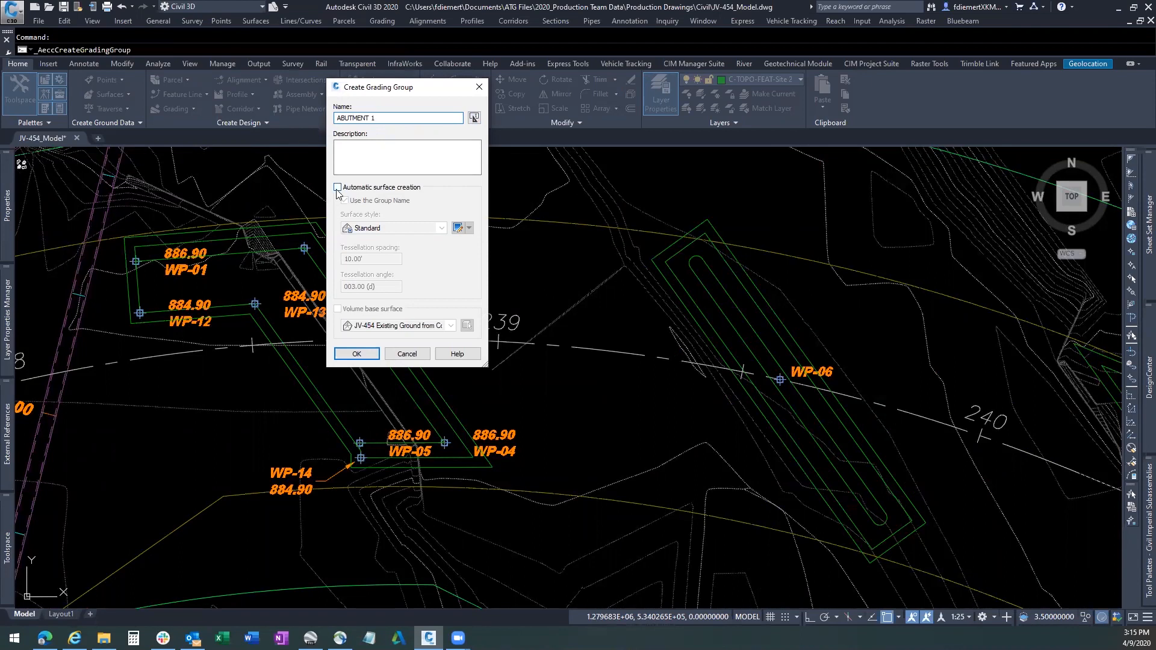
click(337, 186)
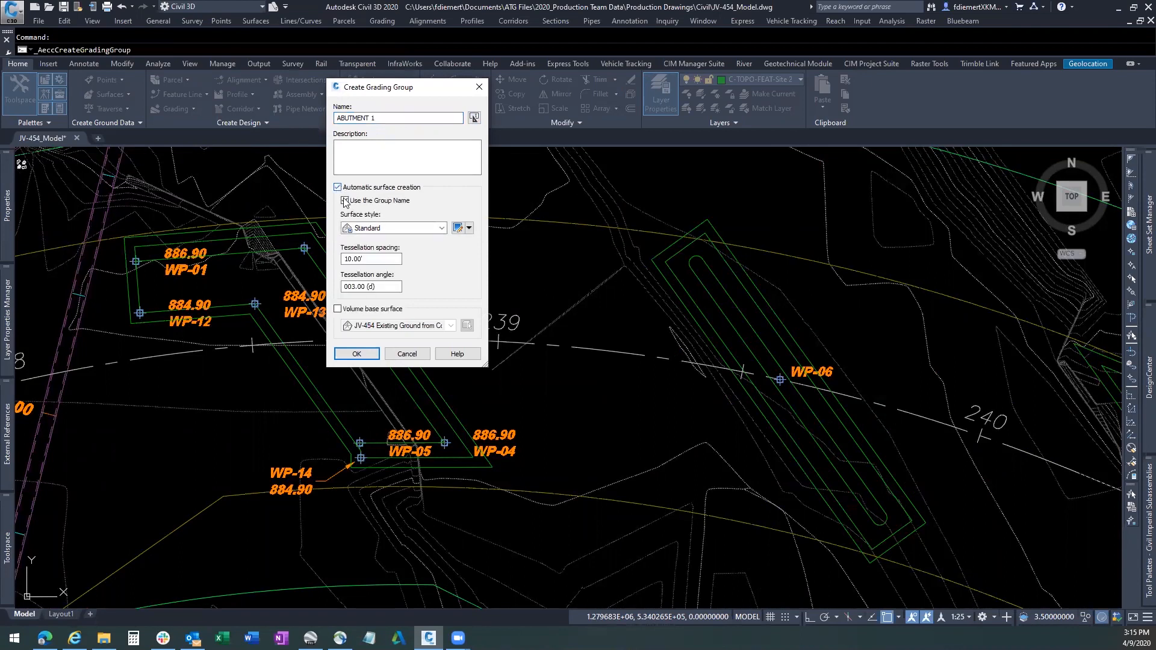
click(344, 200)
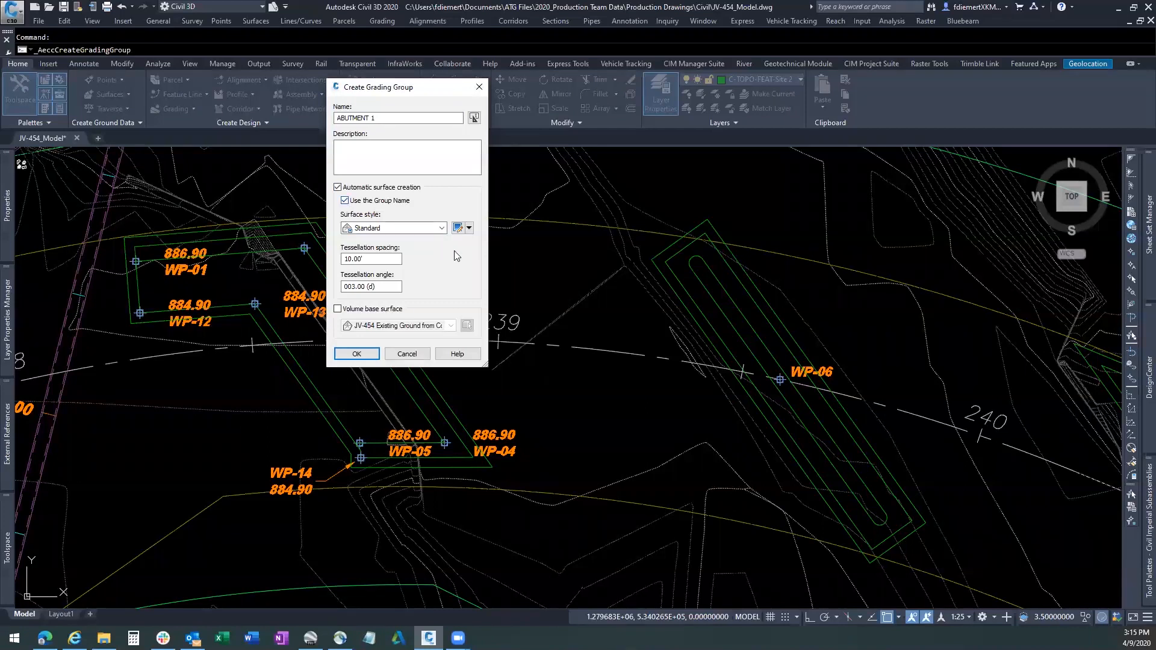
click(442, 227)
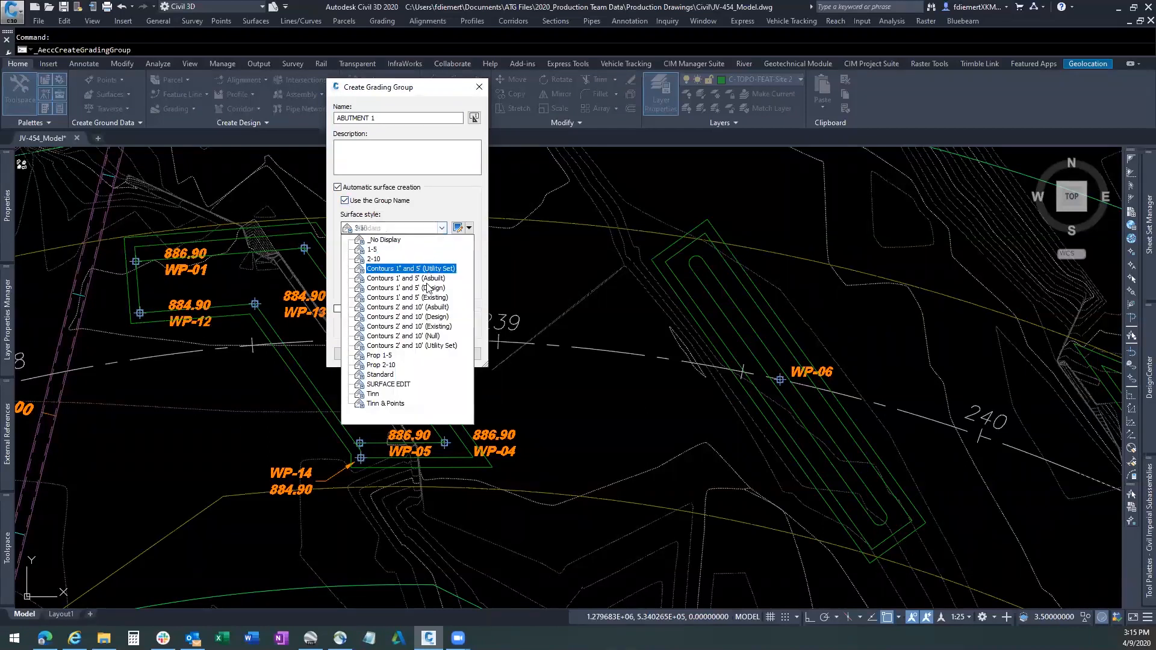
click(405, 287)
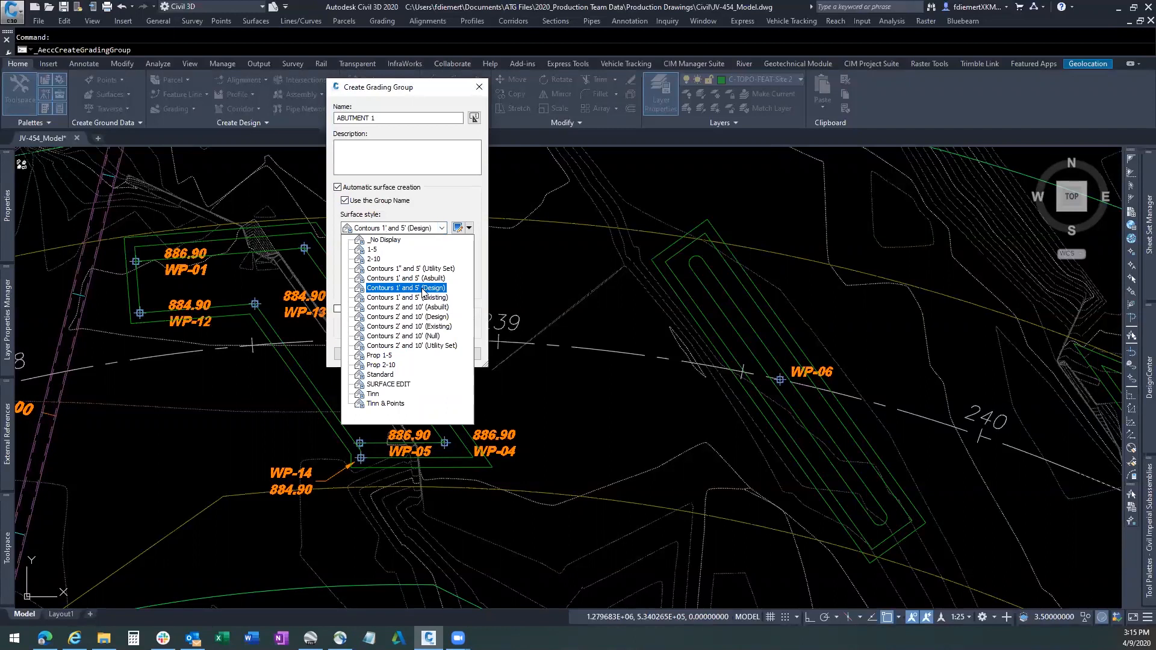
click(406, 288)
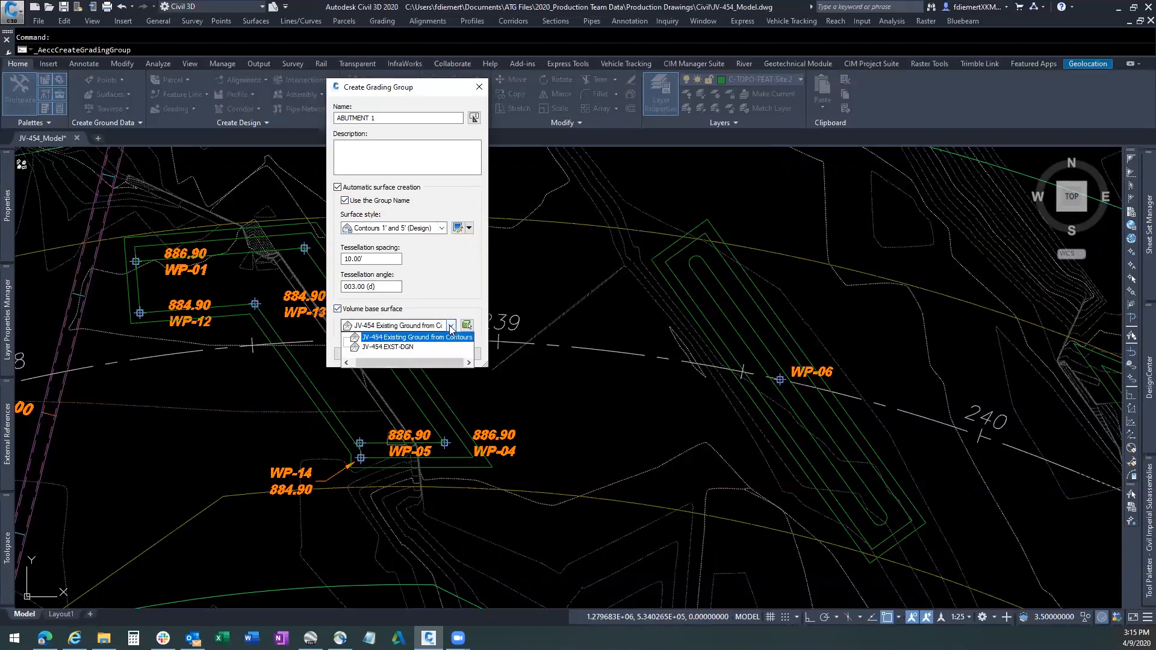
click(417, 337)
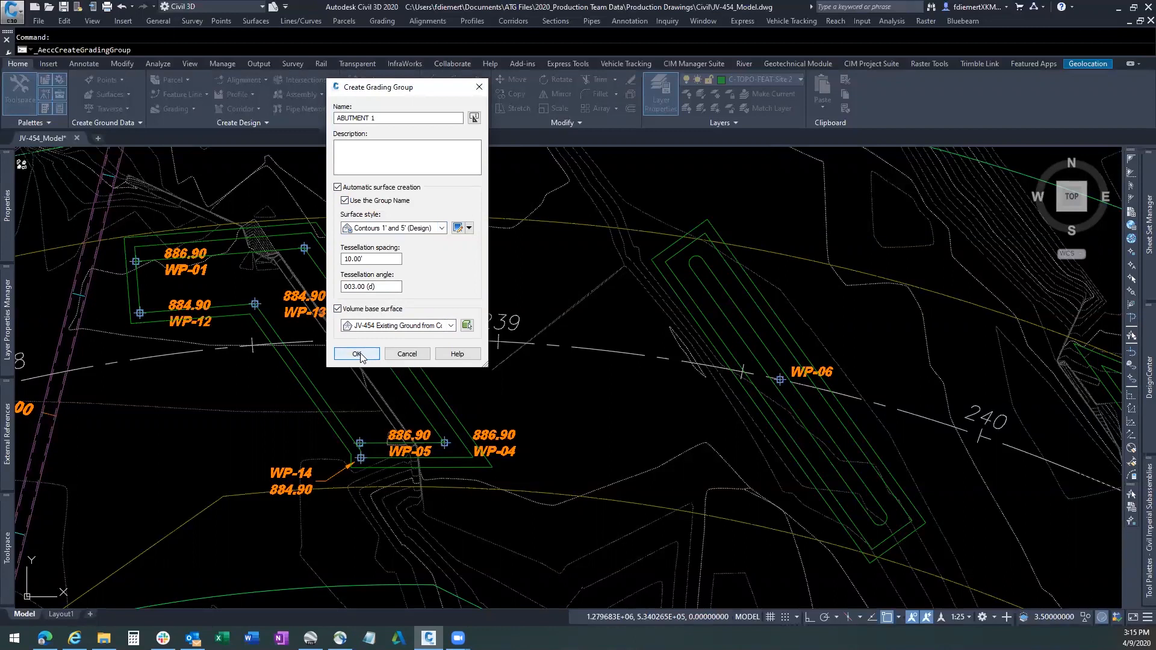
click(357, 354)
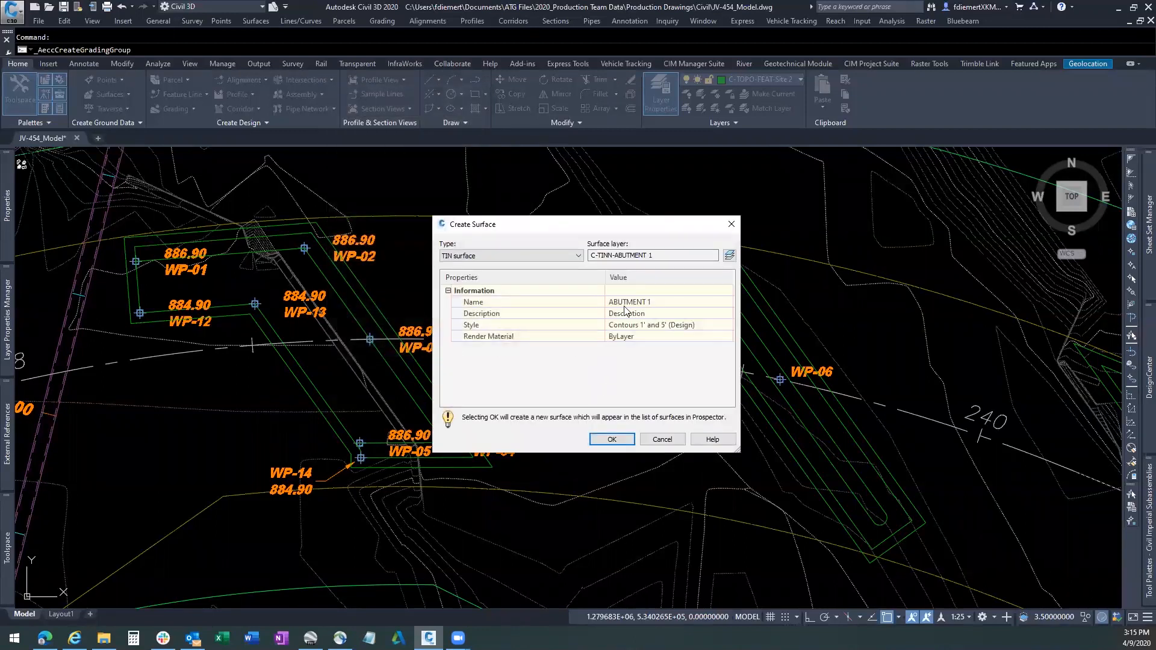
- Accept the ABUTMENT 1 TIN surface properties to create the surface
click(664, 255)
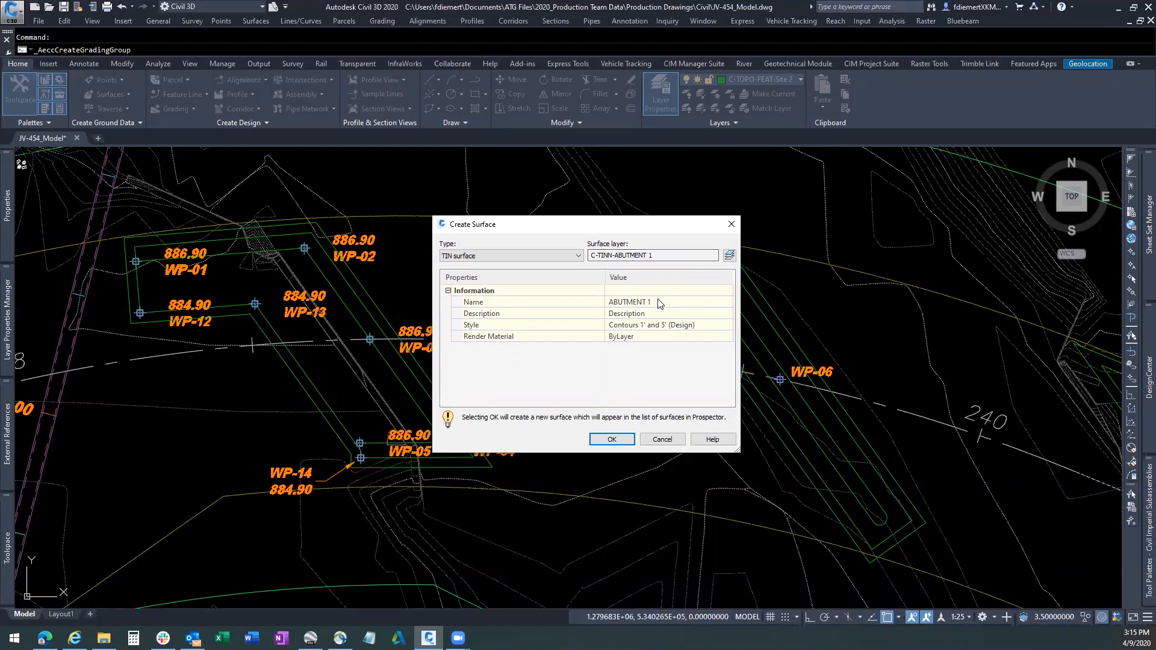
mouse_move(679, 330)
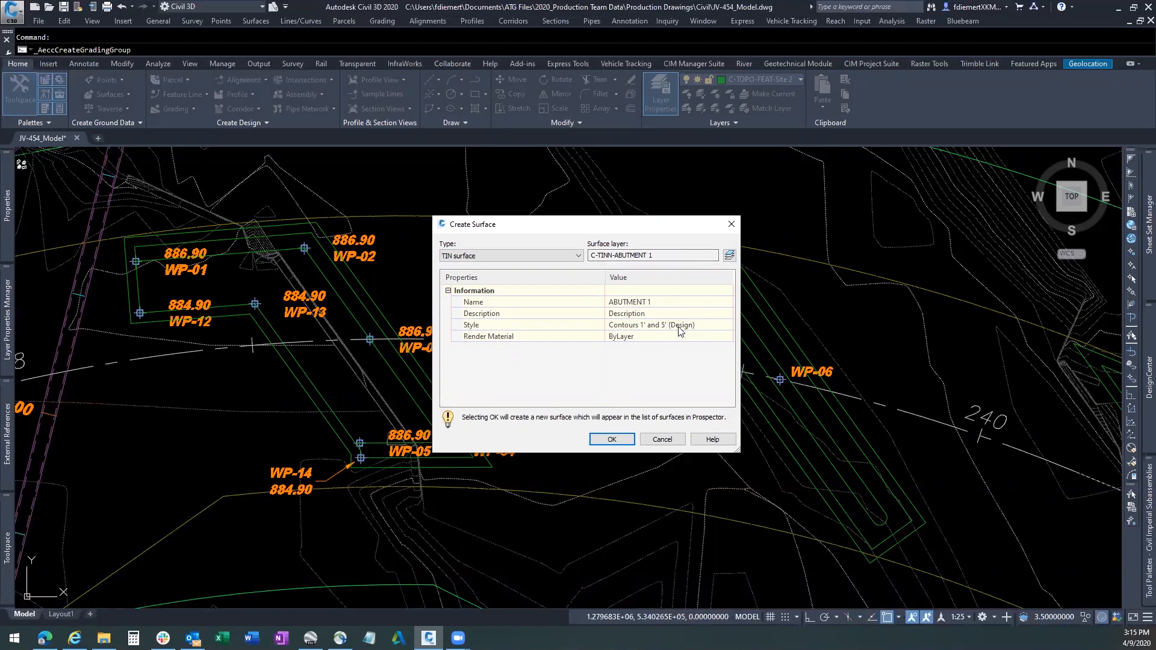
mouse_move(616, 439)
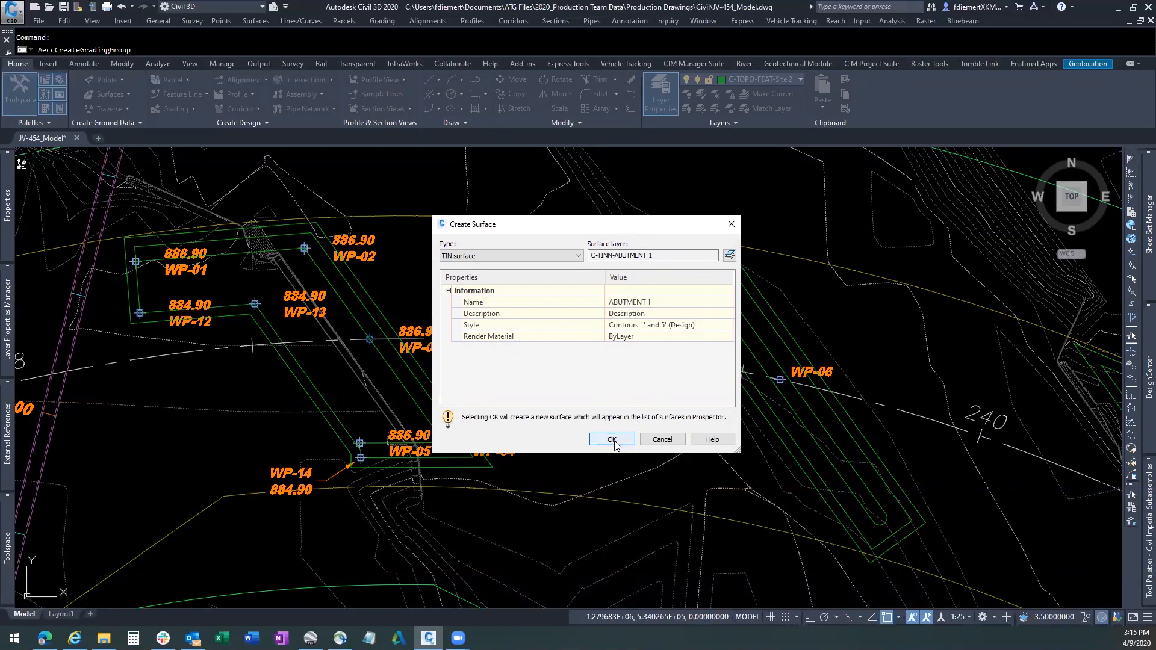
click(611, 439)
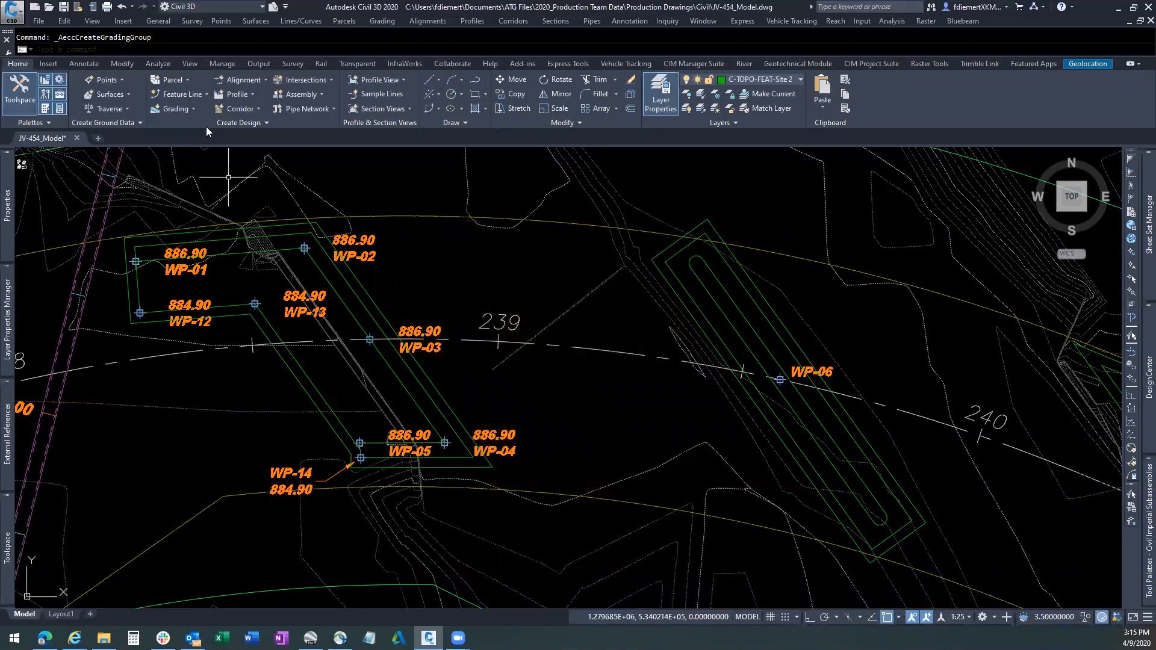
- In Grading Creation Tools for ABUTMENT 1, choose the Target surface 2:1 cut 2:1 fill criteria
click(175, 109)
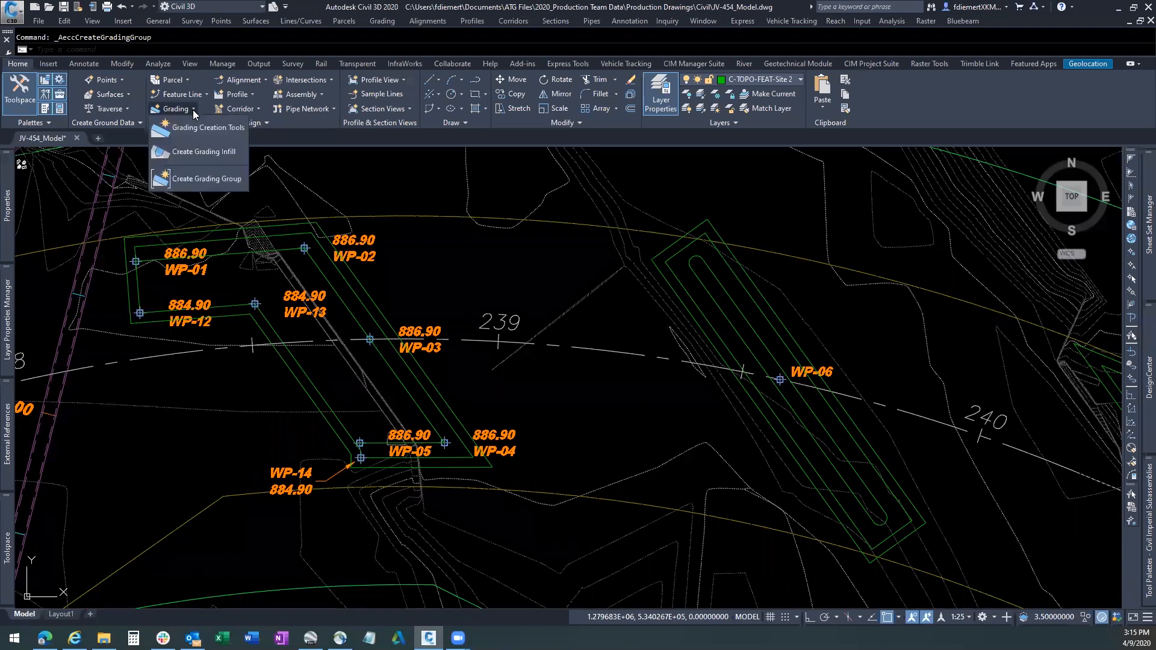
click(204, 128)
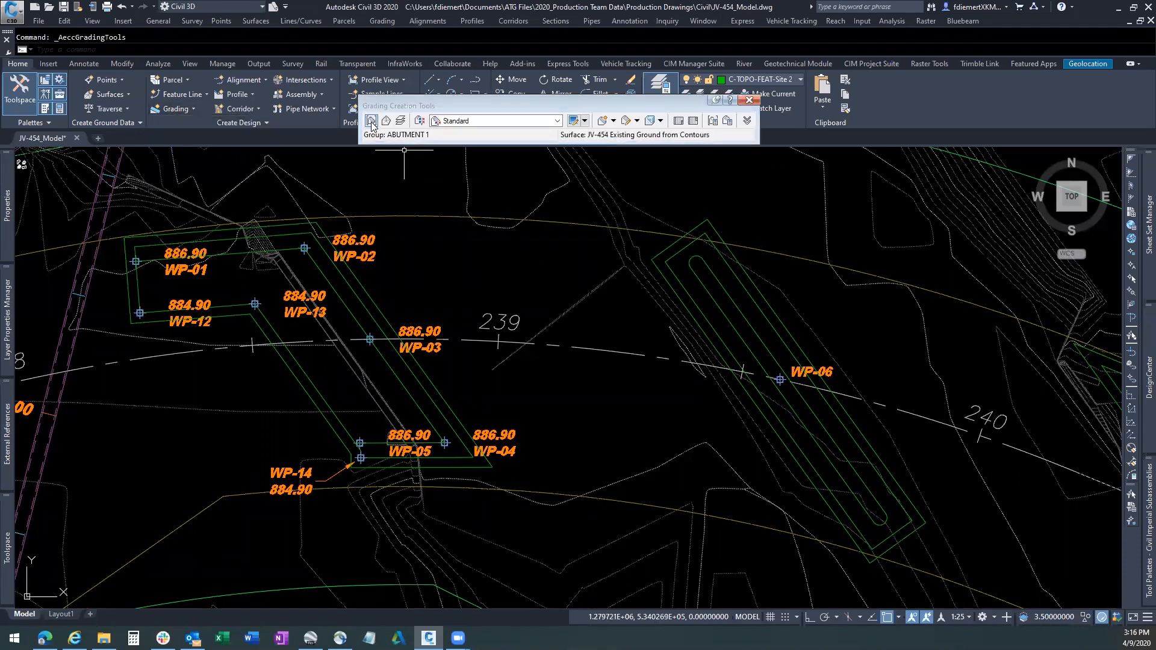
mouse_move(371, 121)
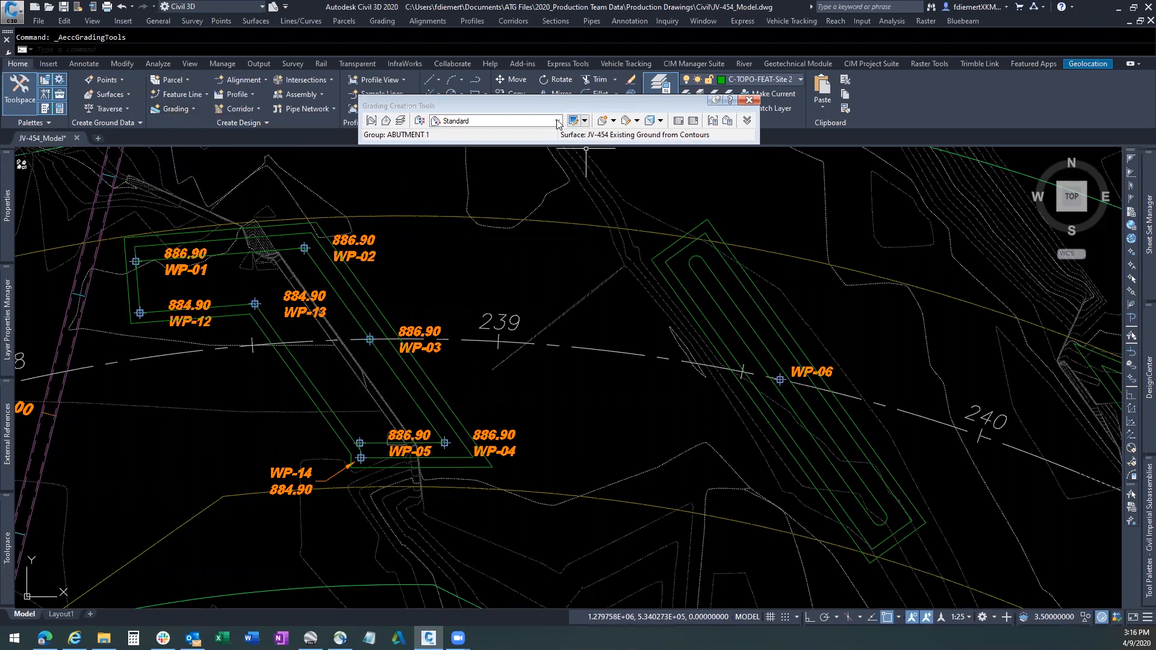
click(557, 120)
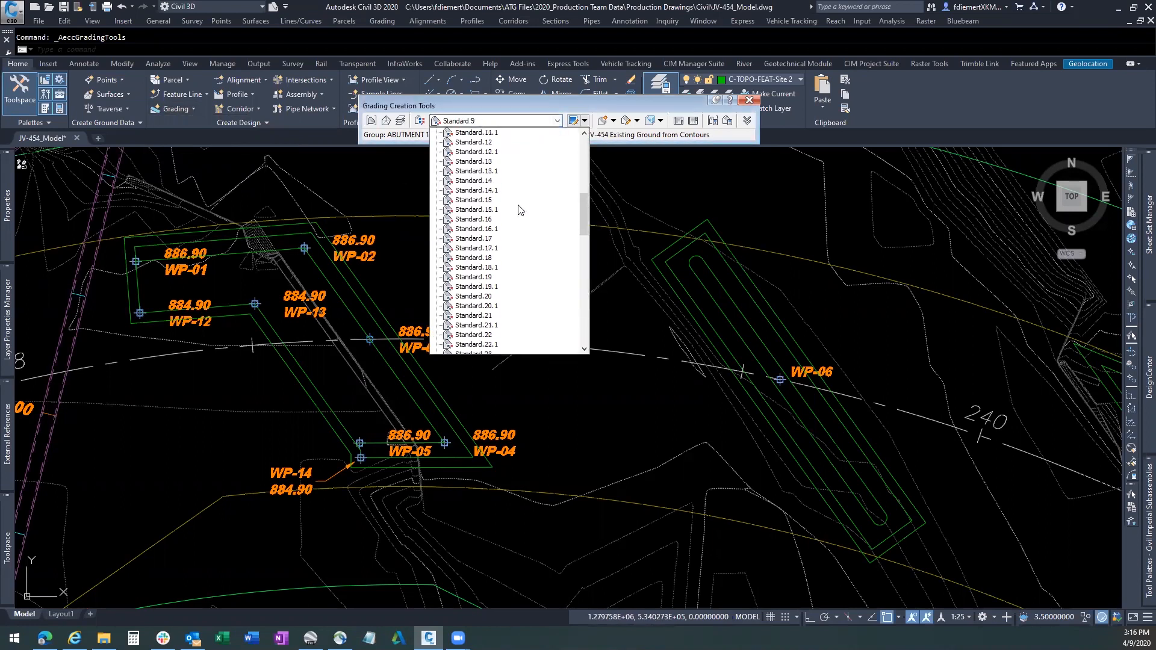
scroll(down, 3)
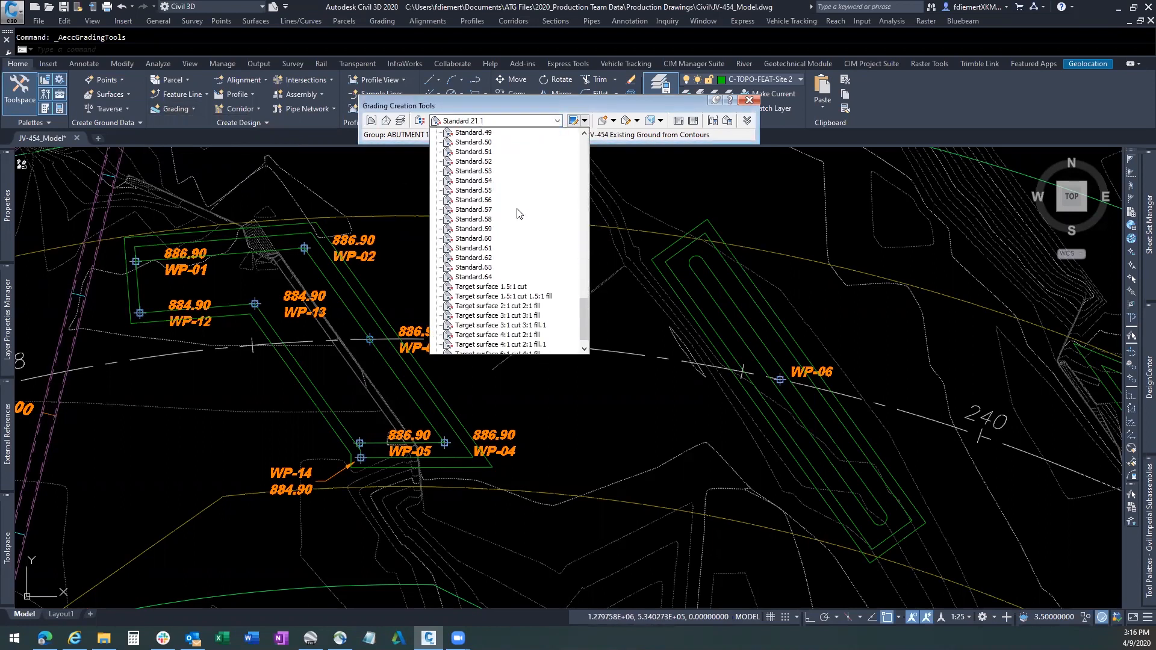
click(496, 287)
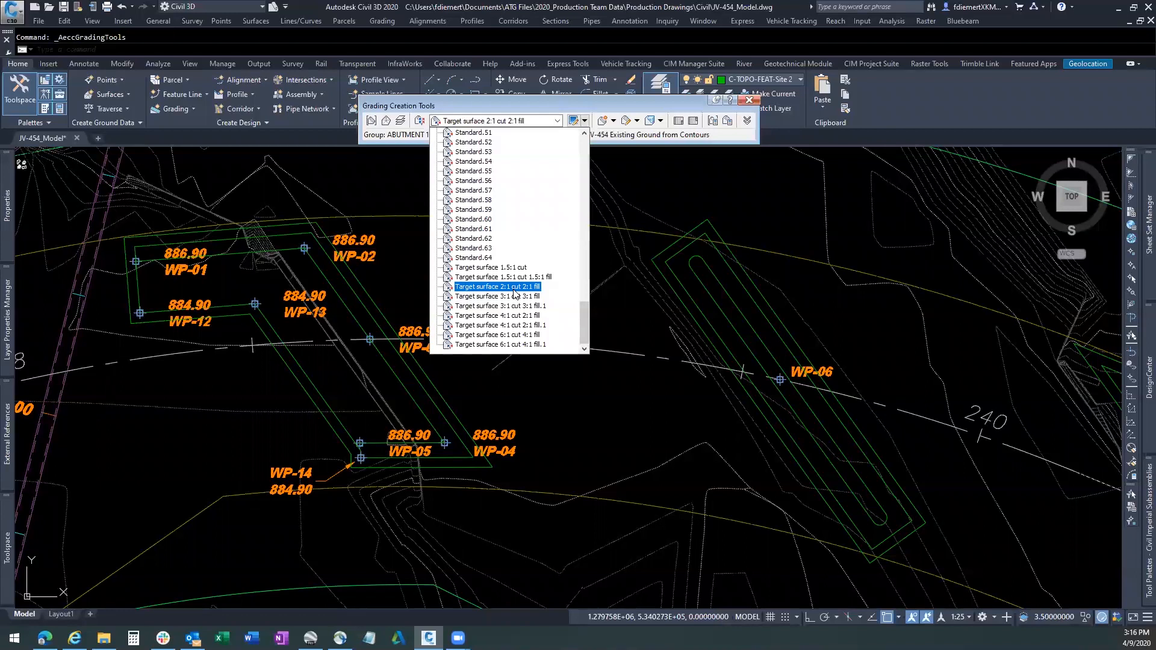
click(496, 286)
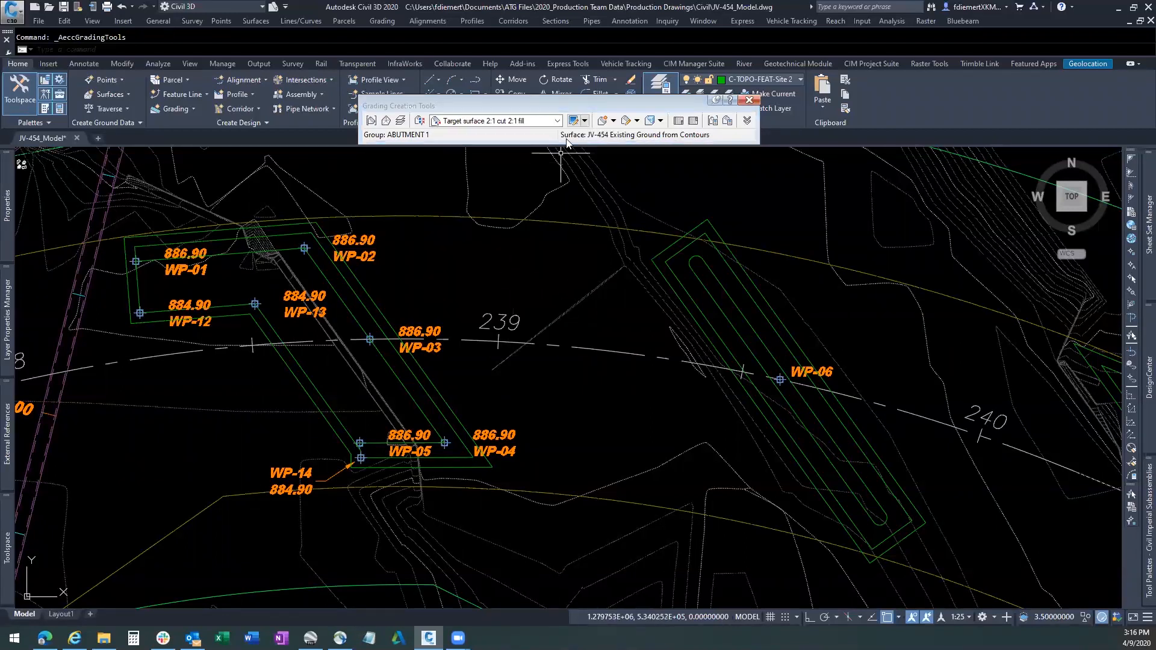
click(585, 121)
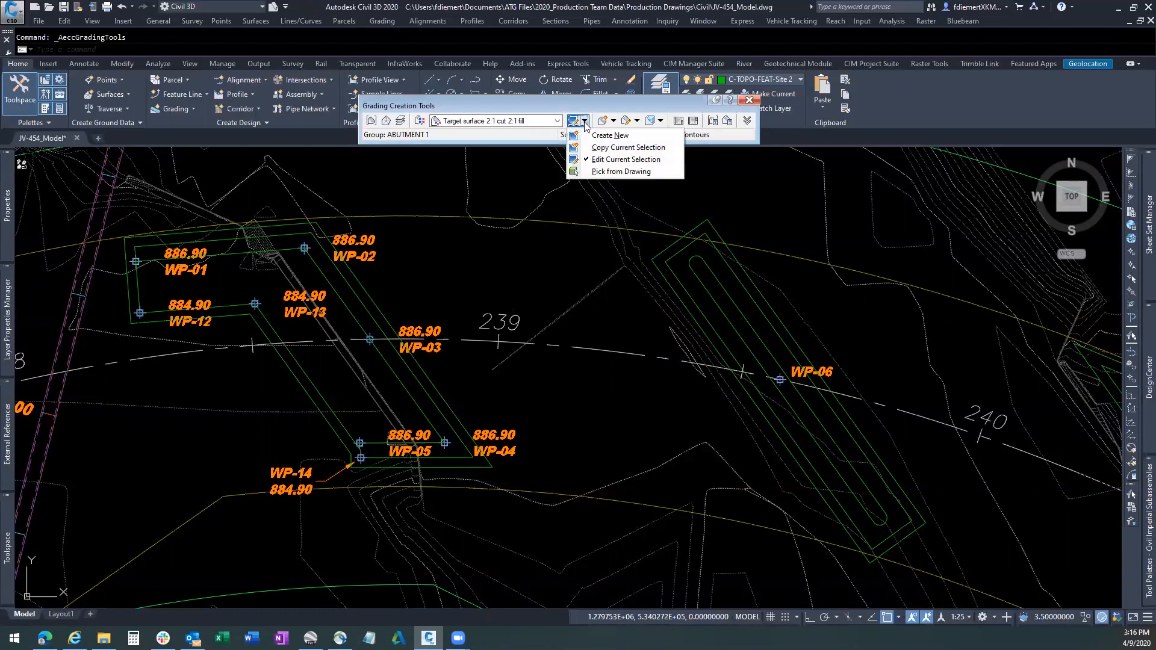
mouse_move(627, 159)
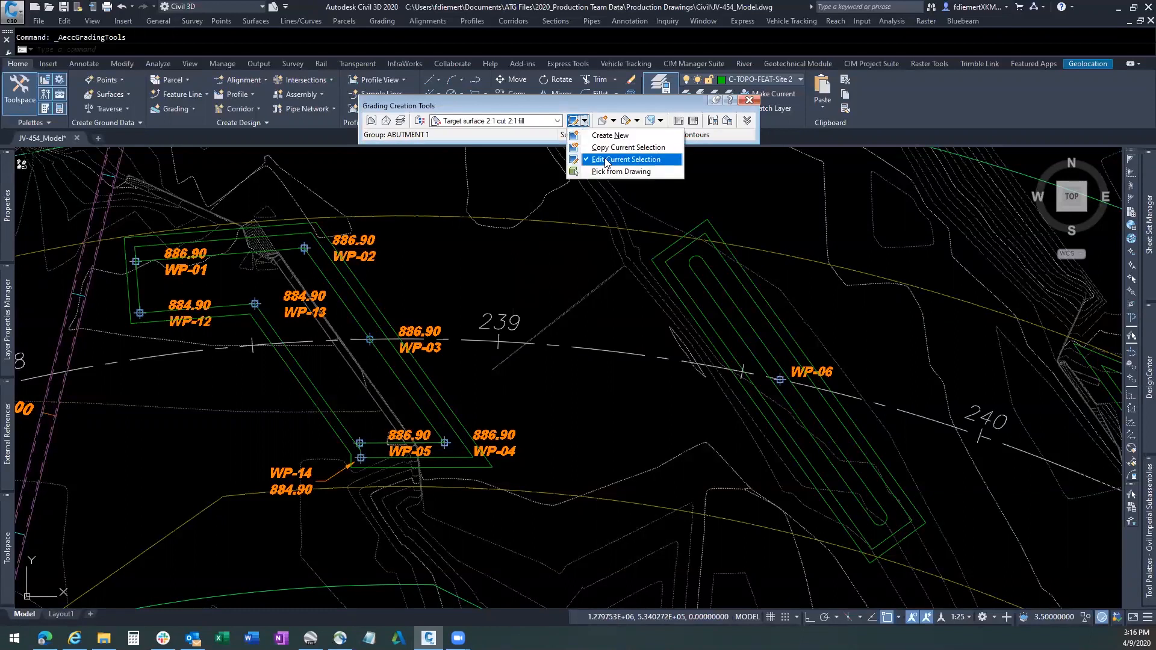
- Review the criteria's 2.00:1 cut and fill slopes and accept them
click(625, 158)
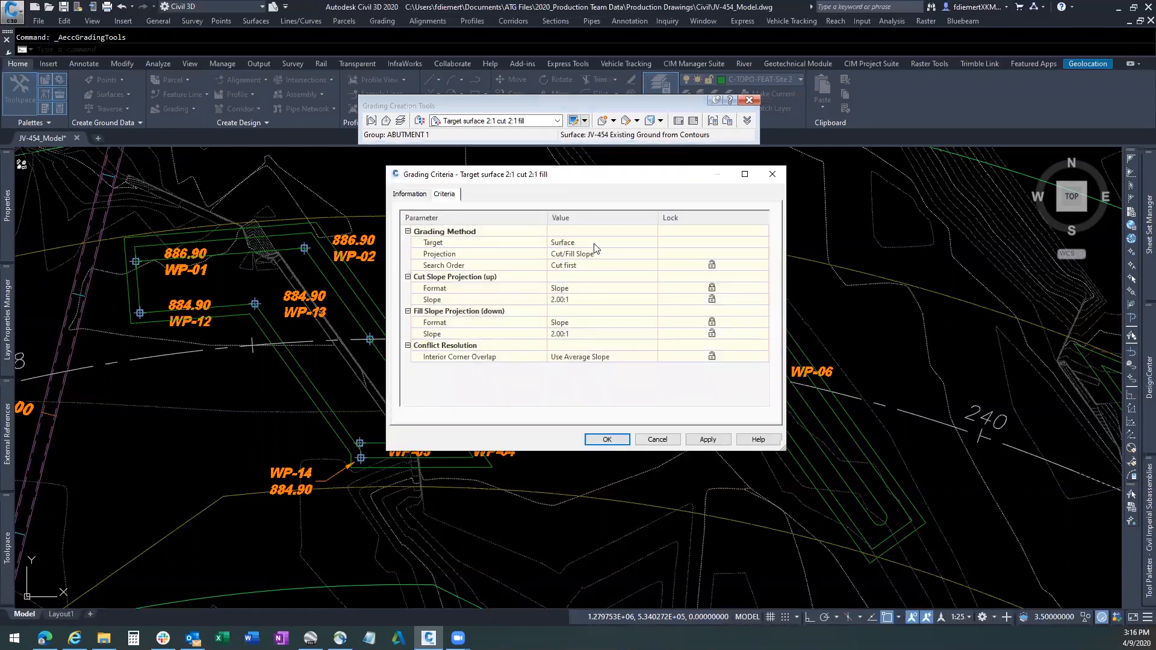
mouse_move(602, 258)
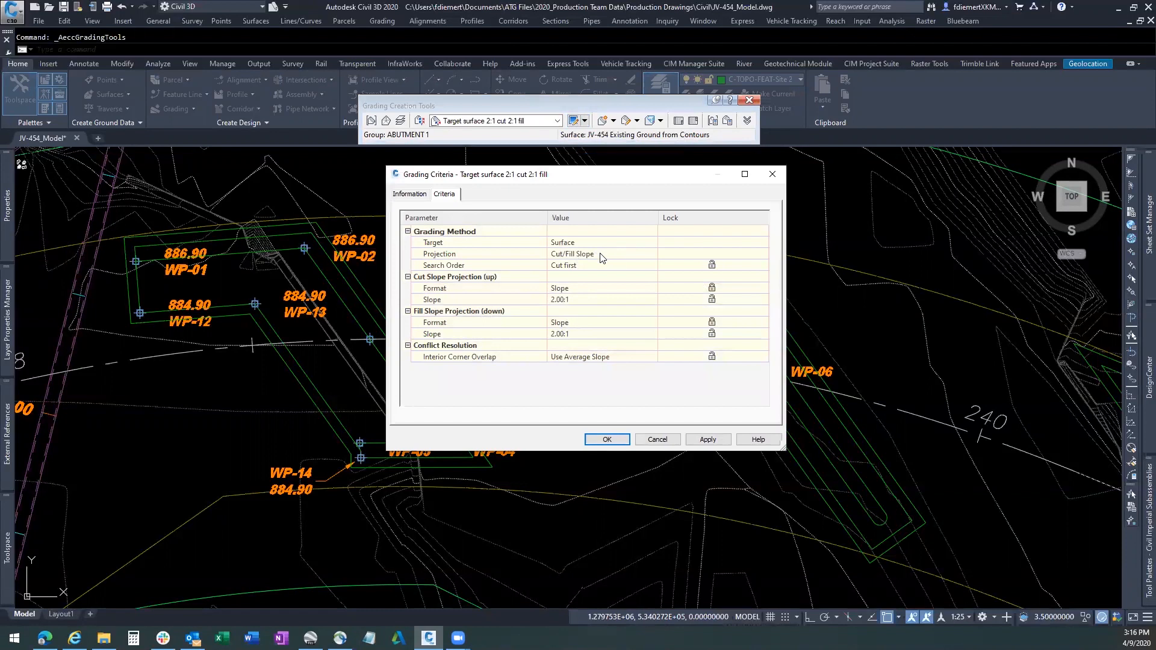
mouse_move(602, 264)
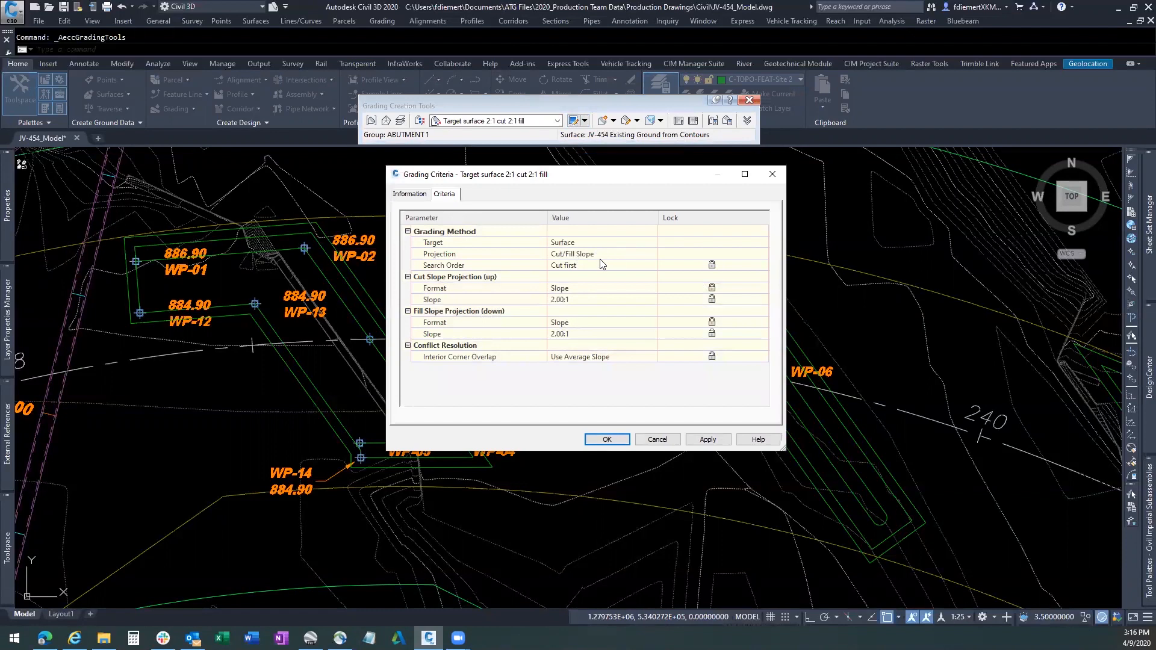
mouse_move(590, 272)
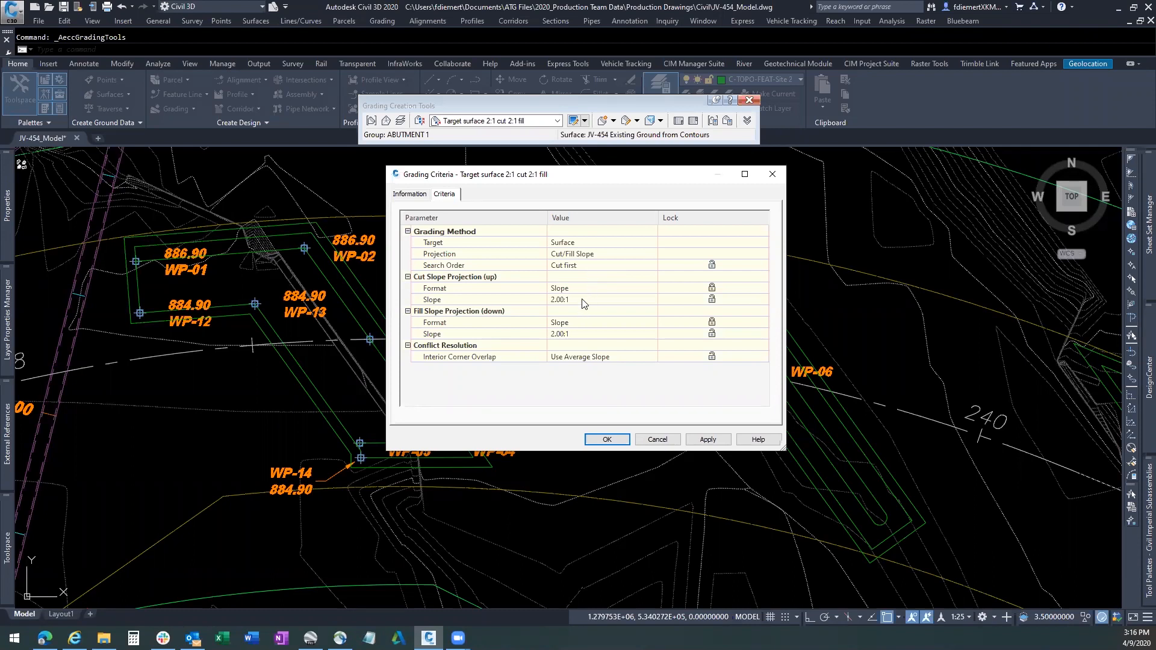
mouse_move(590, 334)
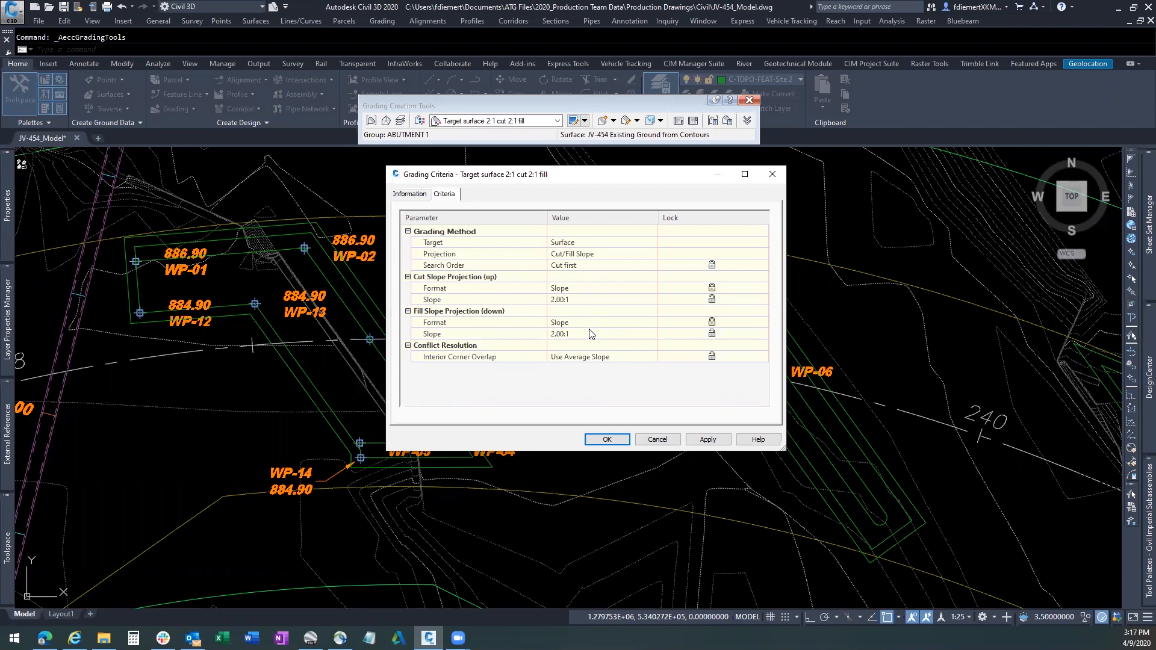
mouse_move(590, 337)
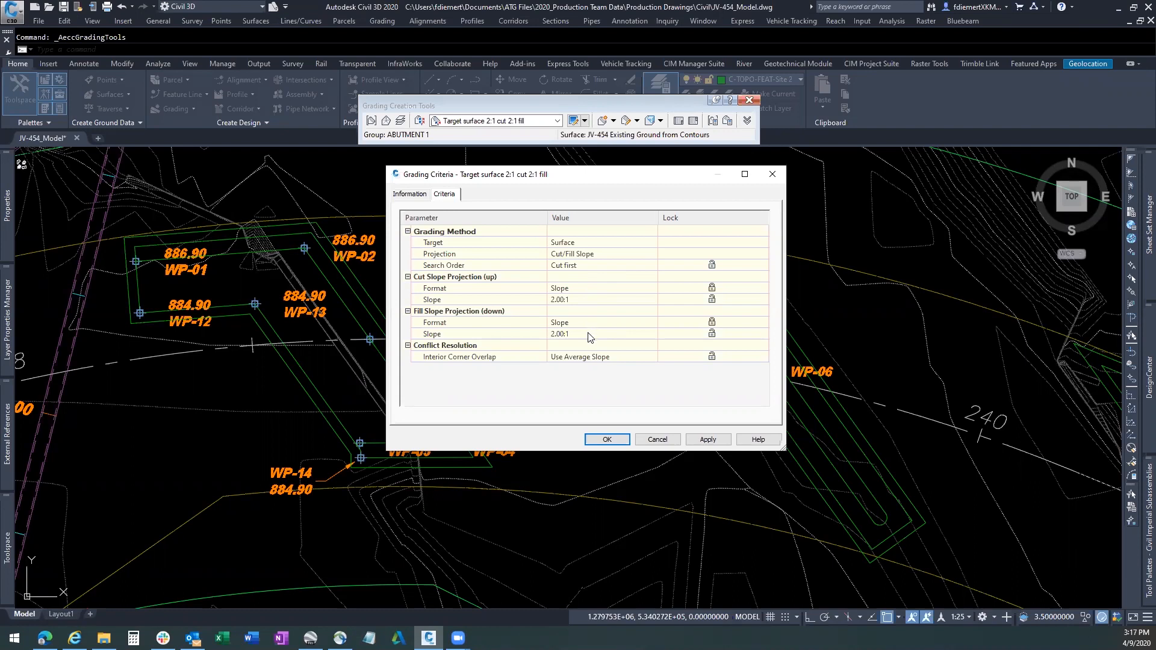
mouse_move(586, 308)
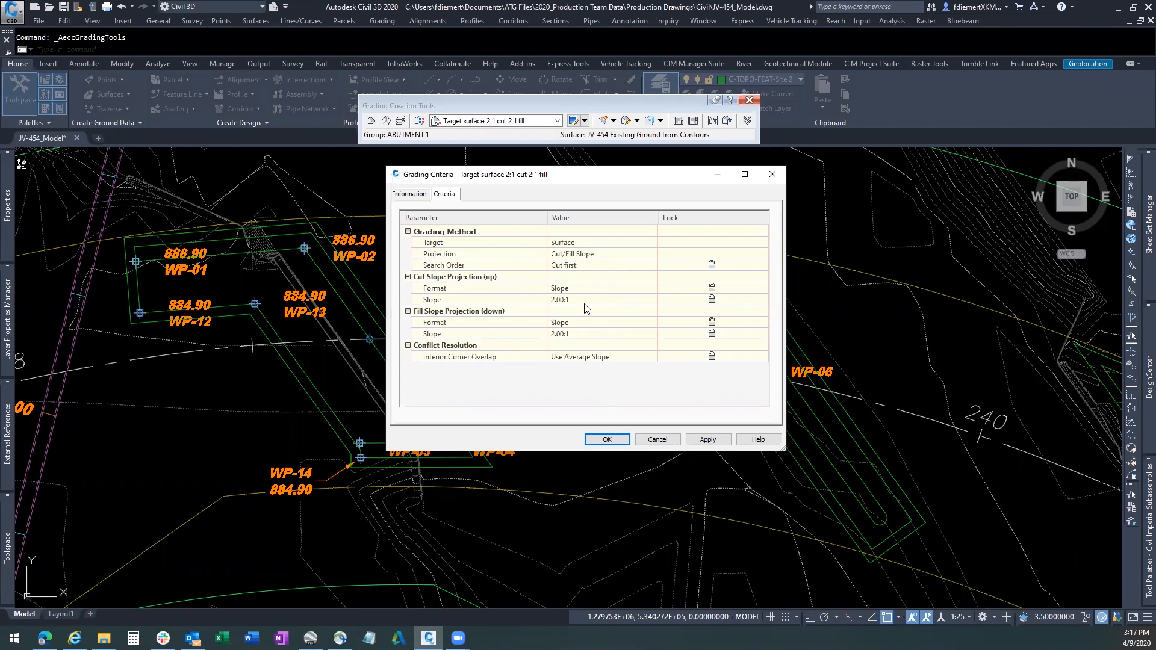
mouse_move(607, 440)
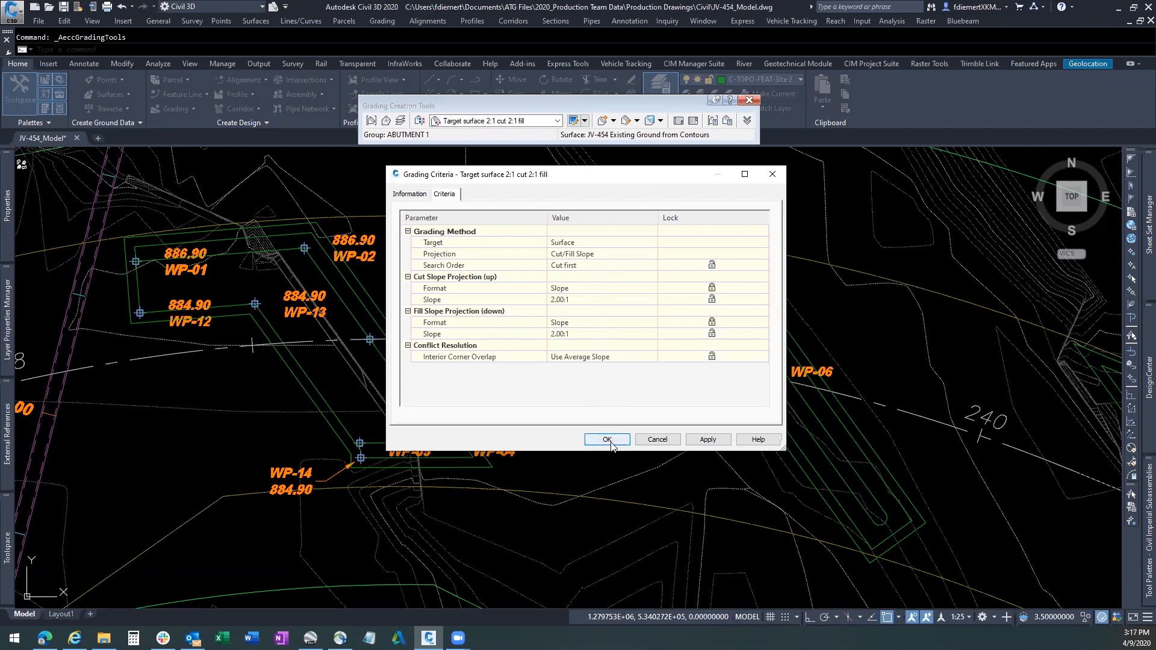
click(607, 440)
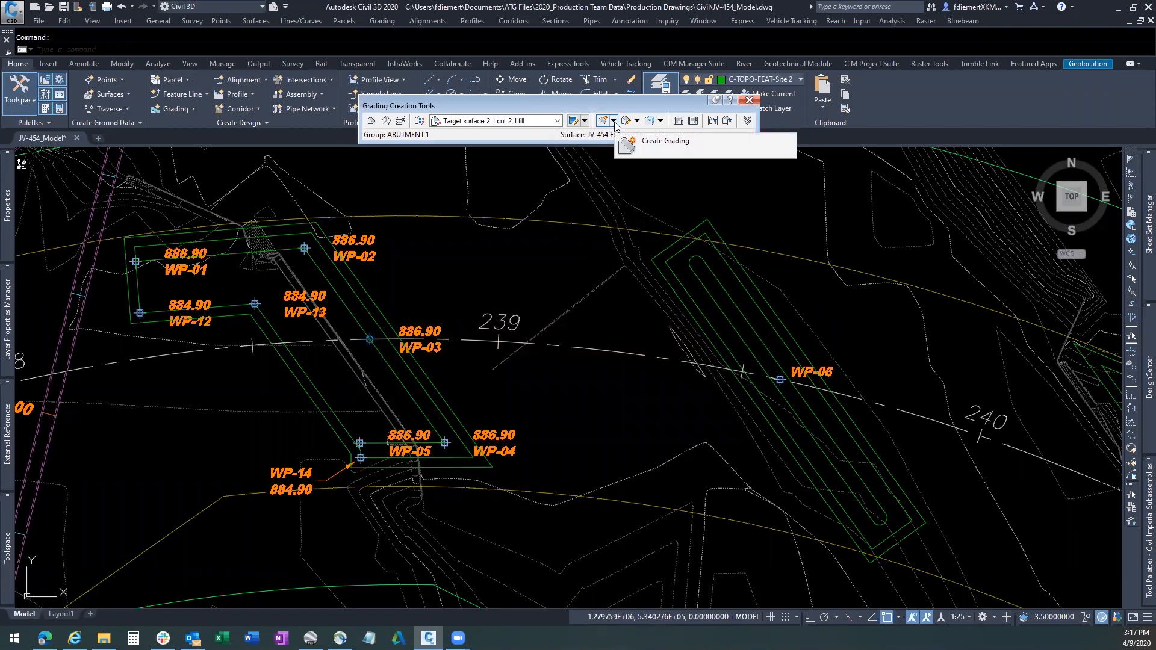
- Start Create Grading from the abutment footprint feature line toward existing ground
click(613, 120)
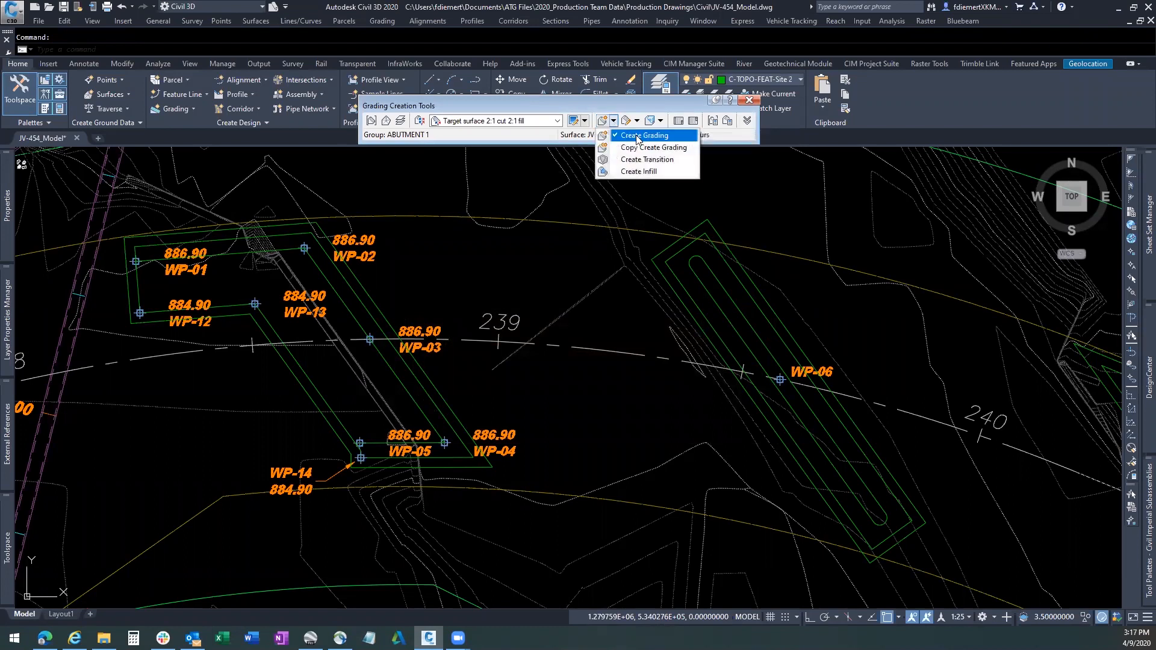
click(644, 135)
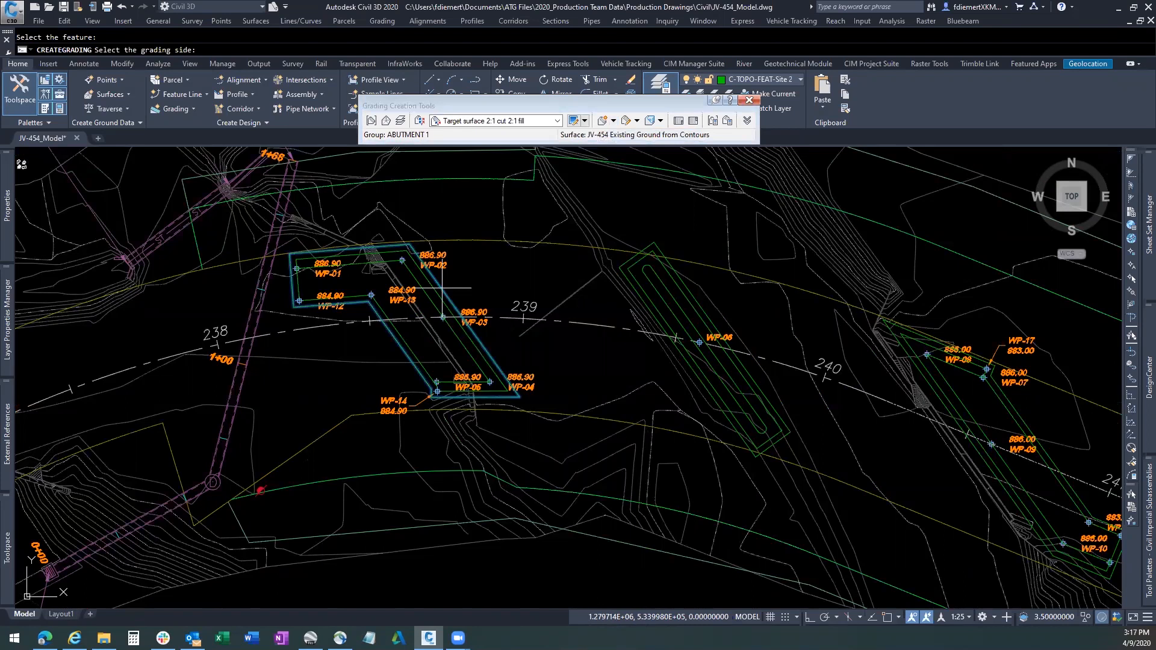
mouse_move(462, 274)
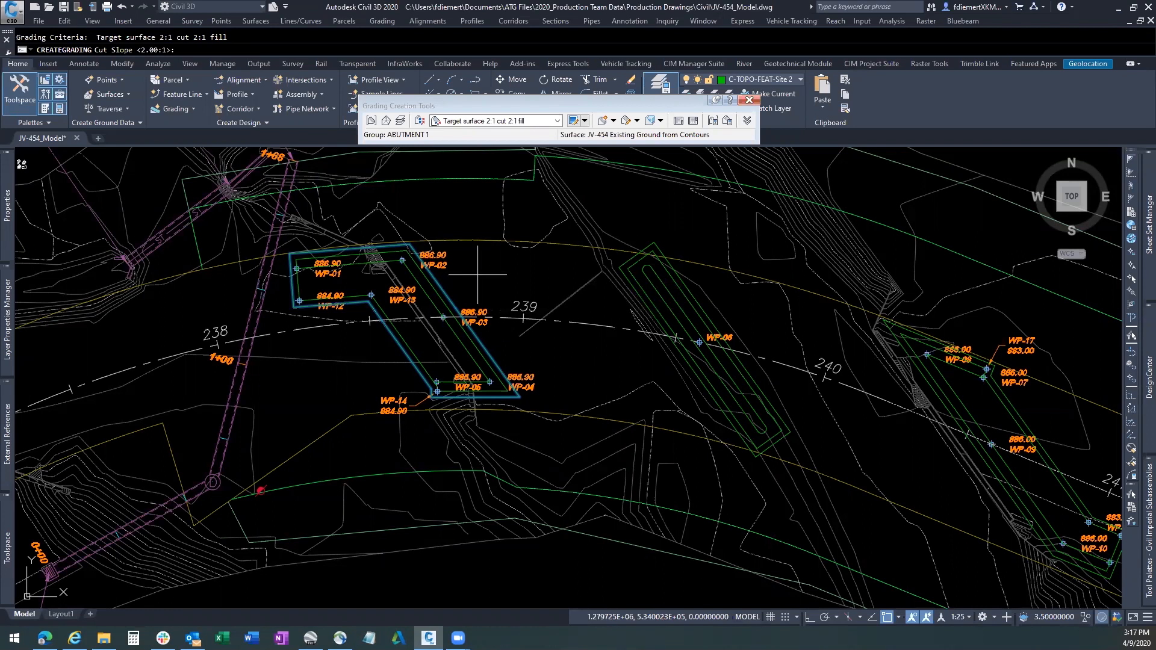
mouse_move(457, 287)
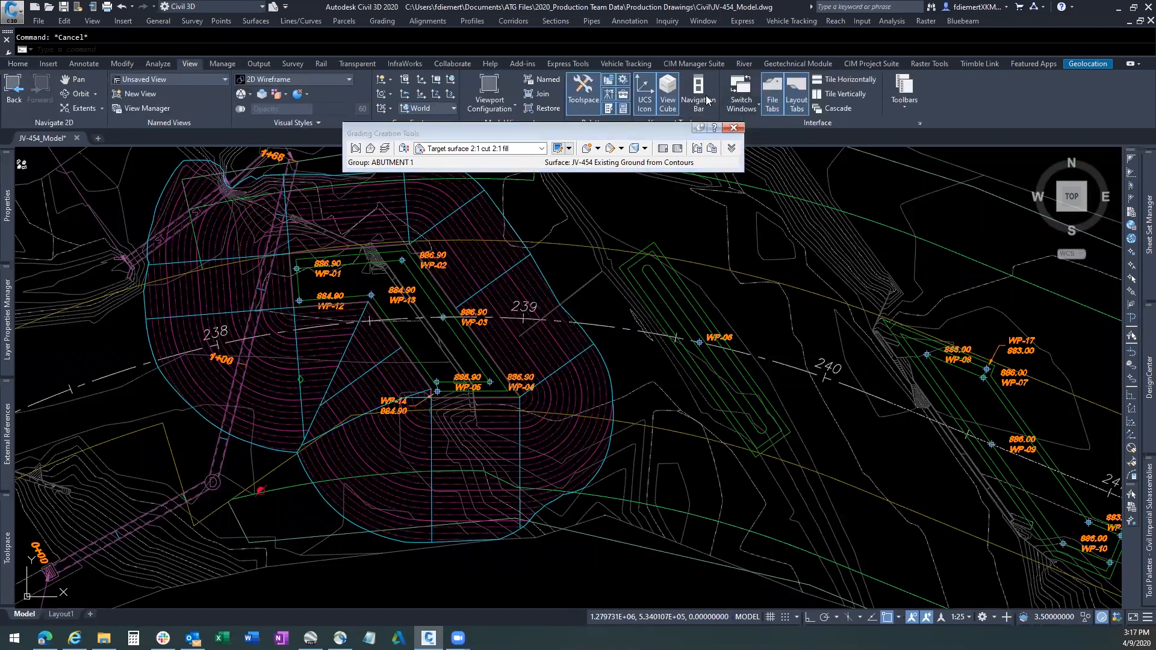
- Turn on the on-screen Navigation Bar from the View tab
click(699, 90)
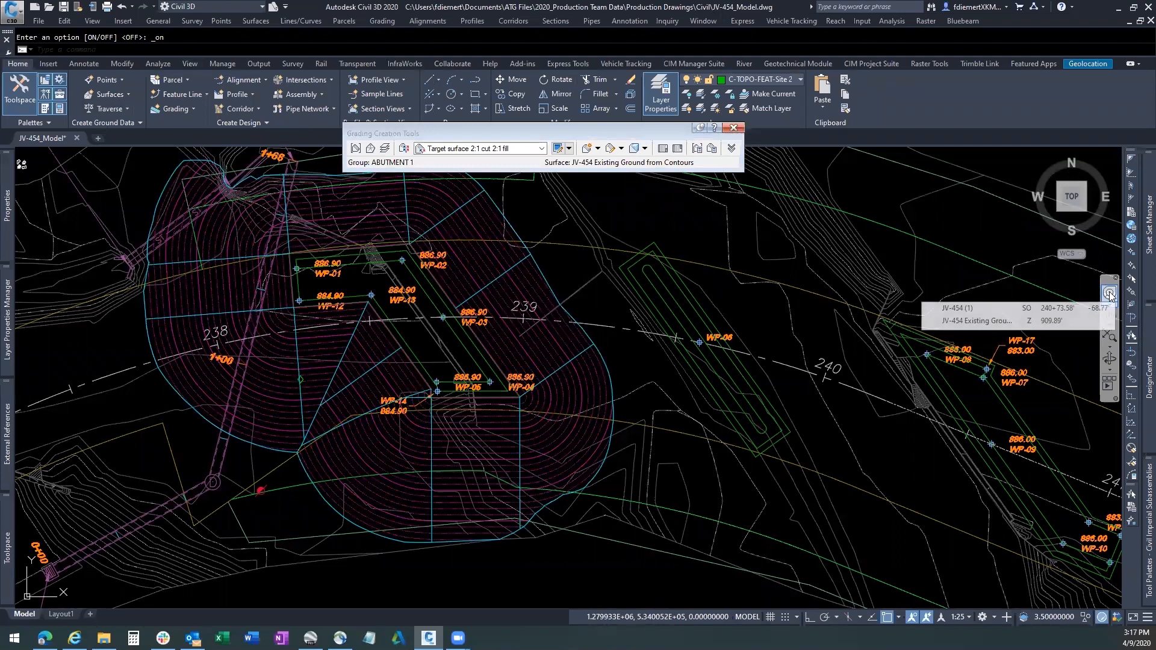
mouse_move(424, 359)
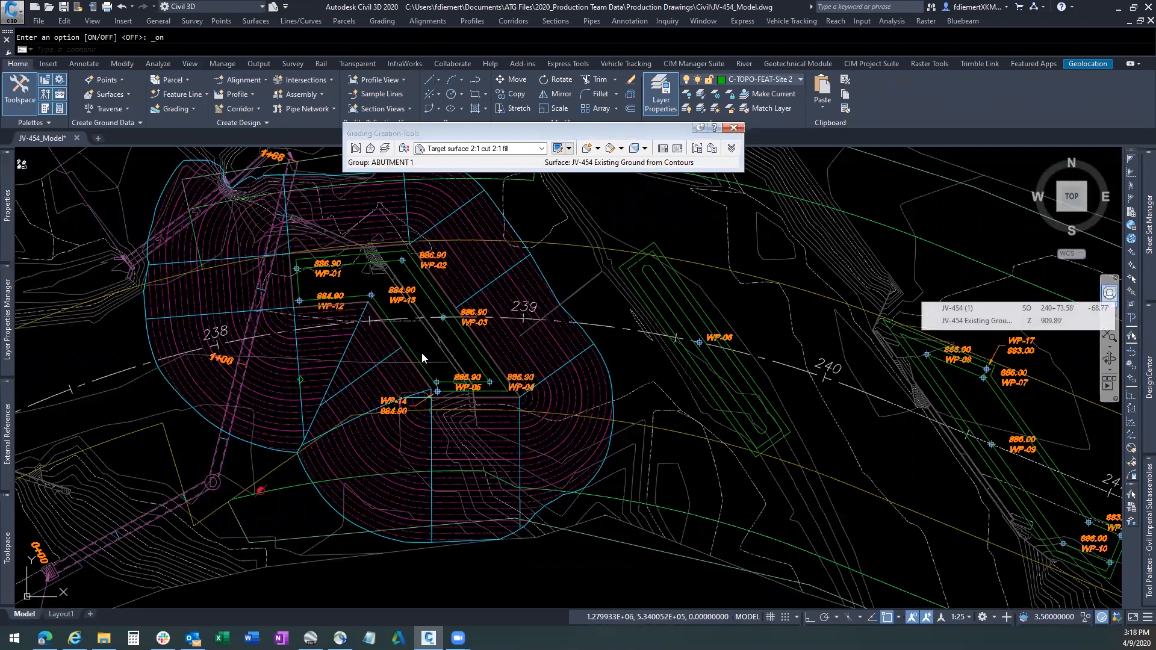
mouse_move(527, 81)
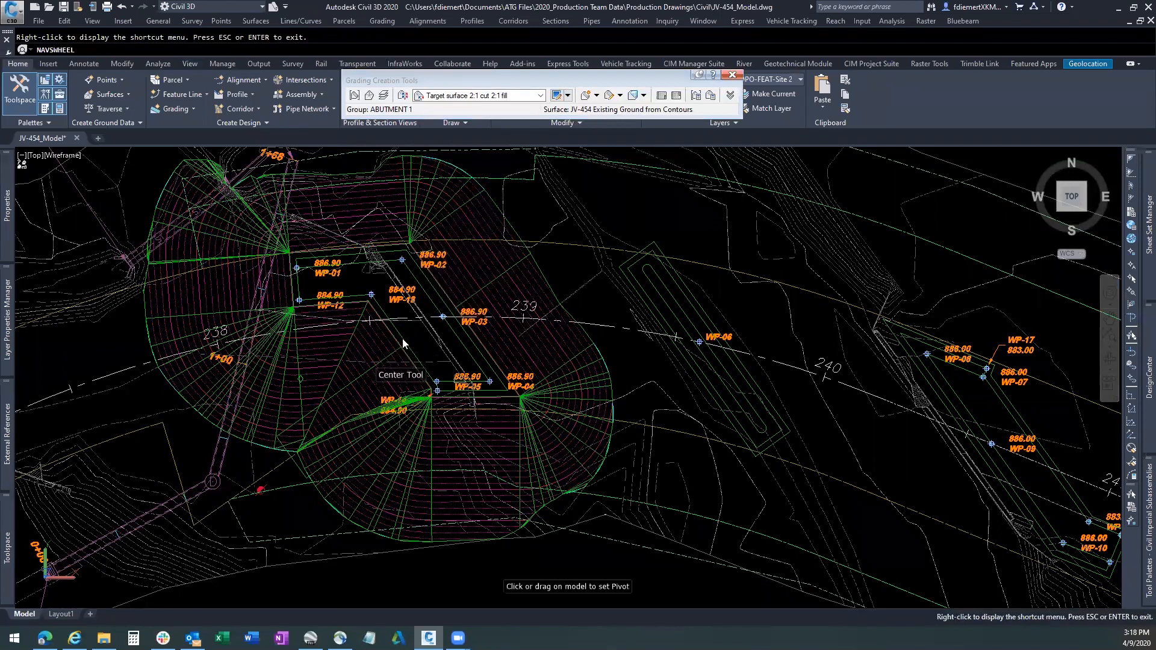
- Orbit around the ABUTMENT 1 grading to view its 2:1 cut and fill slopes in 3D
click(402, 338)
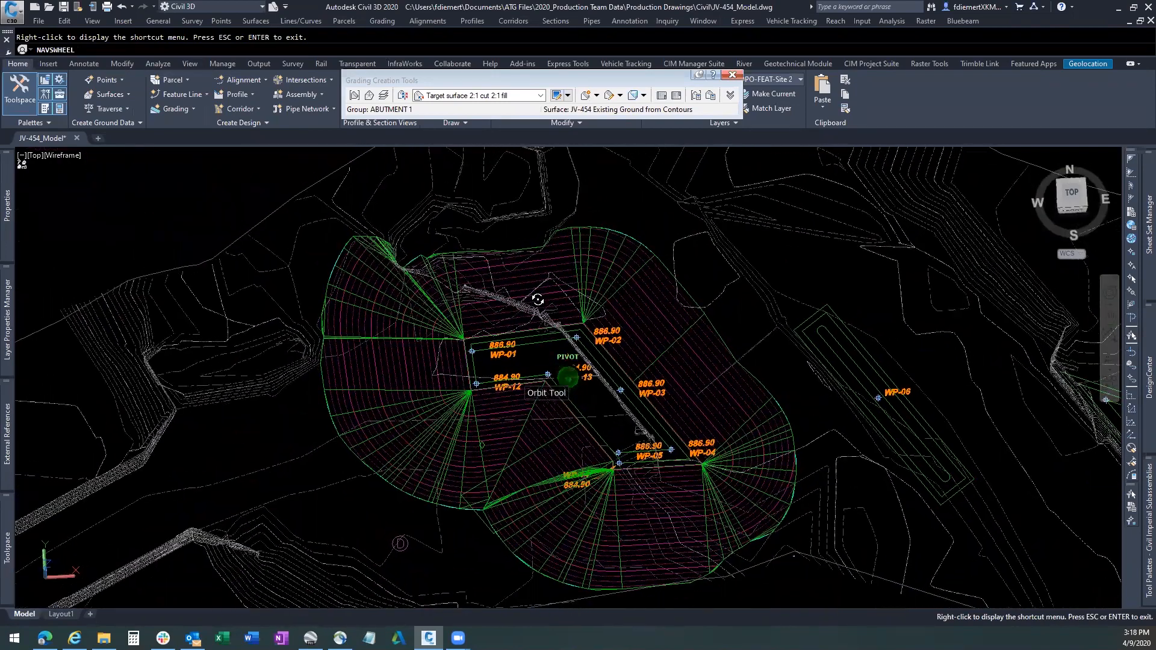
drag(539, 299, 457, 290)
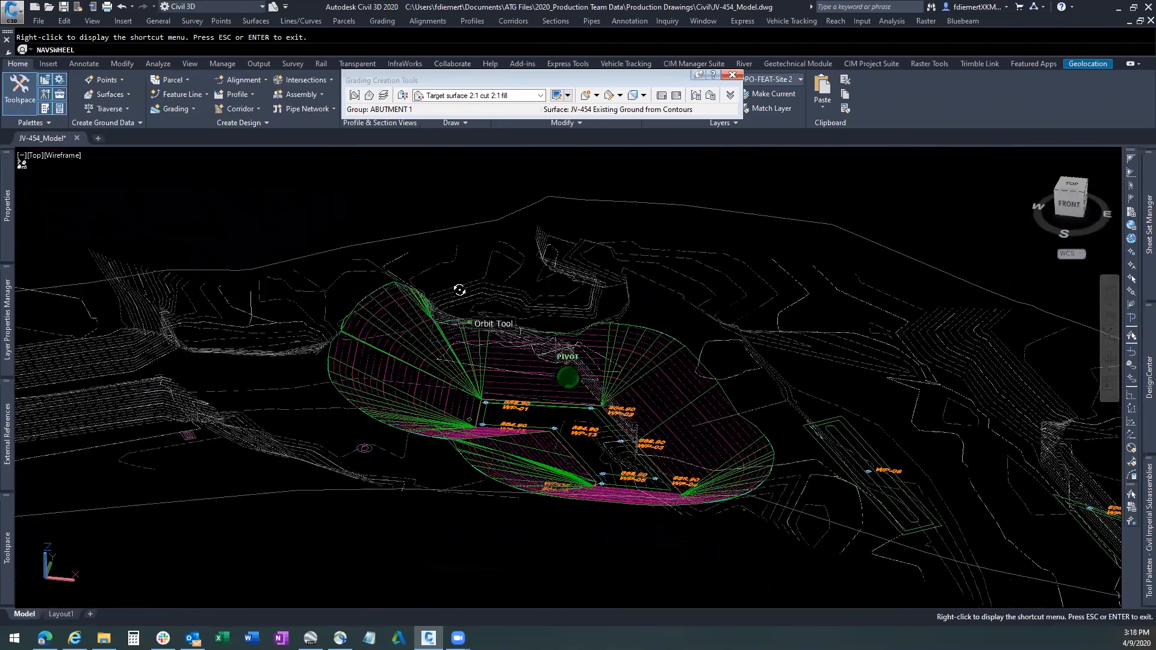
drag(459, 291, 507, 283)
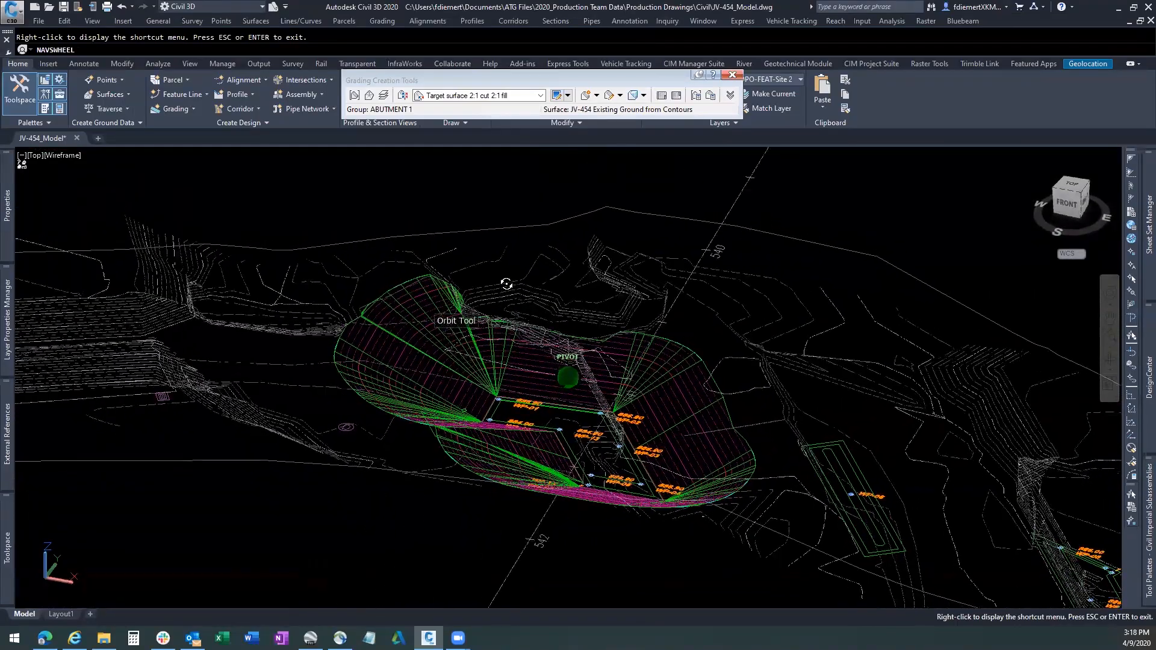
drag(506, 284, 655, 294)
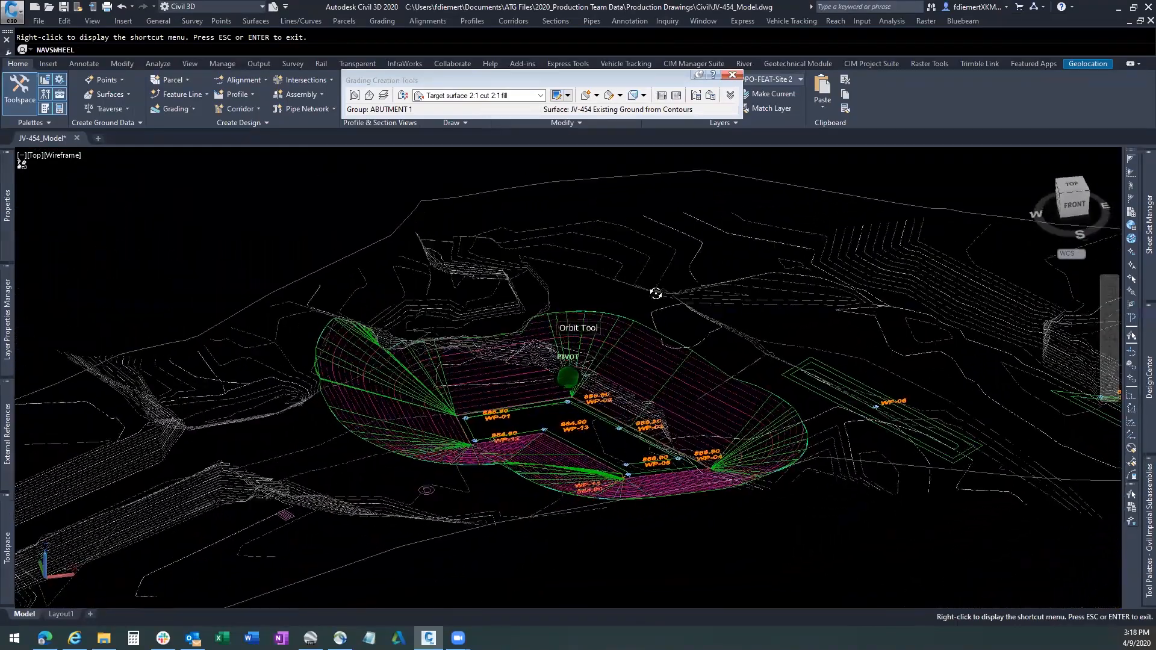
drag(655, 294, 605, 298)
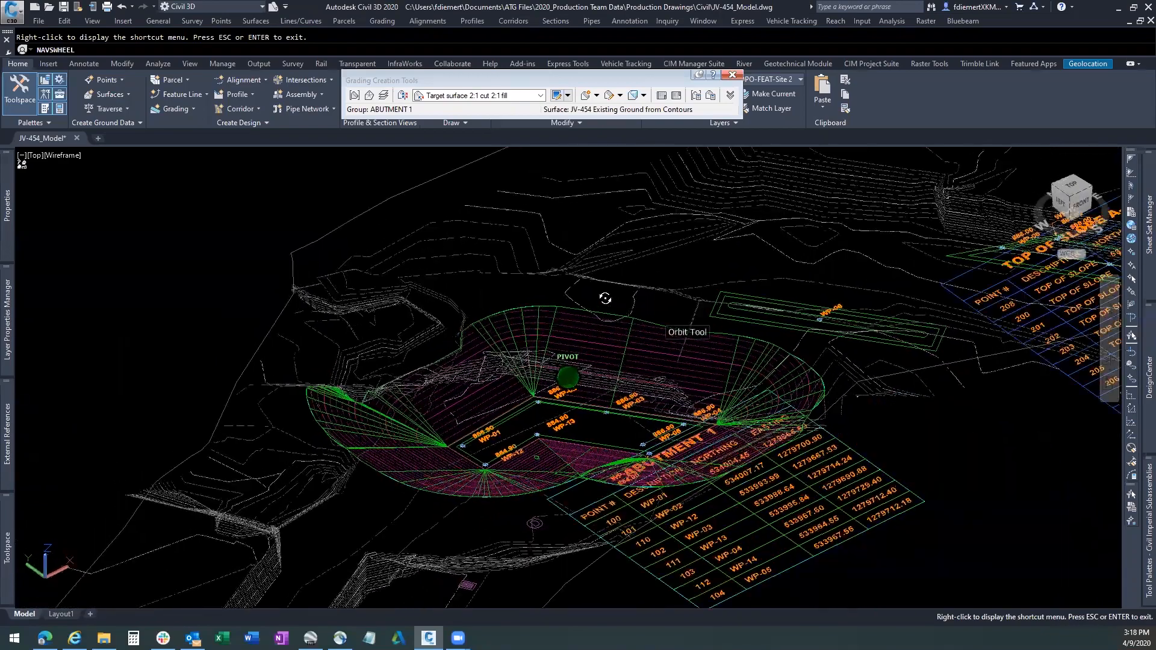
drag(605, 299, 597, 287)
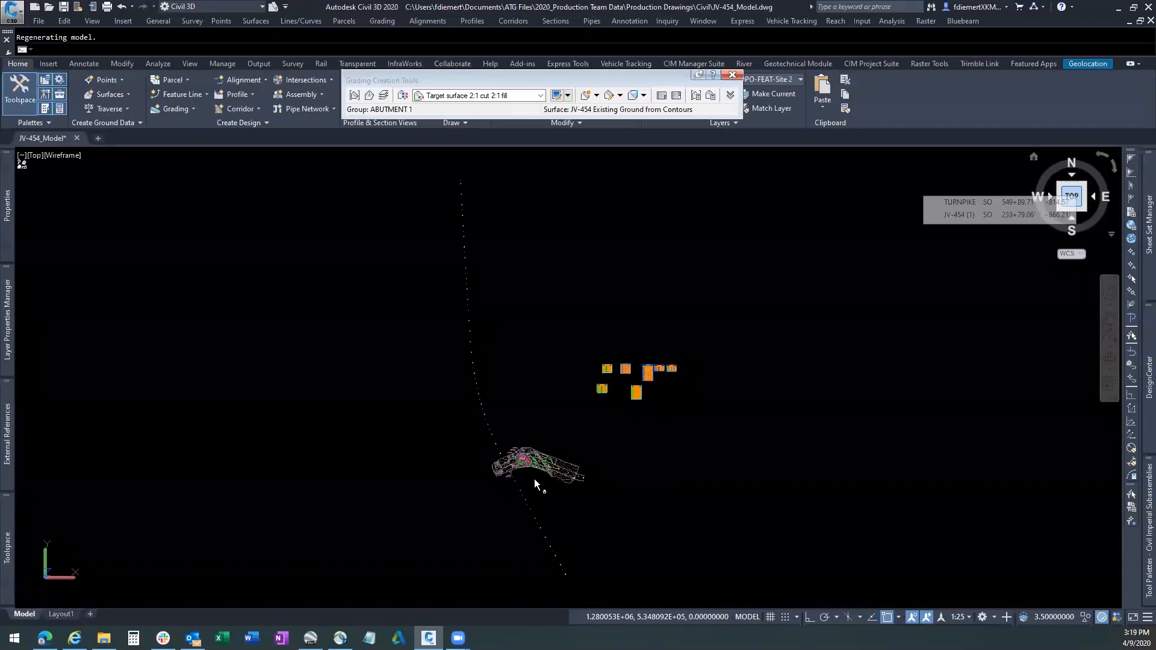
mouse_move(542, 484)
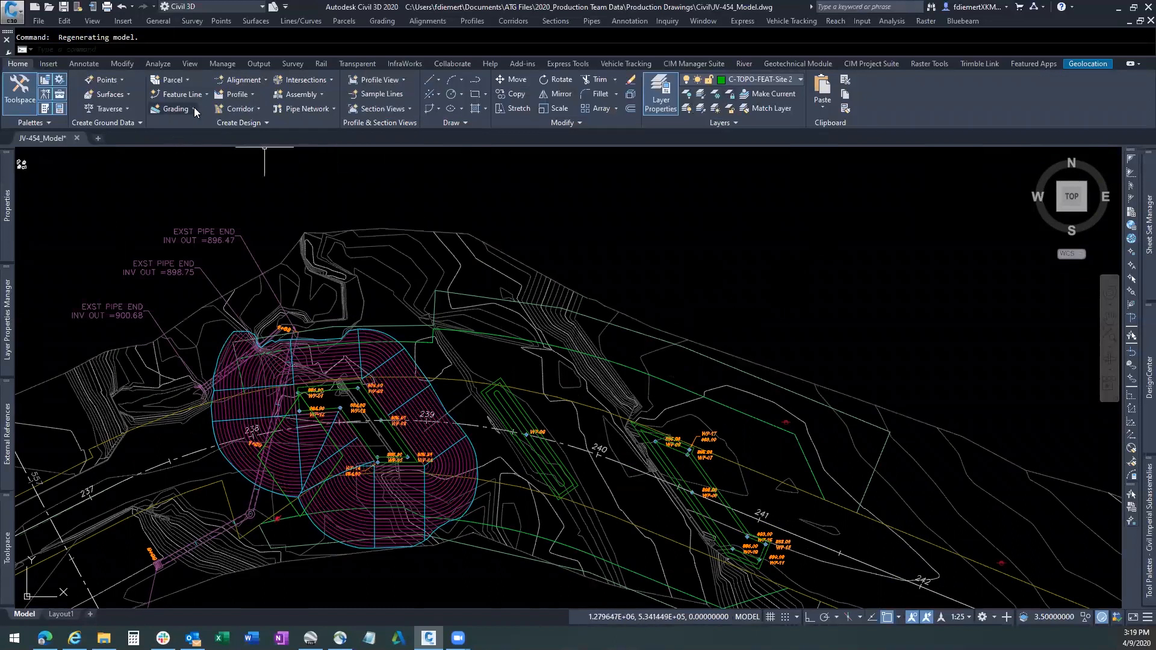
- Bring up the Grading command list in the Create Design panel
click(174, 109)
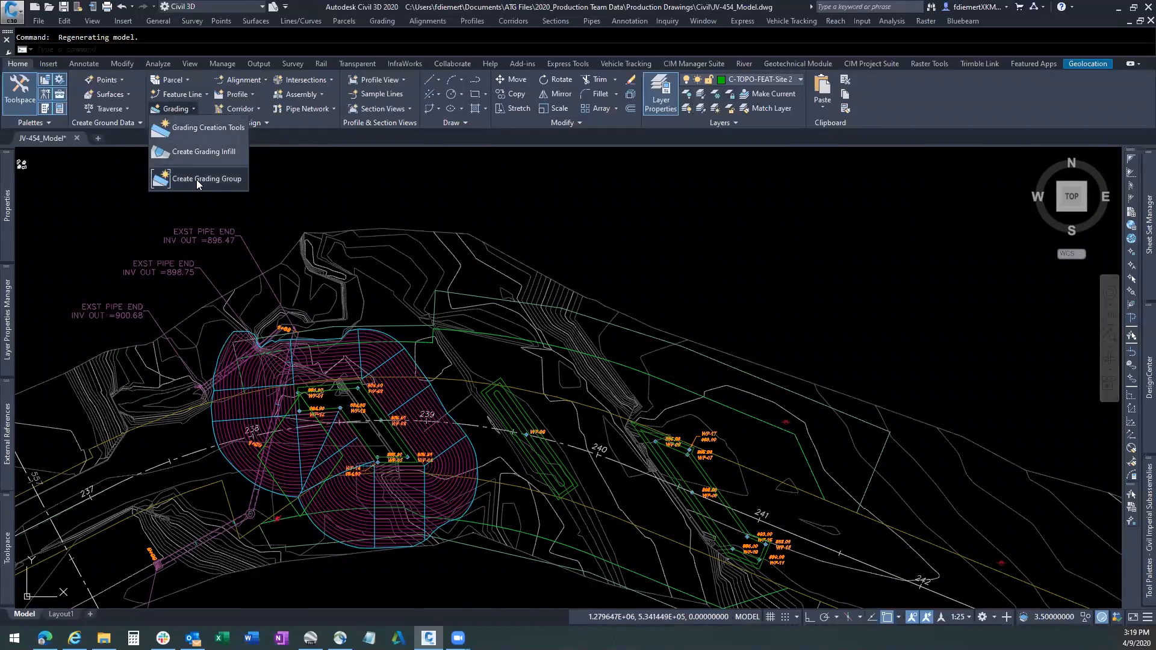
- Create grading group PEIR with automatic surface, Contours 1' and 5' (Design) style, volume base existing ground
click(207, 179)
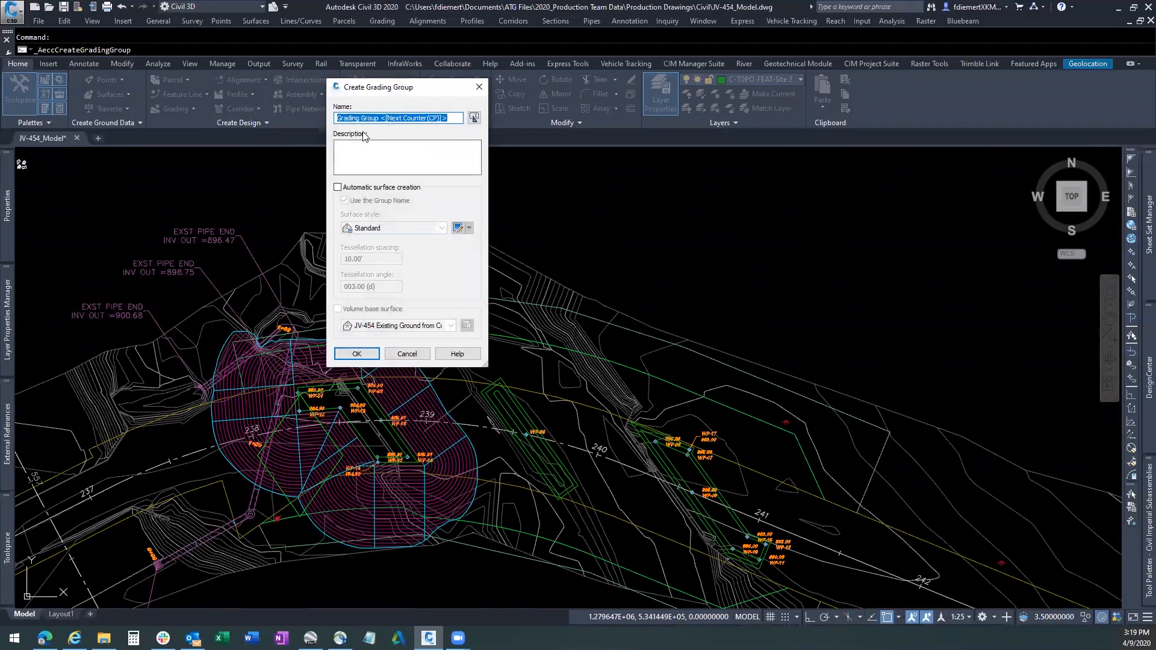
mouse_move(427, 392)
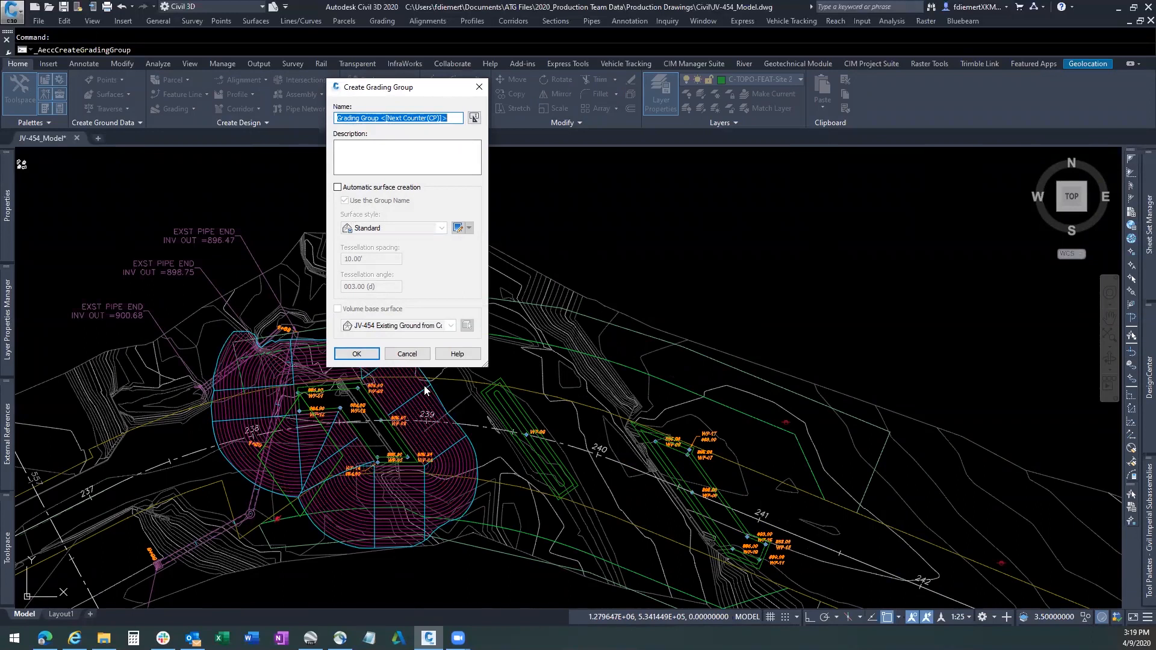
text(PEIR)
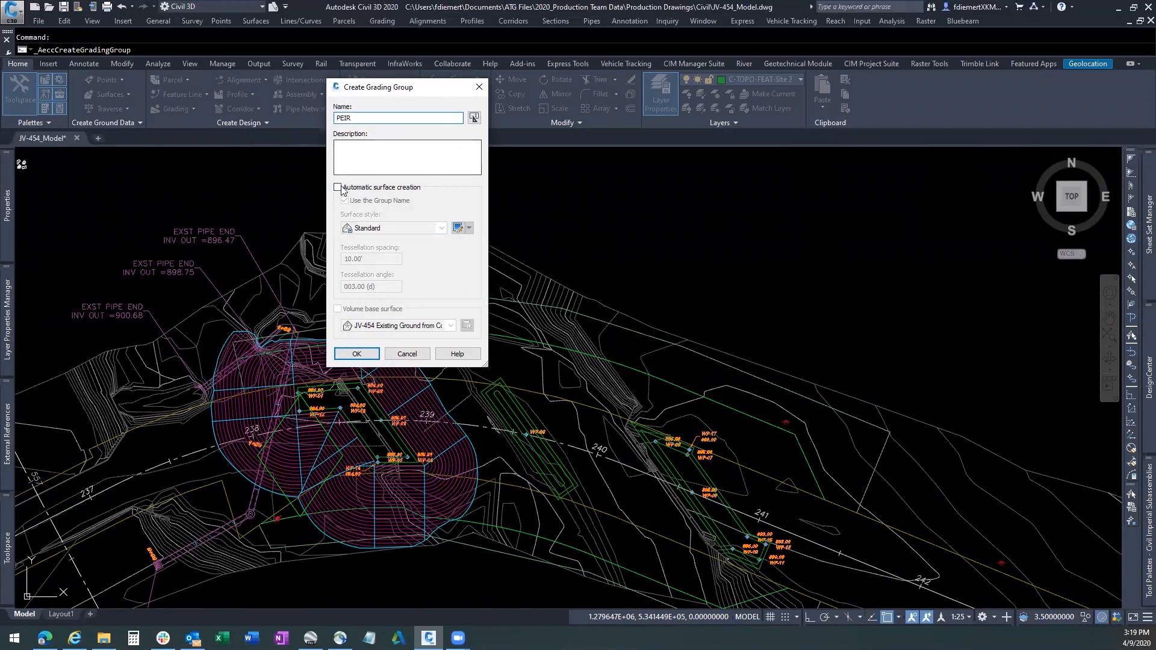
click(337, 187)
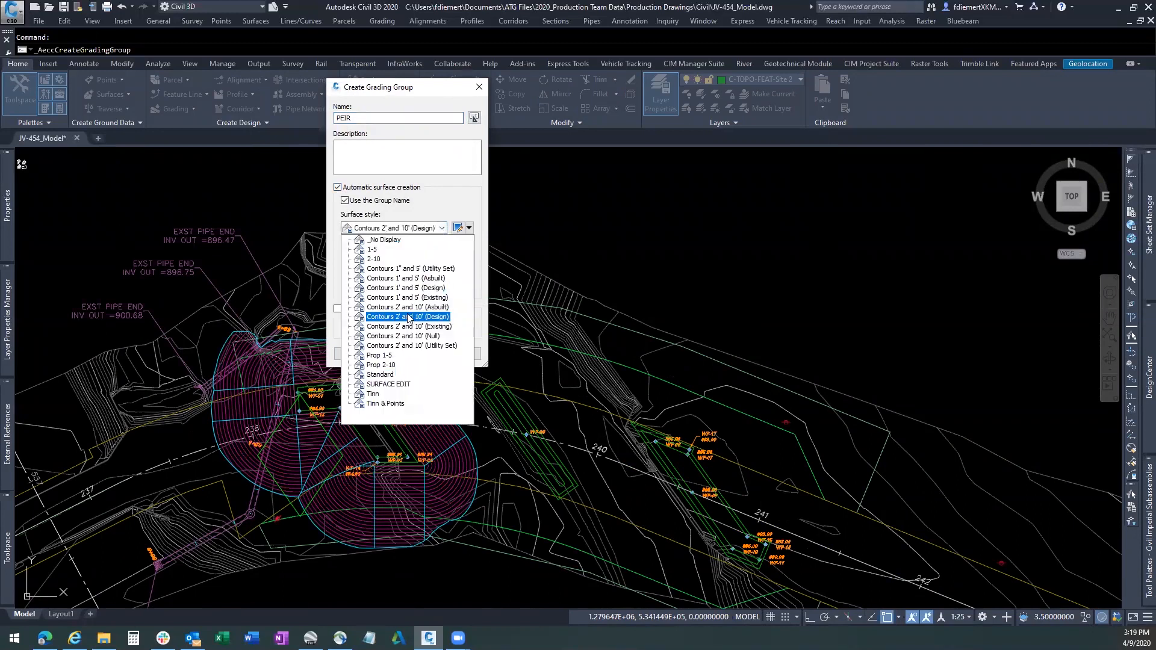
click(406, 288)
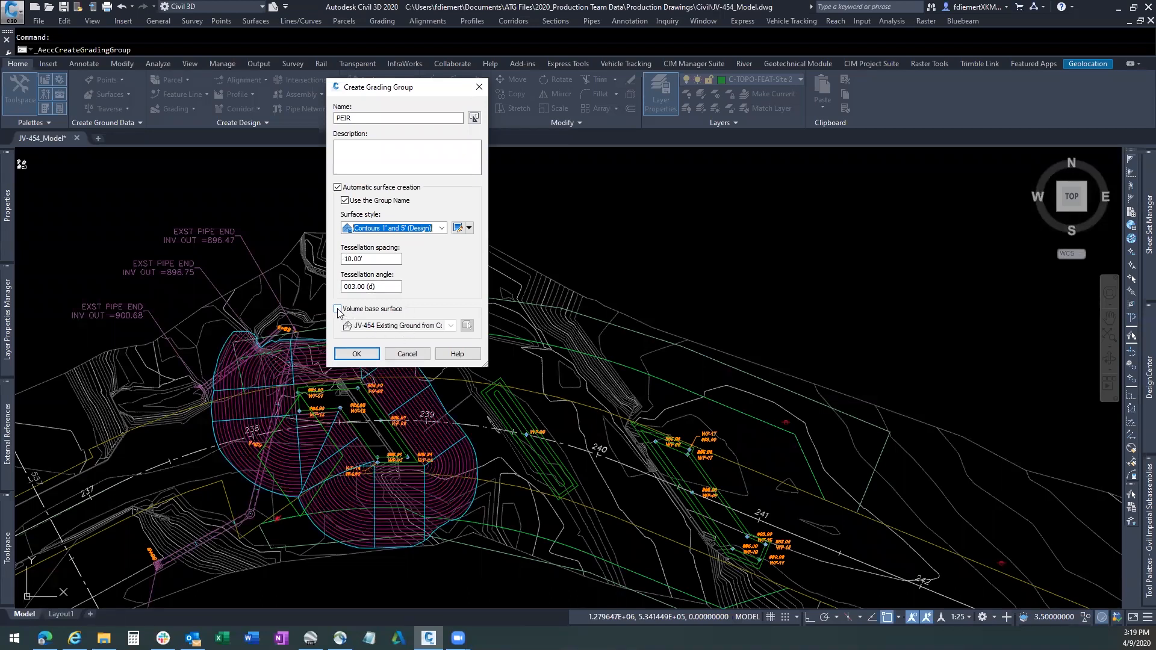
click(337, 308)
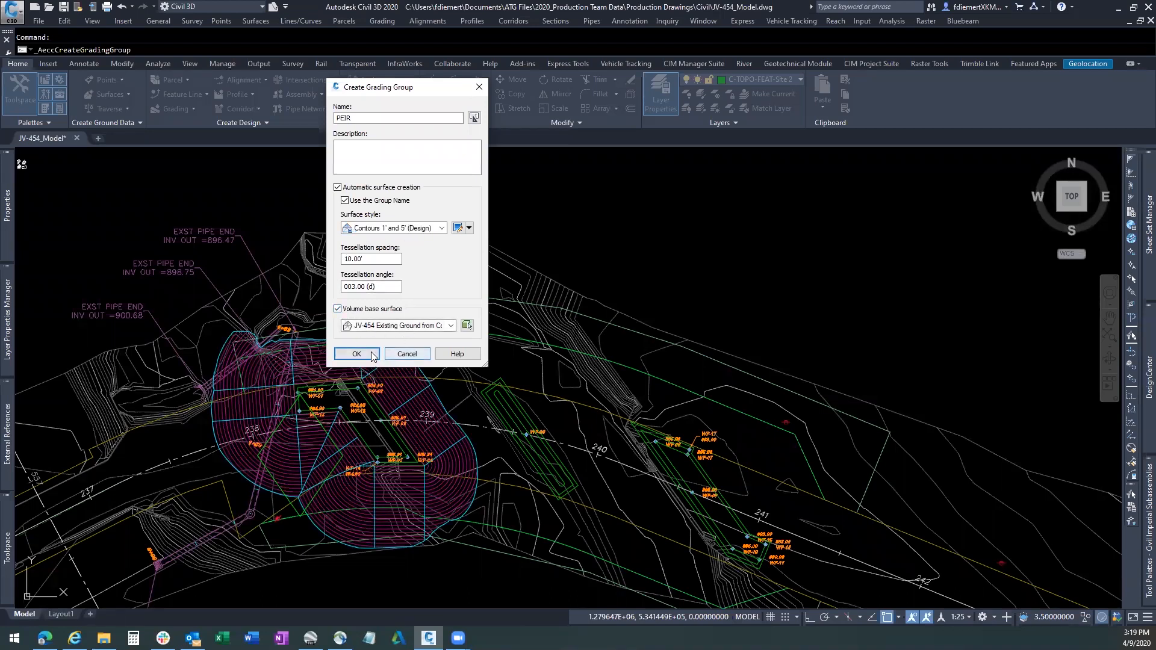
click(356, 354)
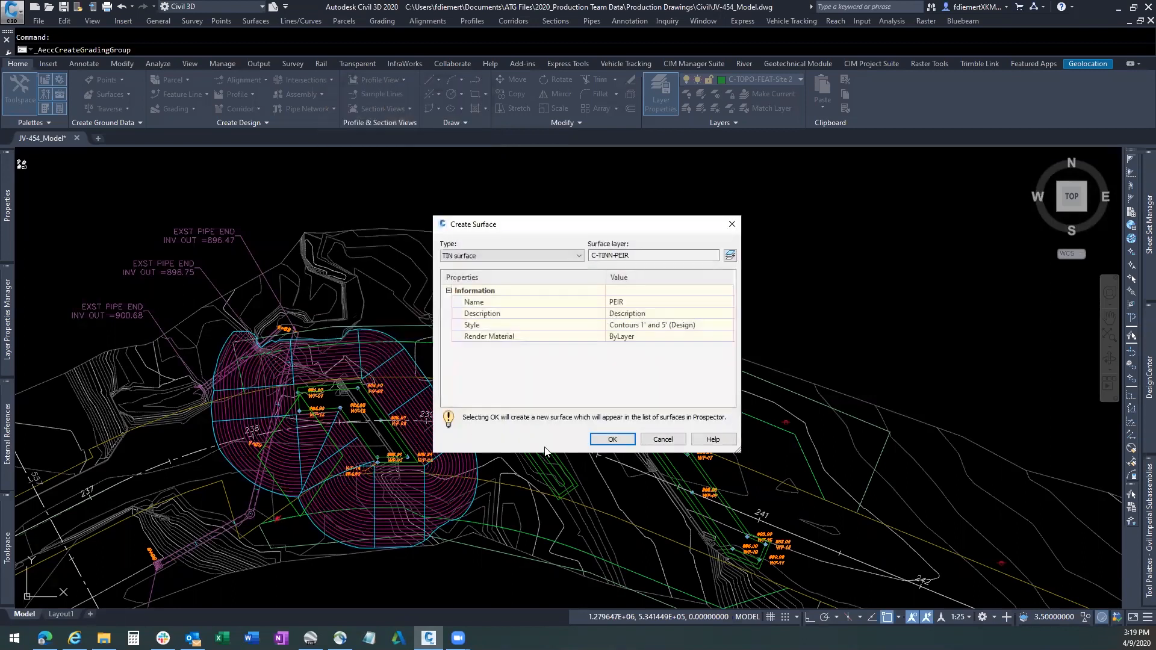
mouse_move(566, 429)
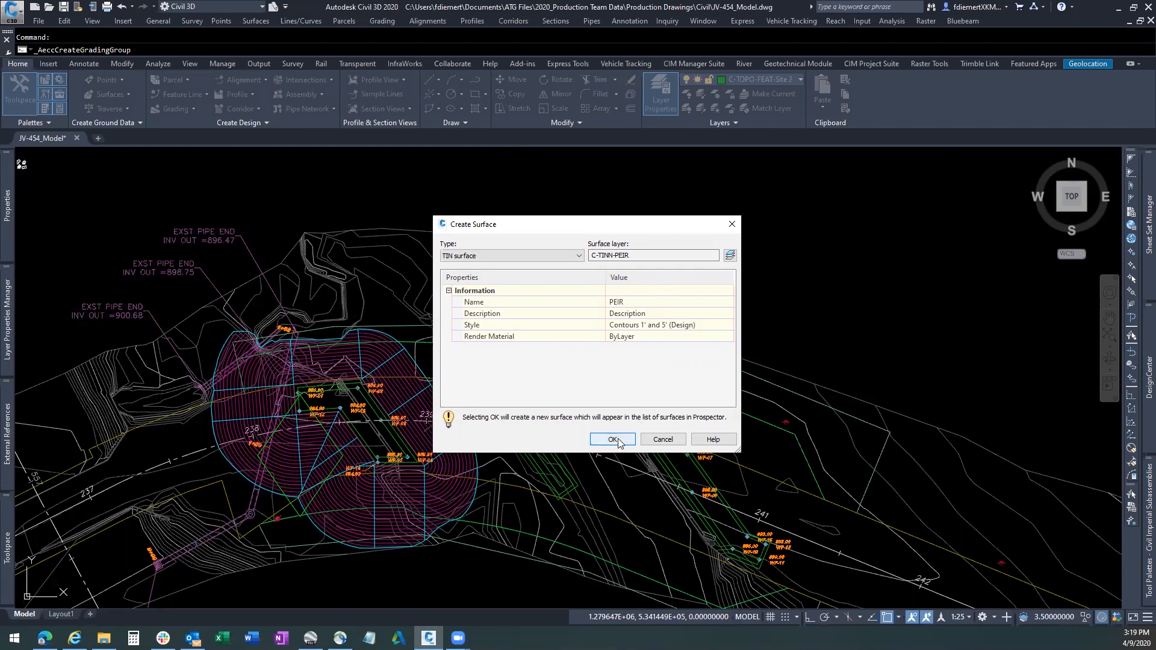
click(613, 439)
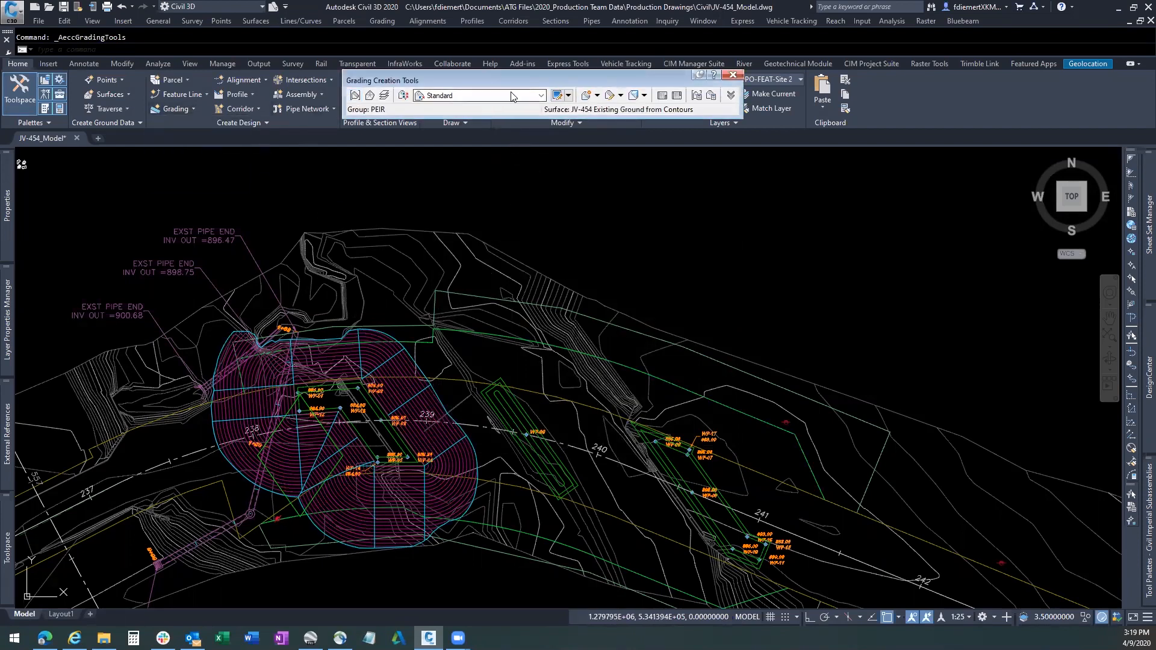
click(541, 95)
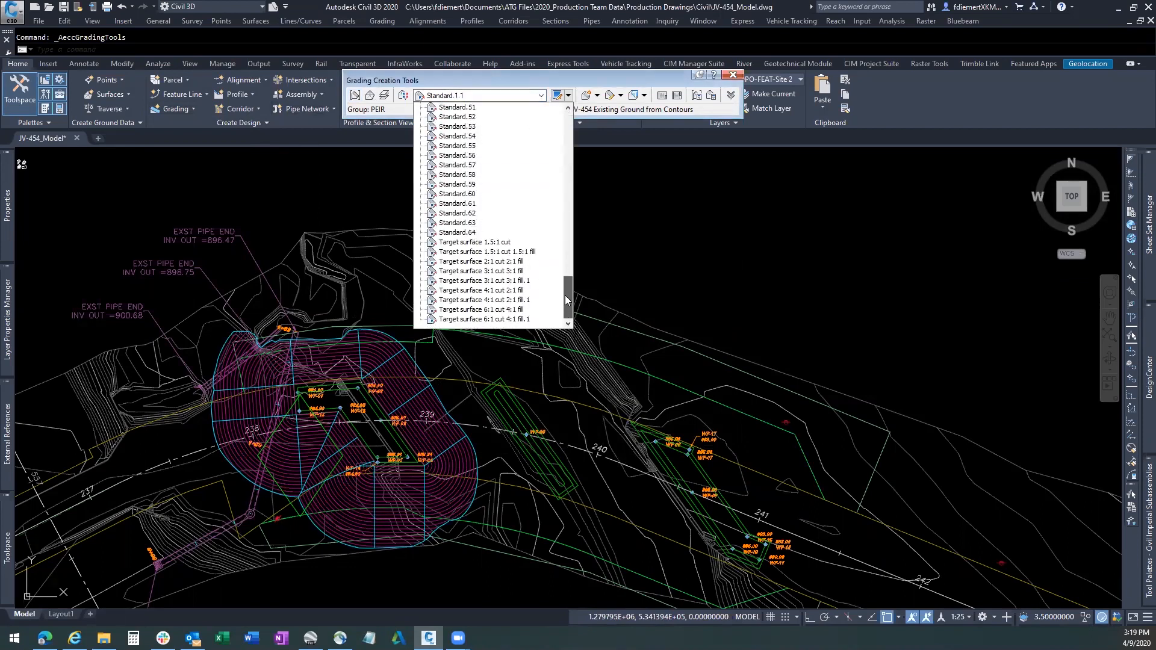
click(481, 260)
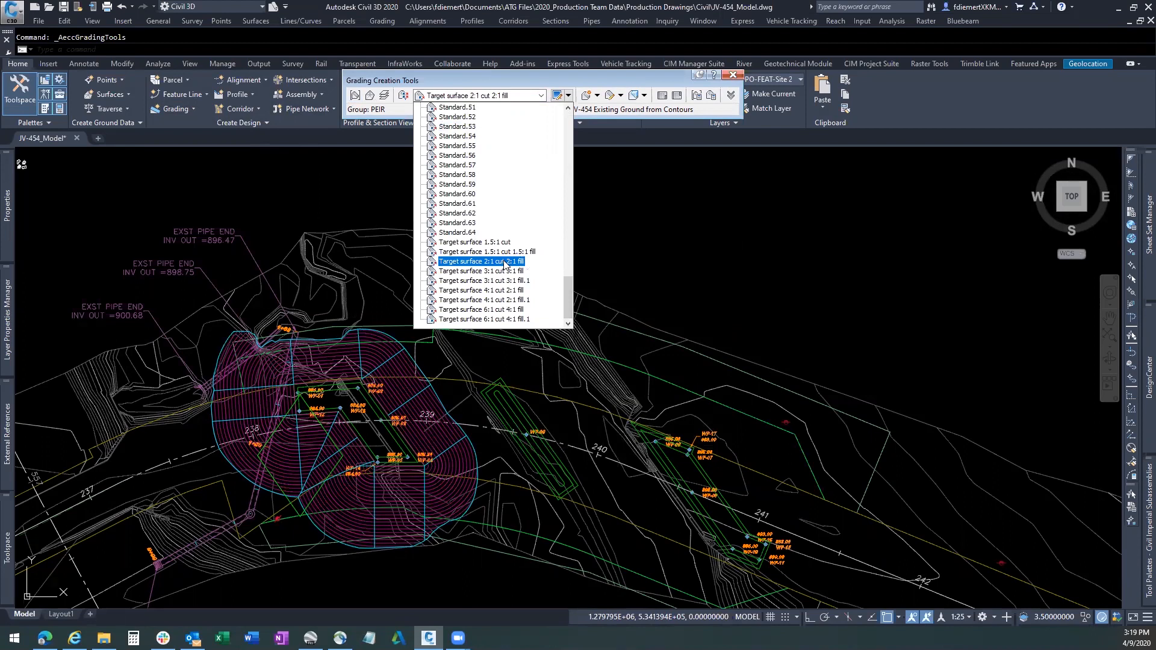
click(481, 261)
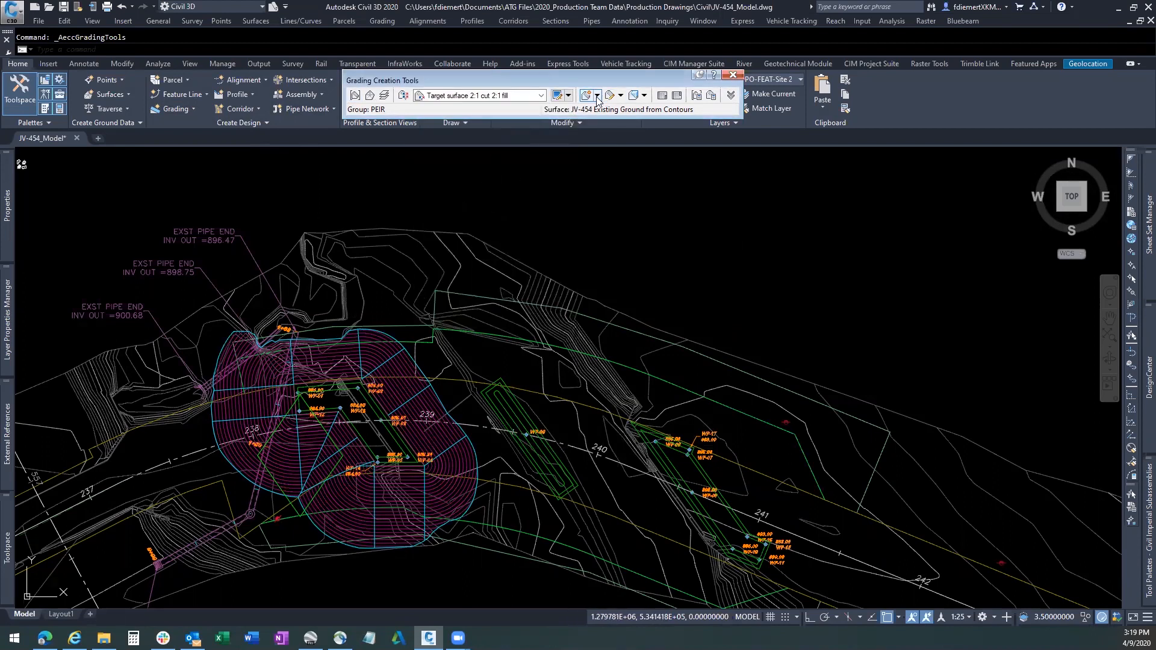
click(586, 95)
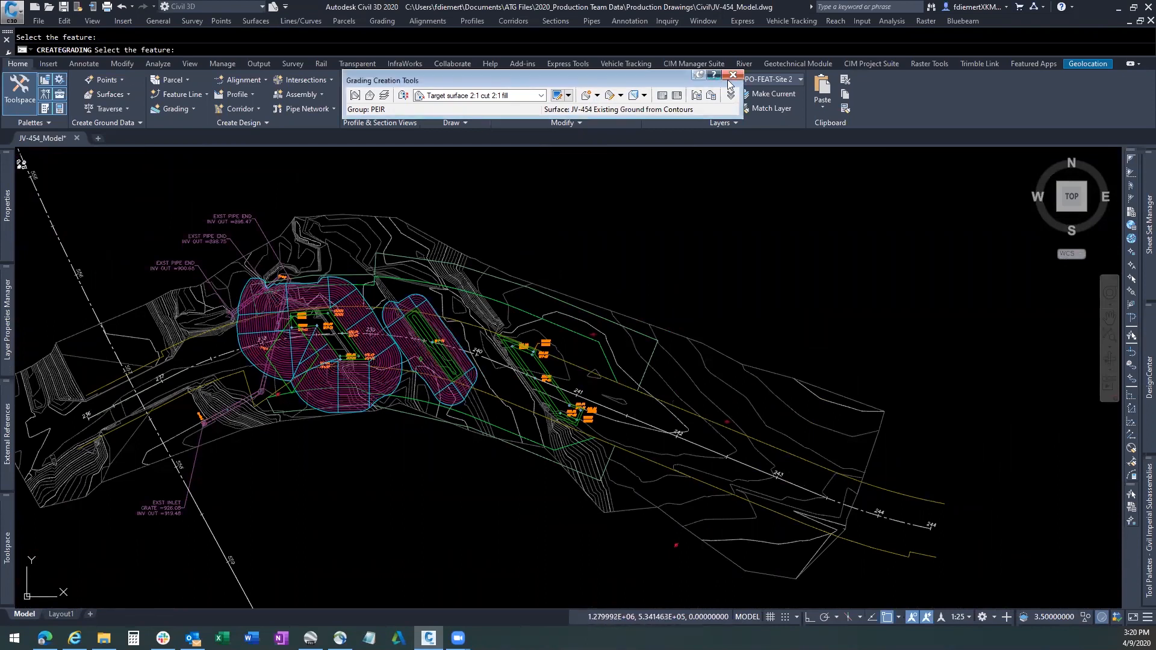
click(732, 74)
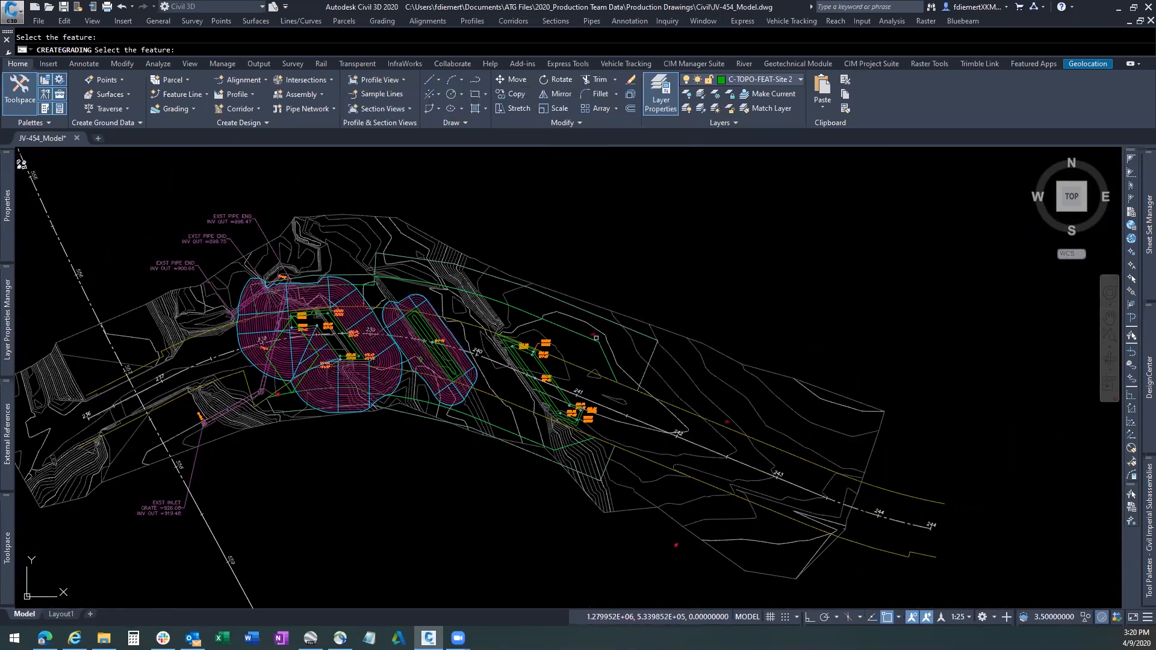
key(Escape)
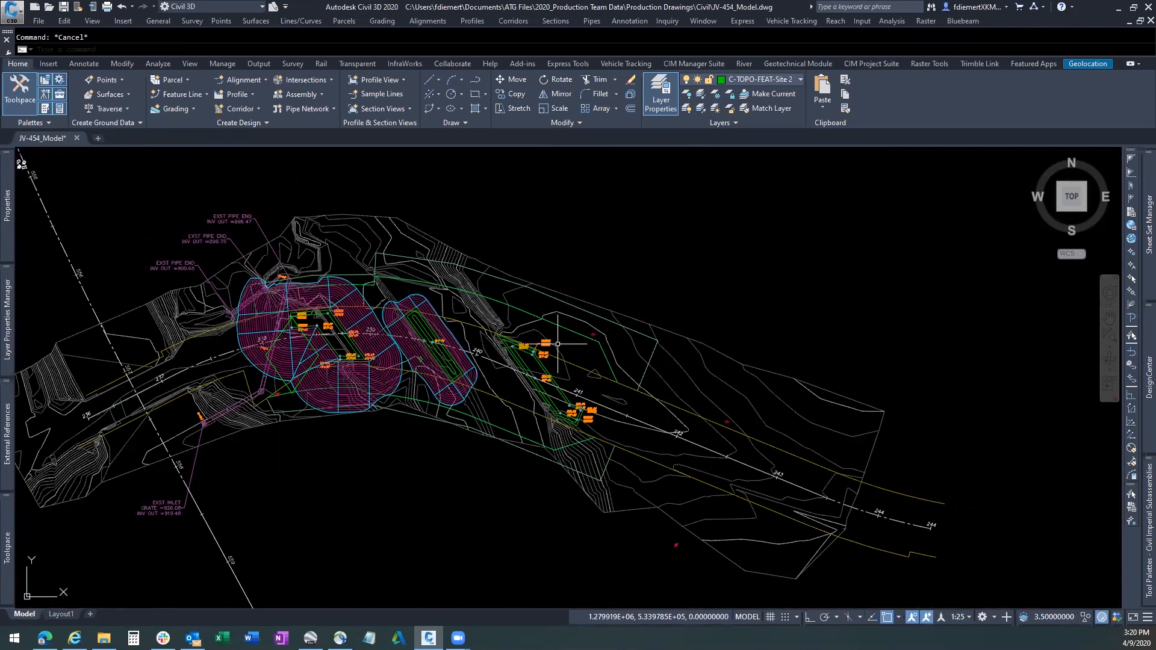
- Create grading group ABUTMENT 2 with automatic surface creation and volume base surface existing ground
click(173, 108)
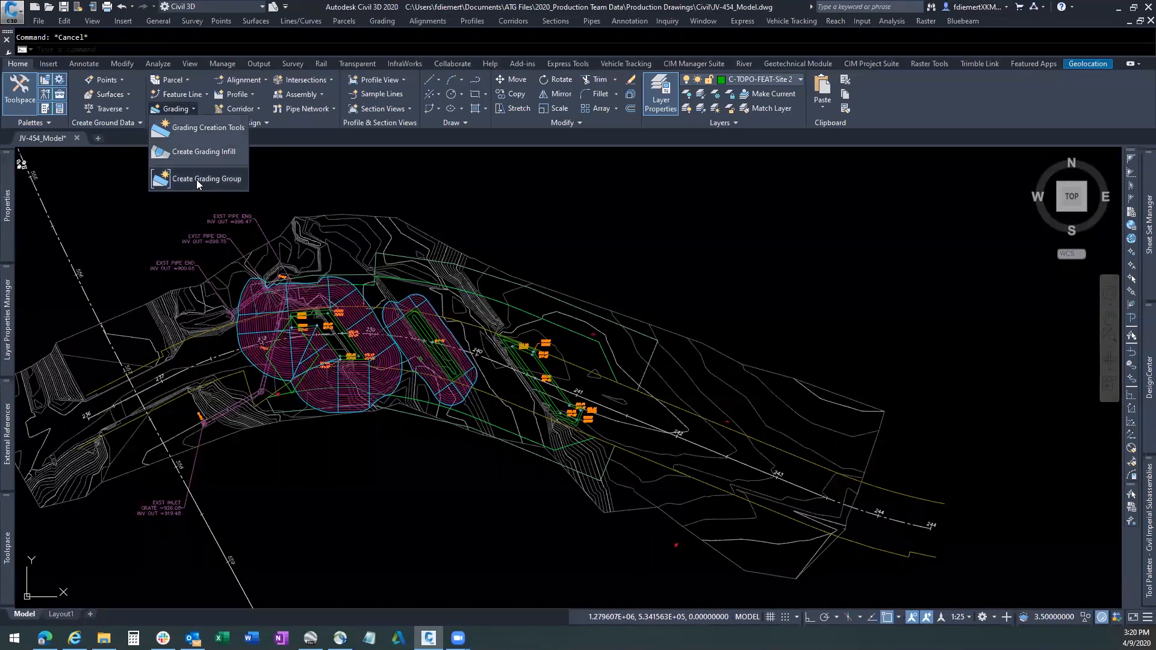
click(207, 178)
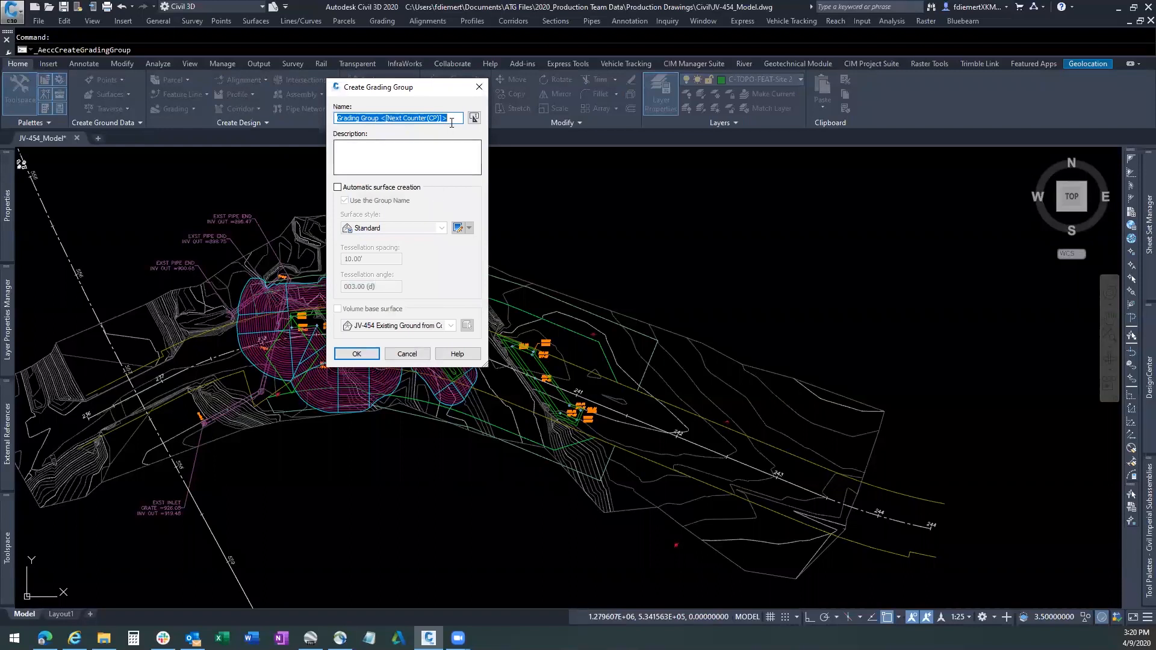
text(ABUTMENT 2)
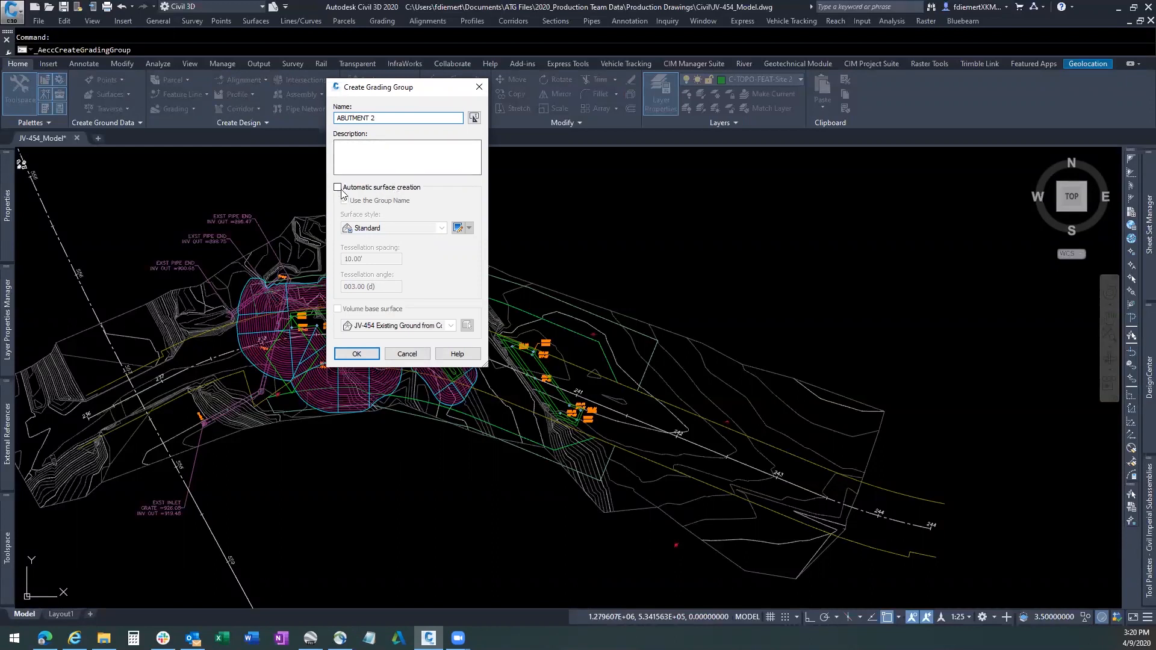
click(337, 187)
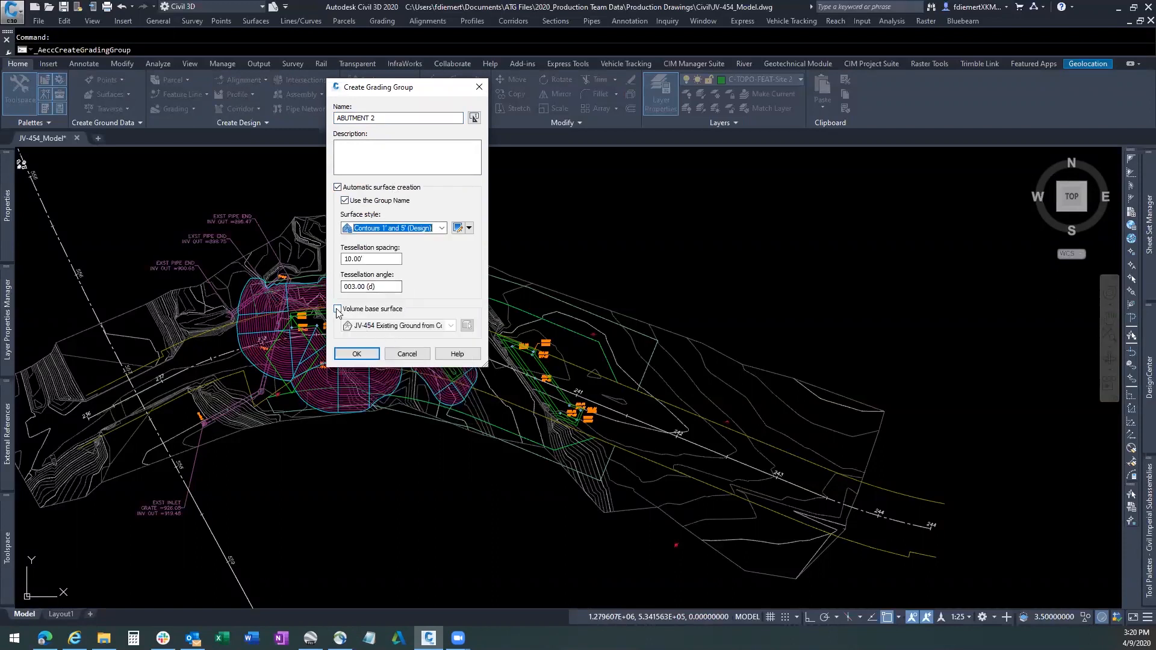
click(337, 308)
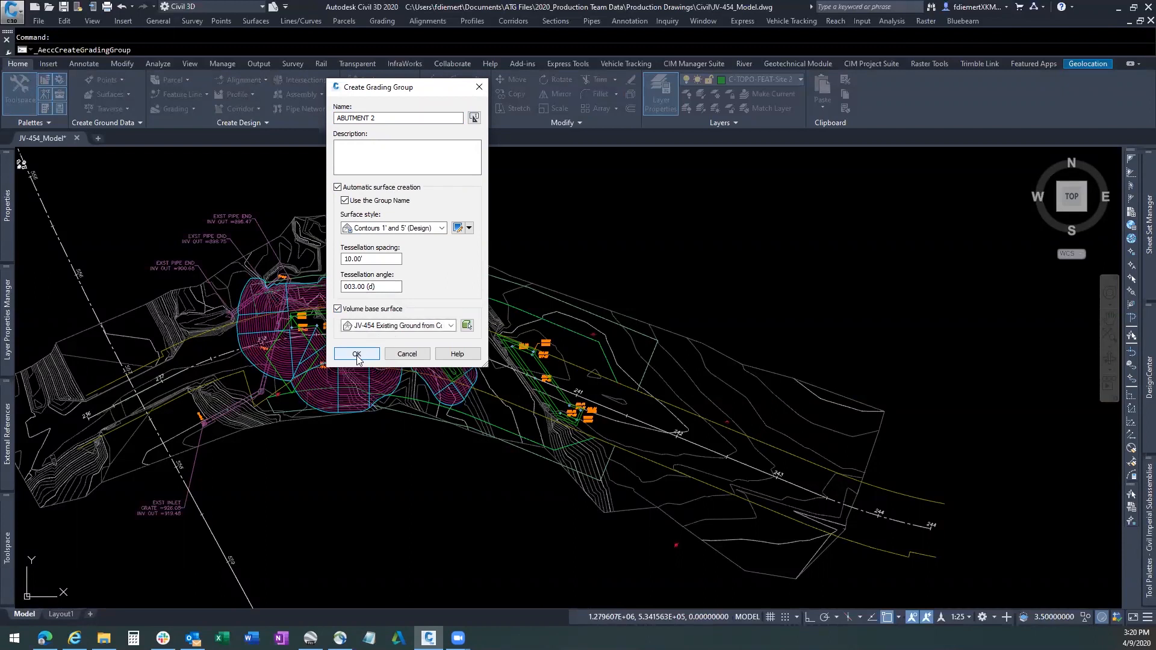
click(356, 354)
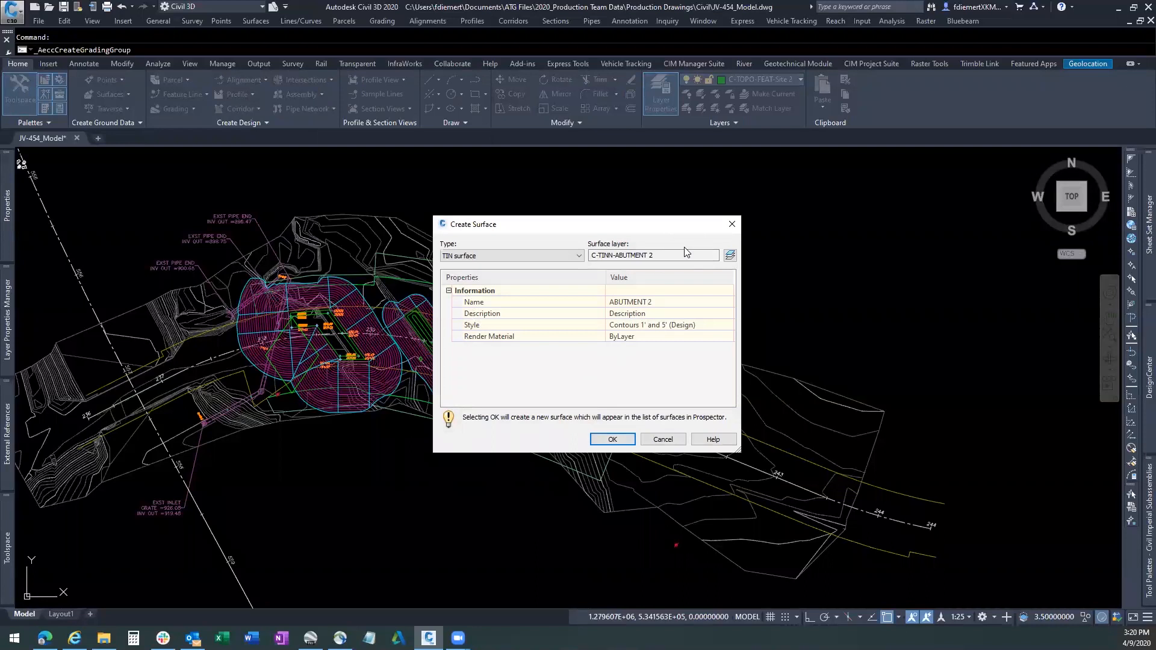
mouse_move(689, 333)
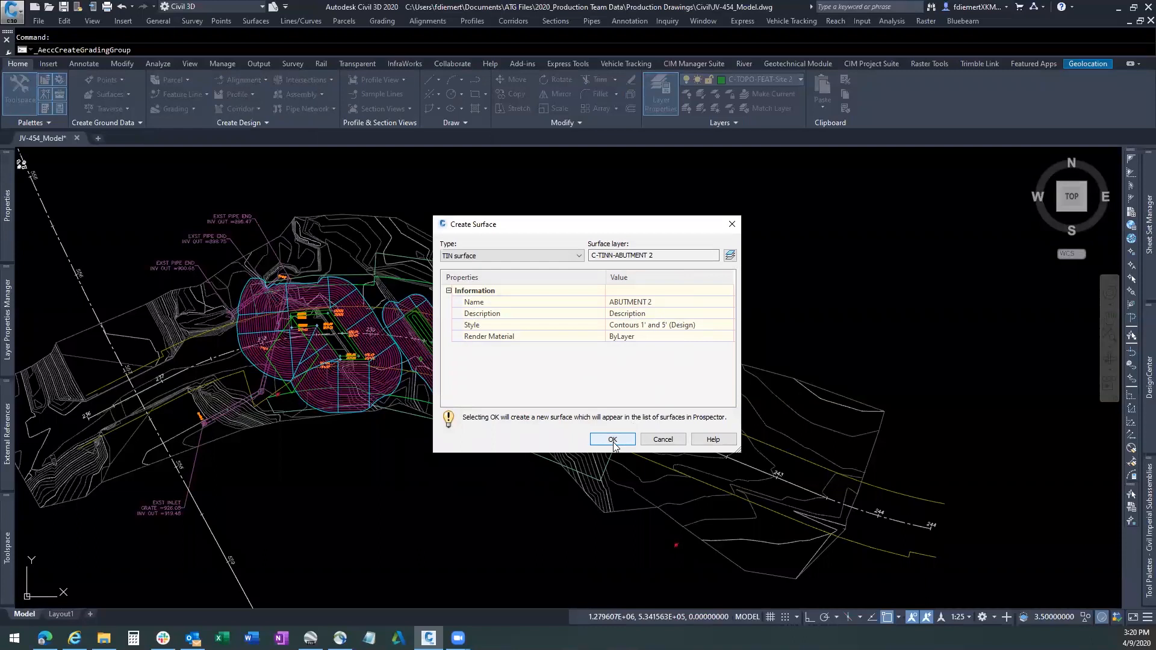
click(612, 439)
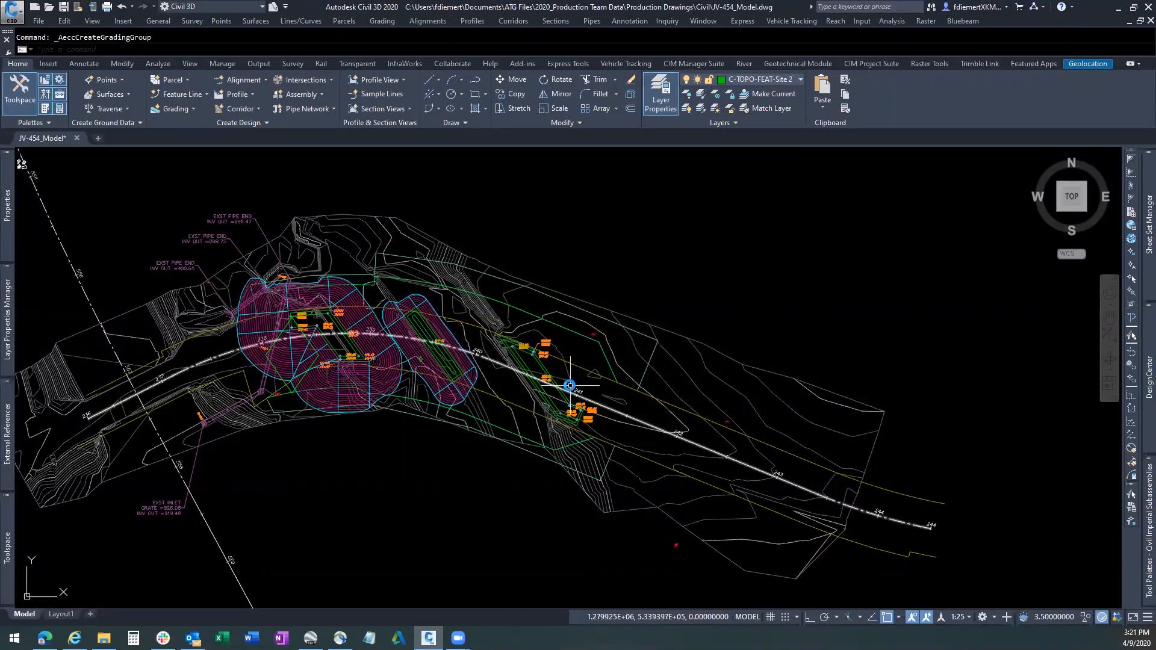
scroll(down, 3)
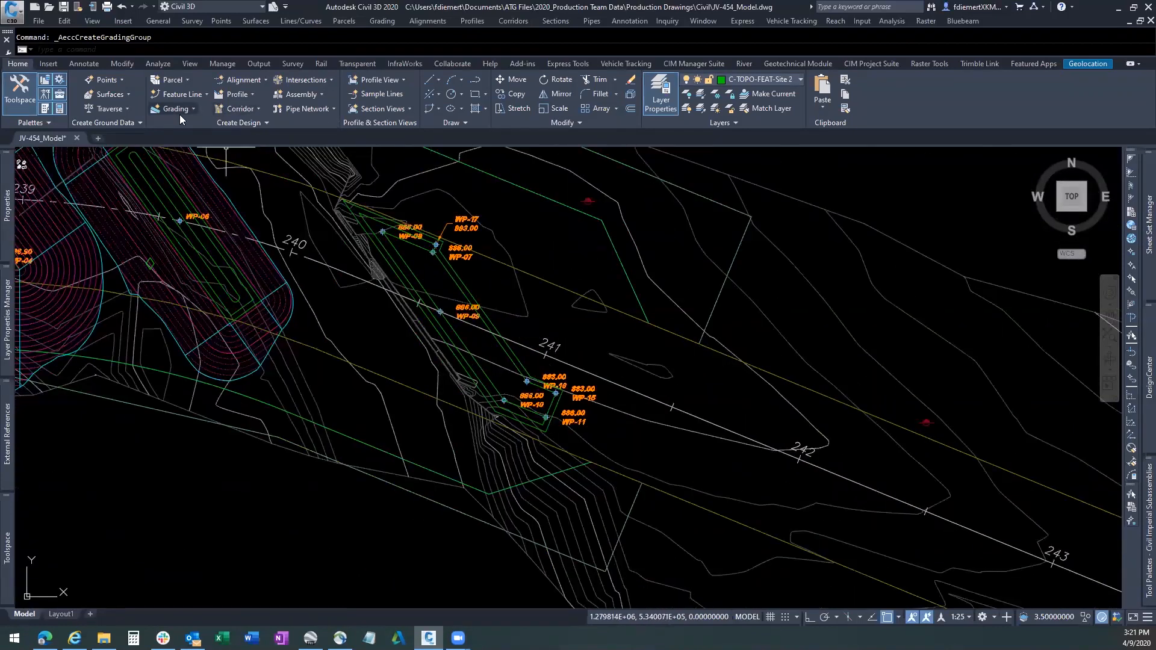
- In Grading Creation Tools, set ABUTMENT 2 as working group with existing ground as target surface
click(193, 108)
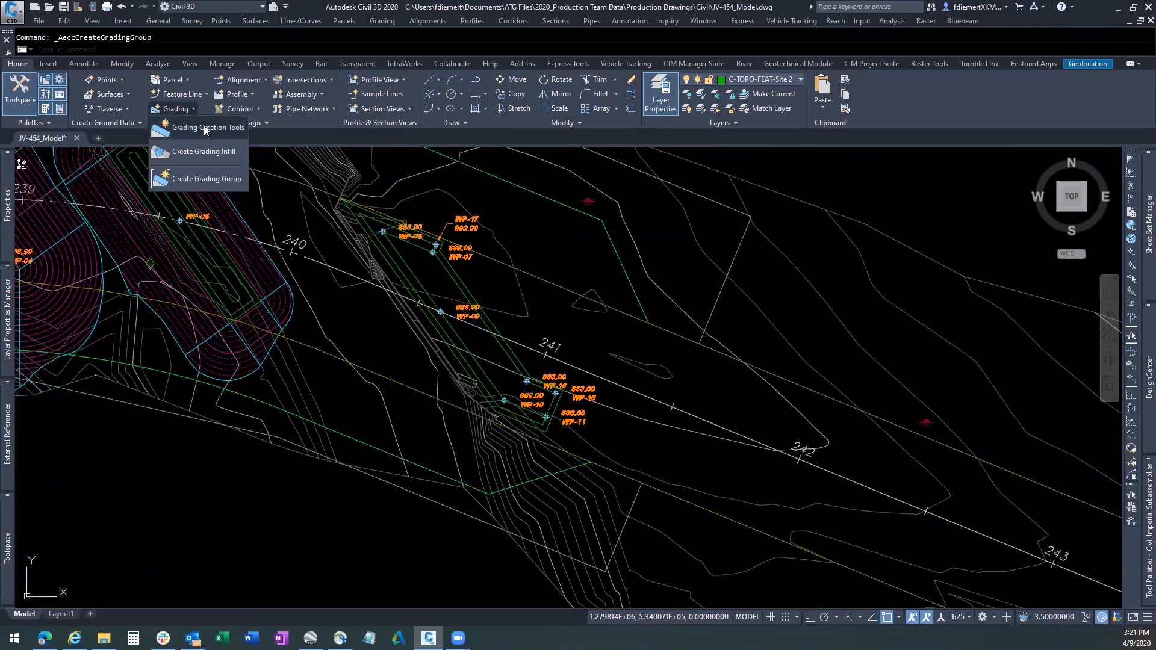
click(207, 128)
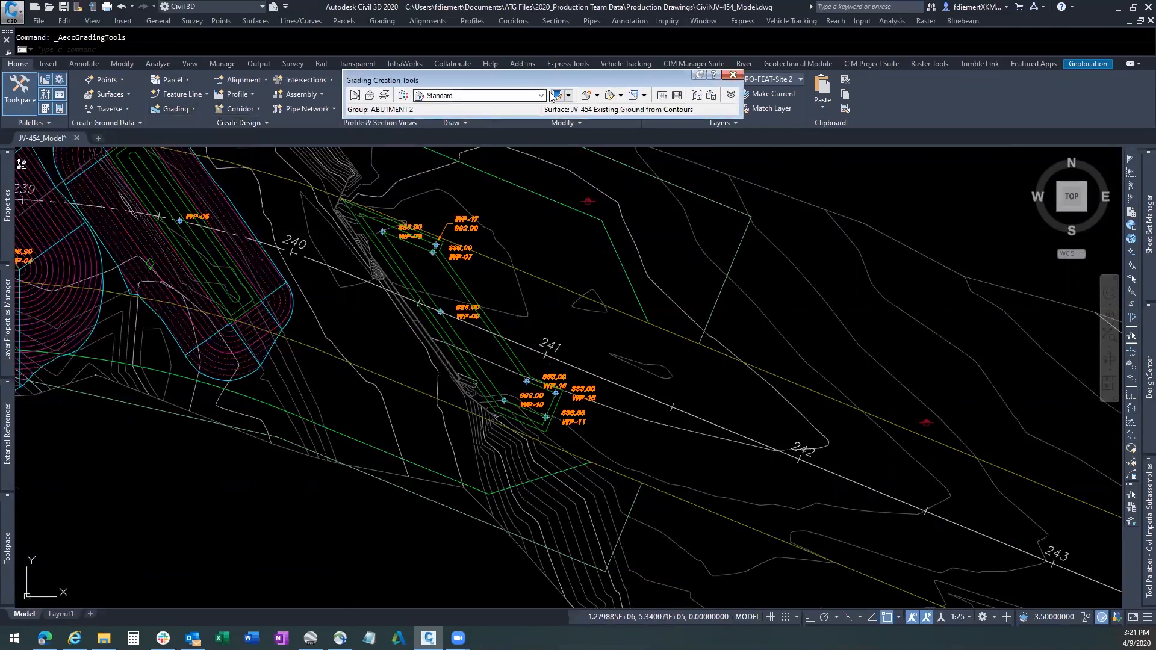
click(555, 95)
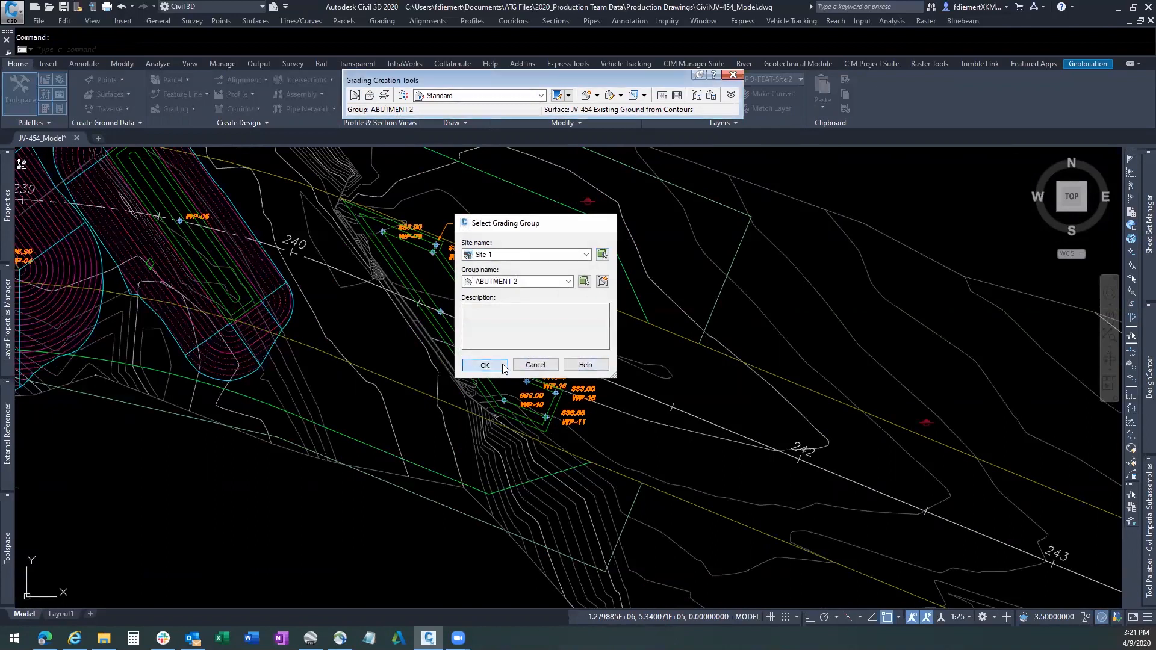
click(484, 365)
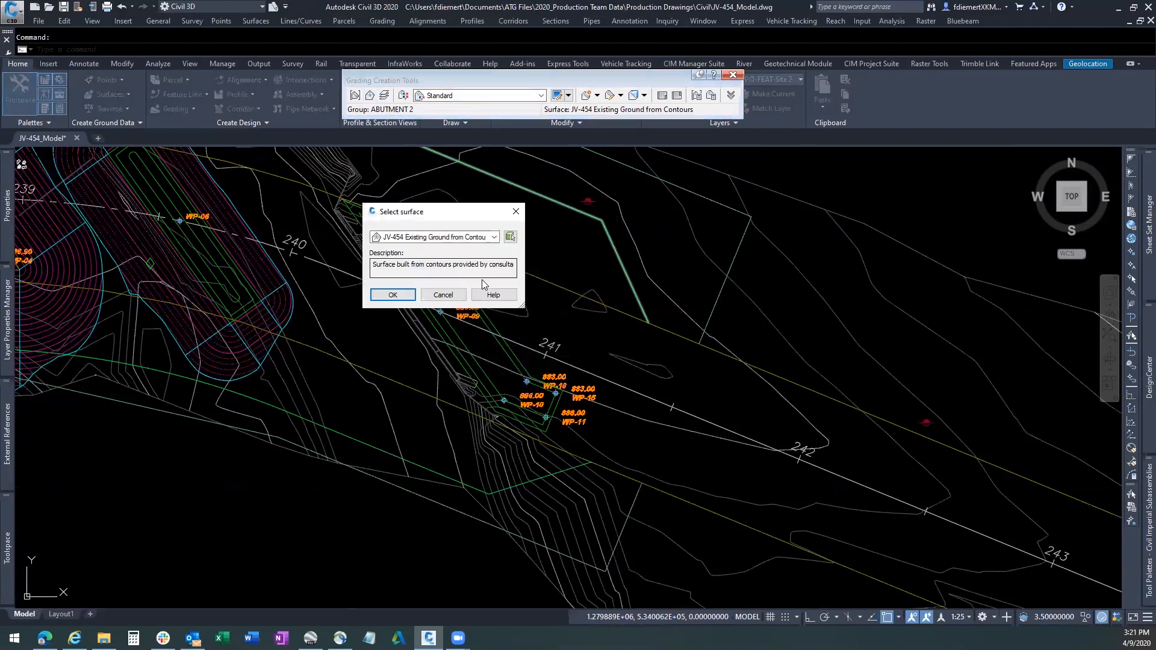
click(393, 294)
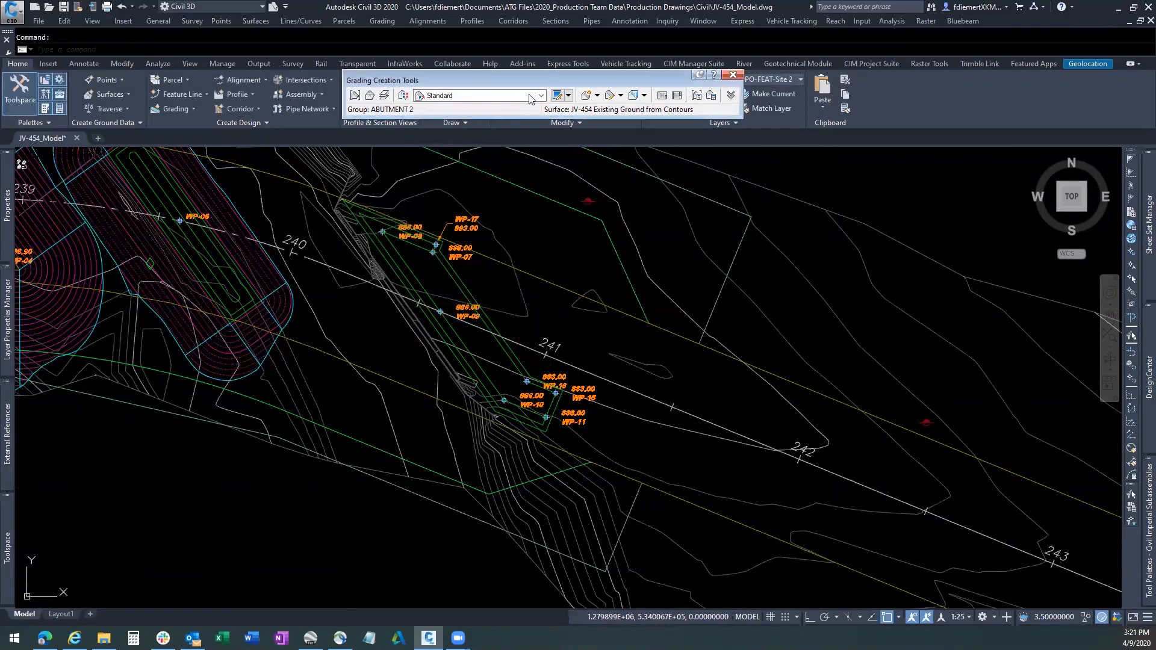
- Grade the second abutment outline with Target surface 2:1 cut, 2:1 fill criteria
click(539, 95)
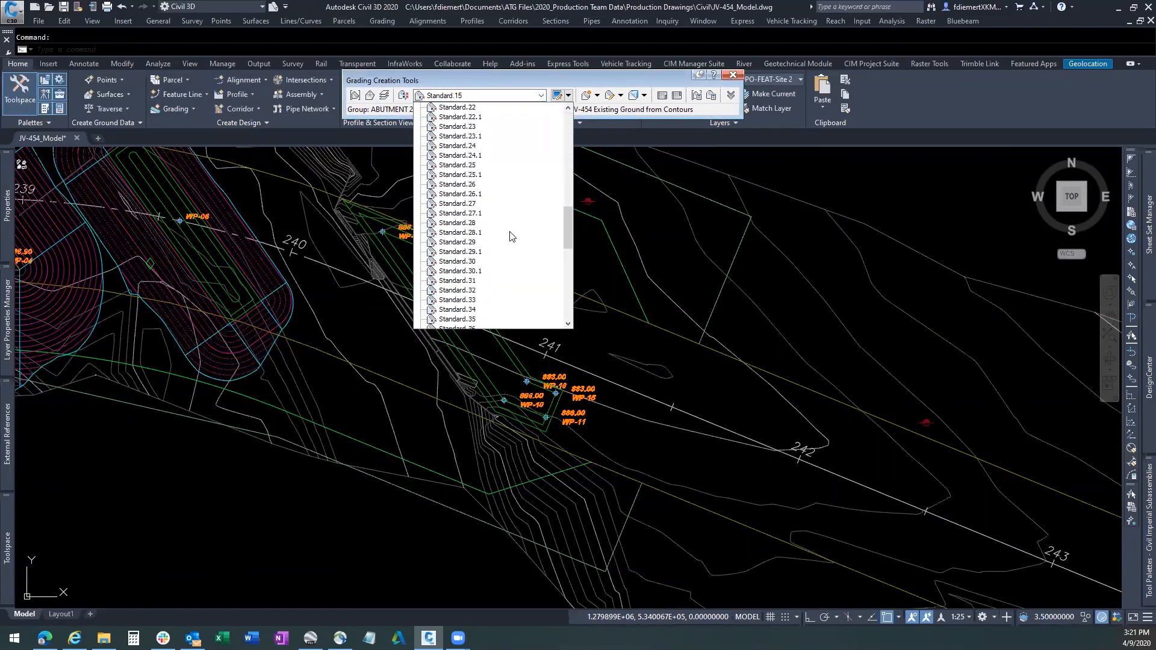
click(487, 251)
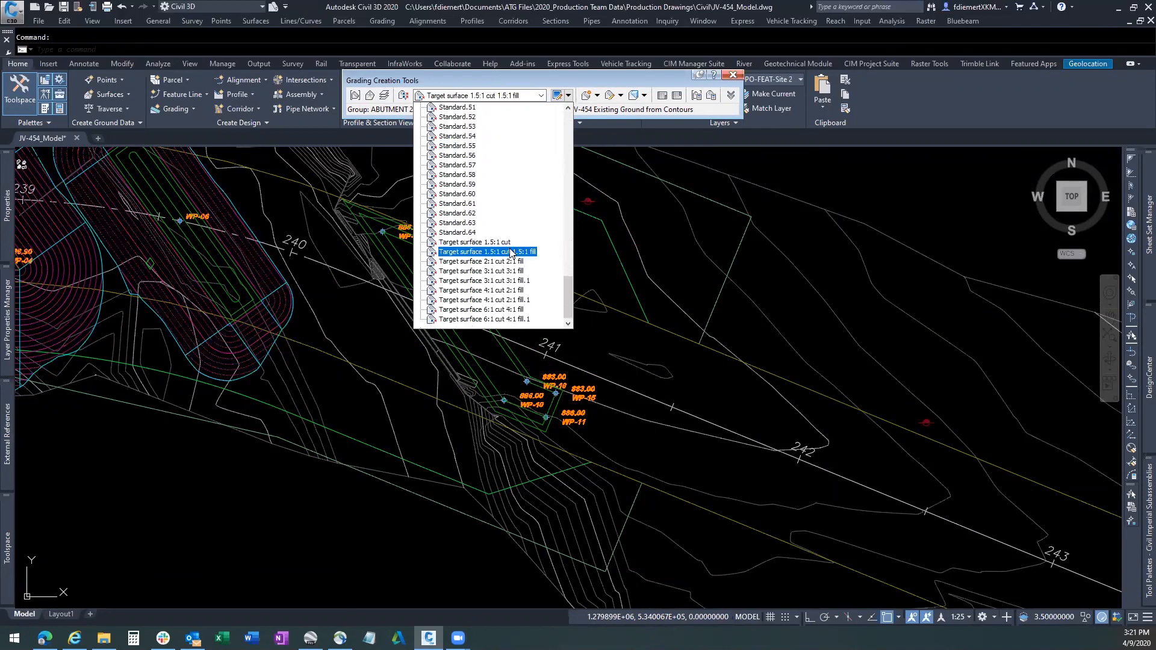
click(482, 260)
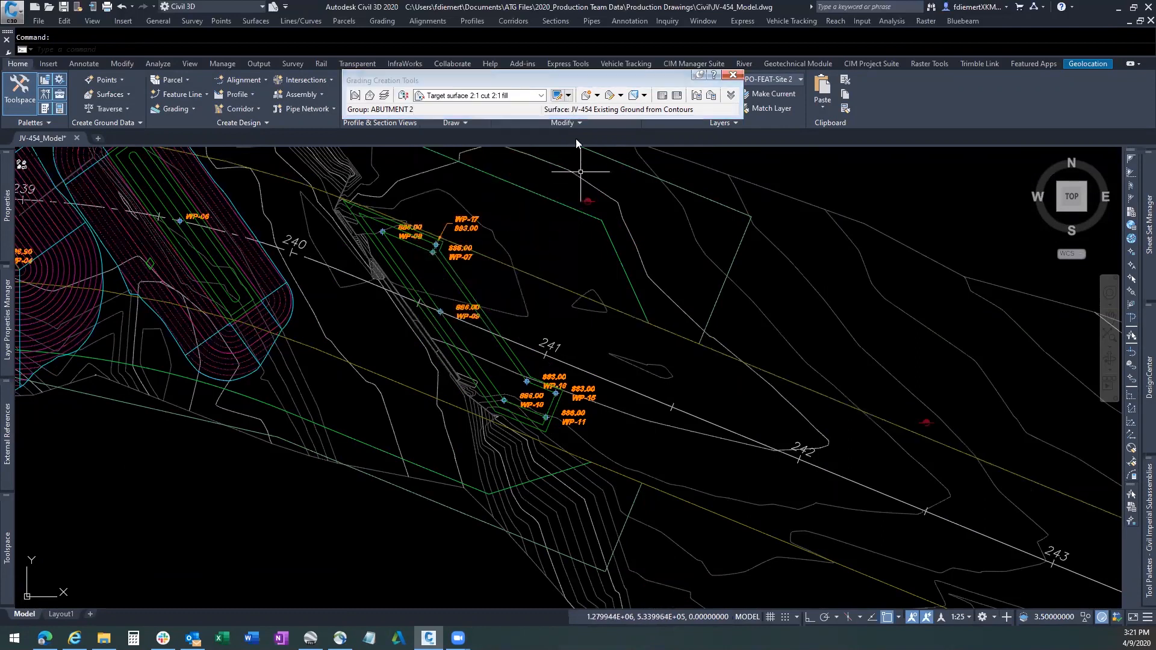
click(598, 95)
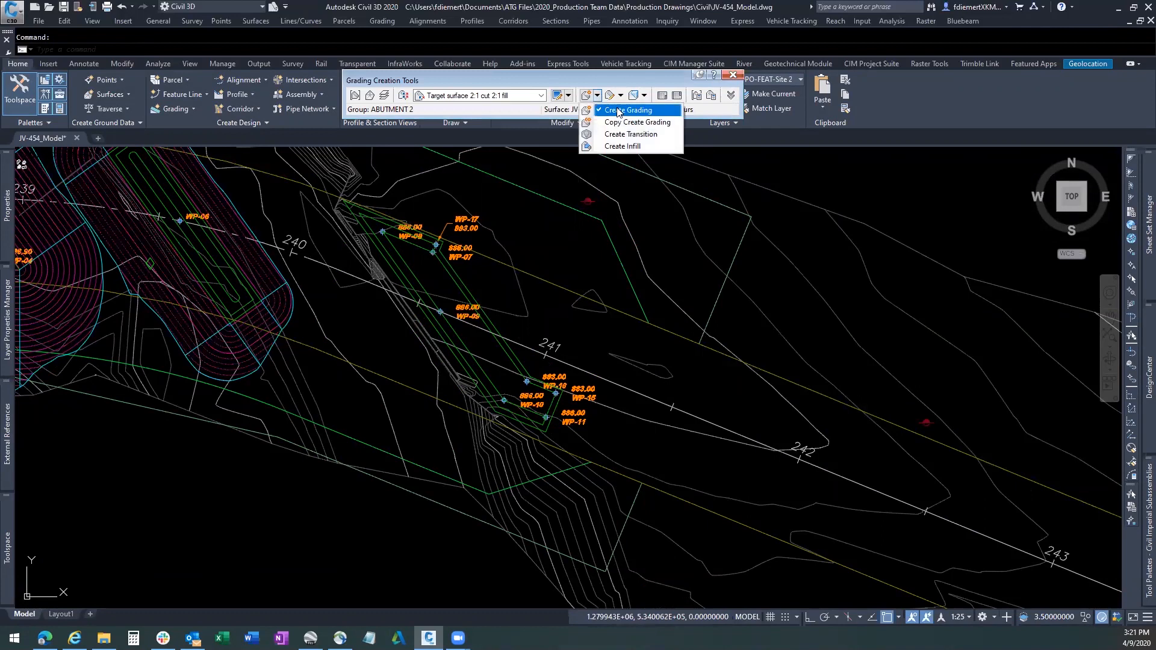
click(628, 110)
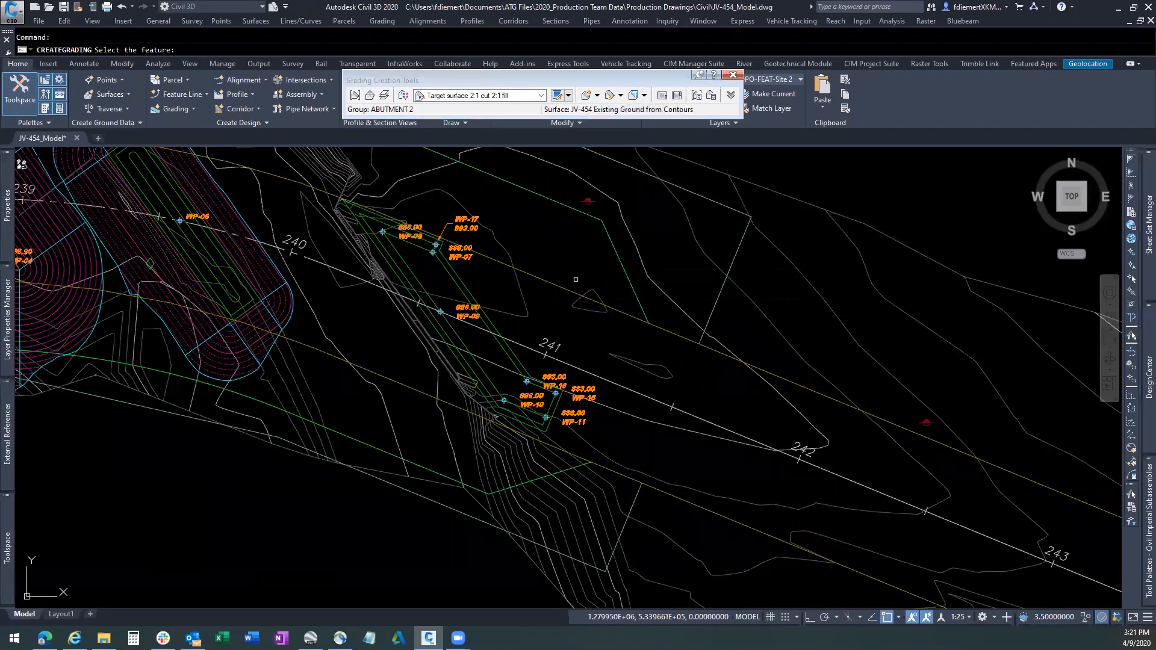
click(495, 324)
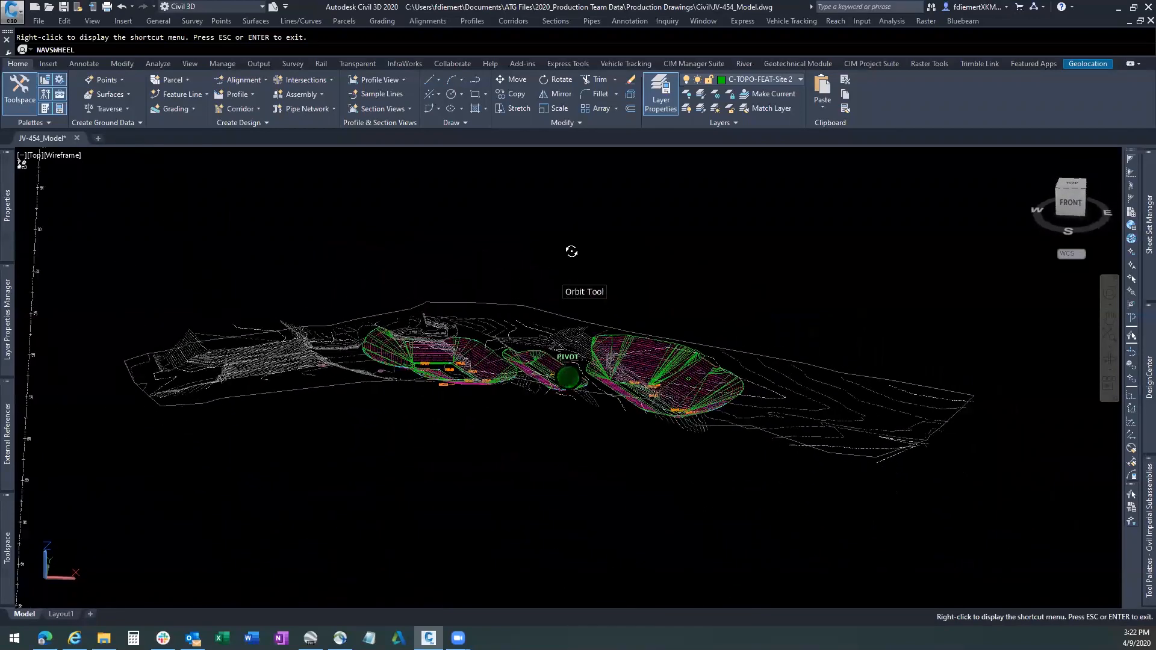
drag(571, 250, 438, 234)
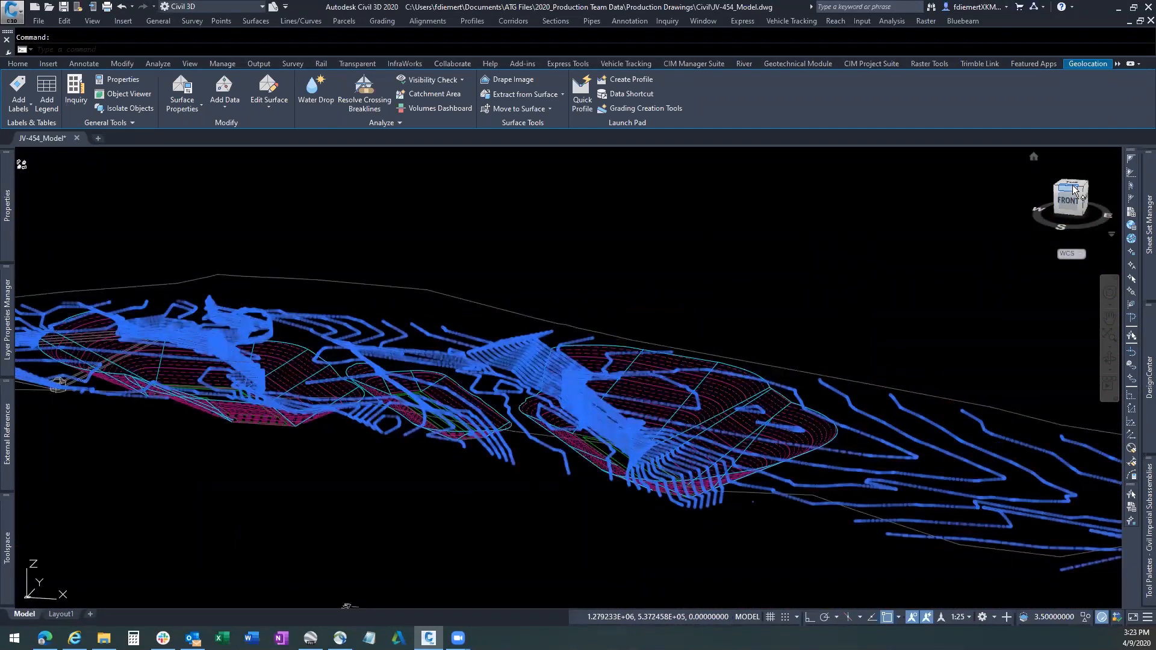
click(1074, 183)
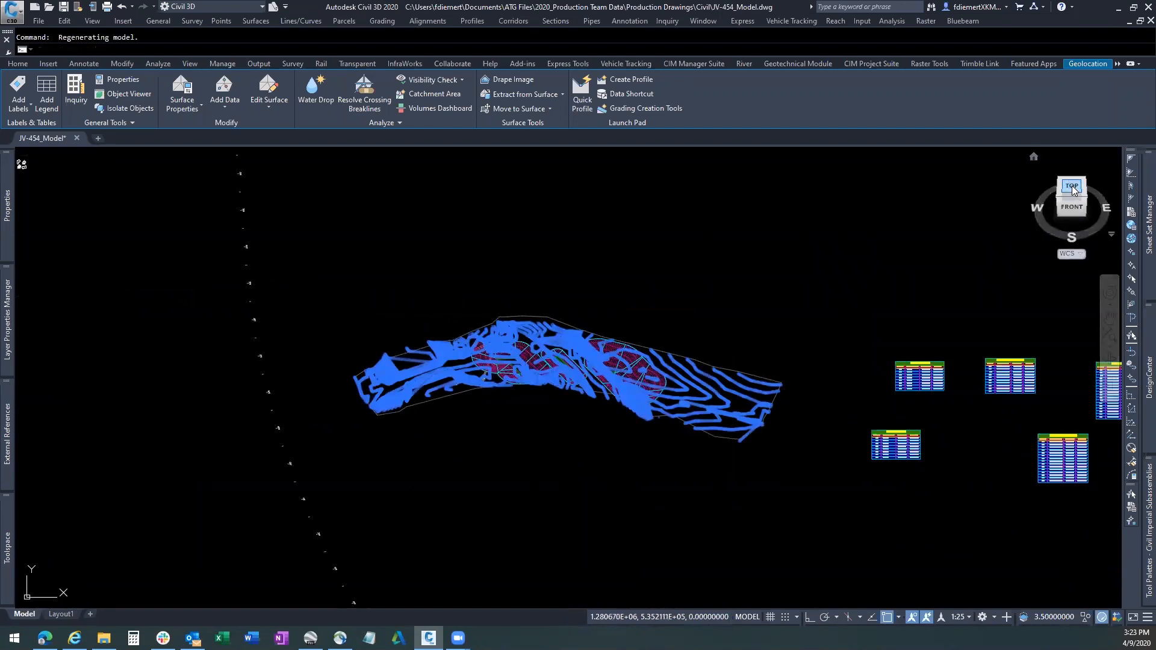
mouse_move(947, 301)
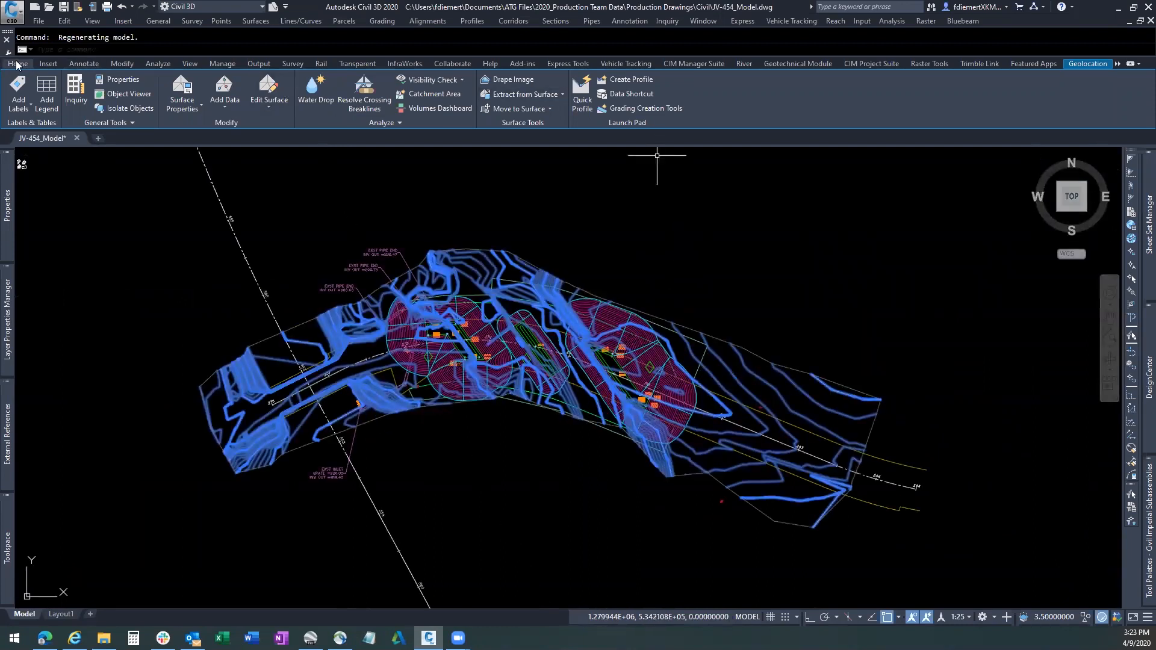
click(17, 63)
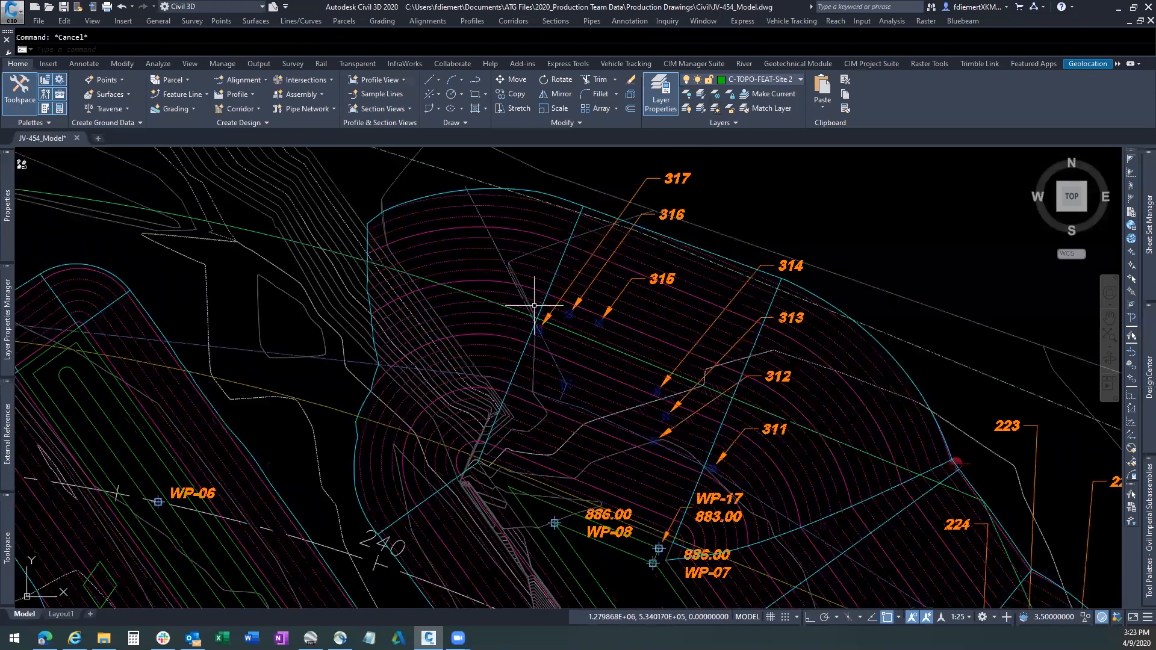
scroll(down, 3)
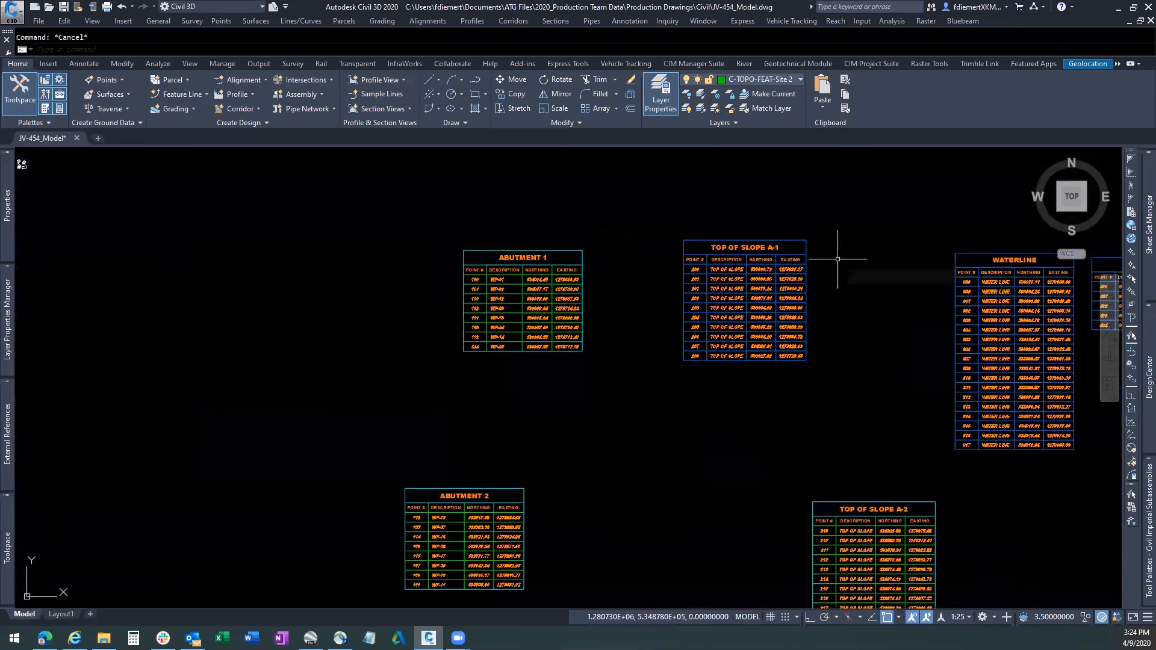
mouse_move(455, 612)
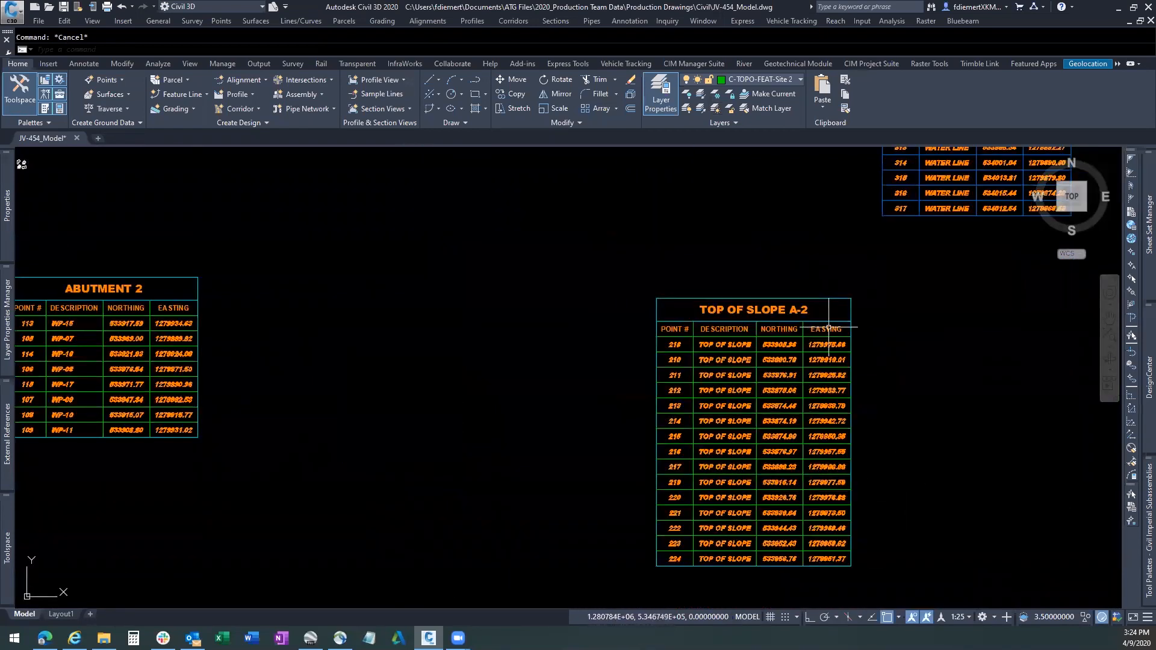
scroll(down, 3)
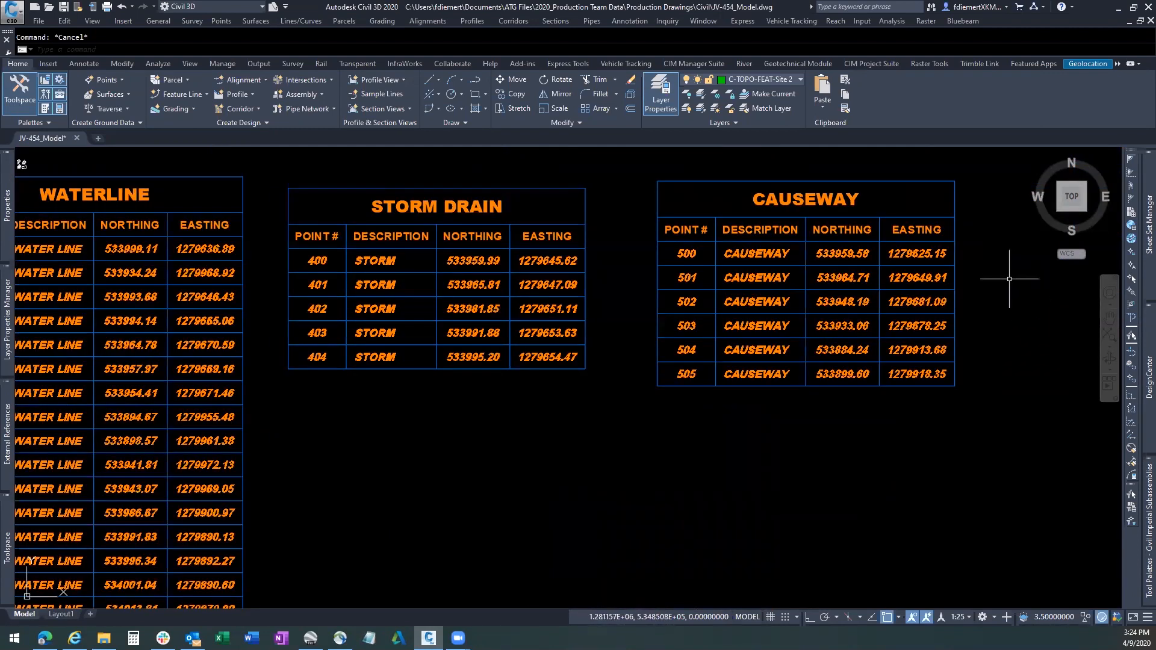
mouse_move(1009, 280)
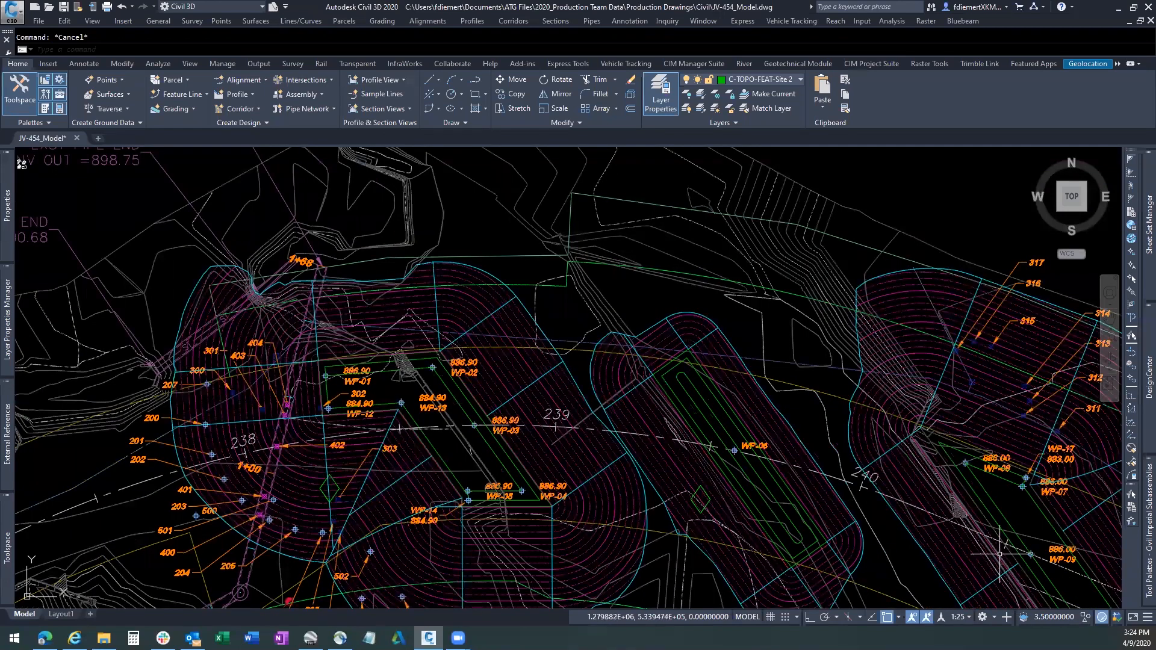
mouse_move(879, 501)
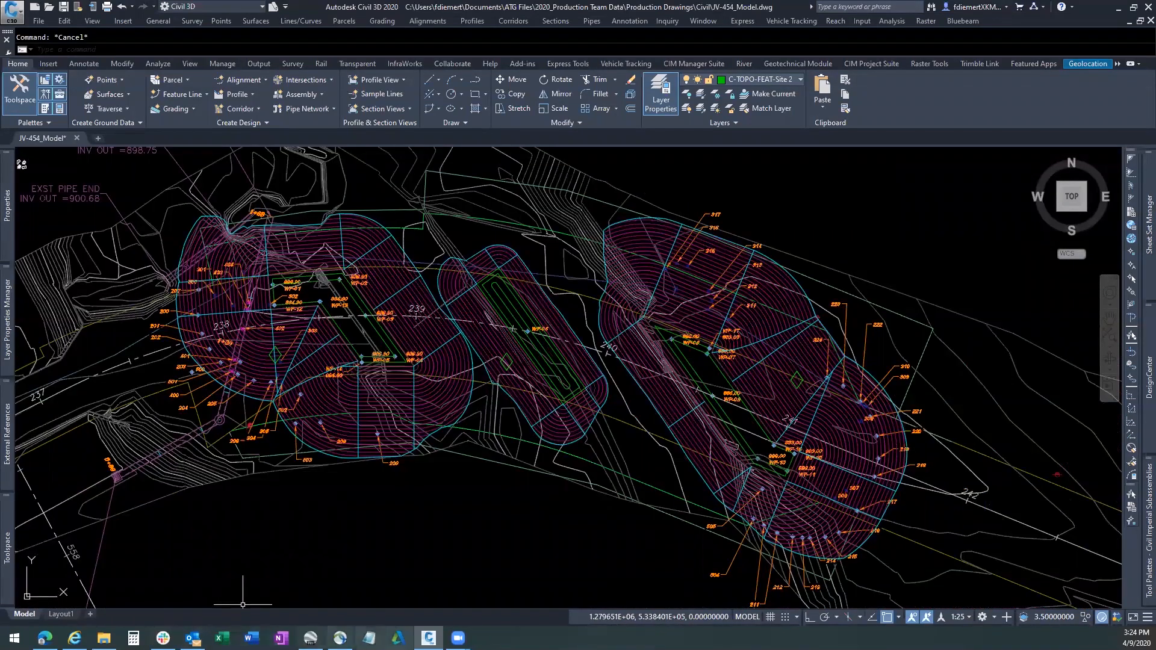
mouse_move(428, 637)
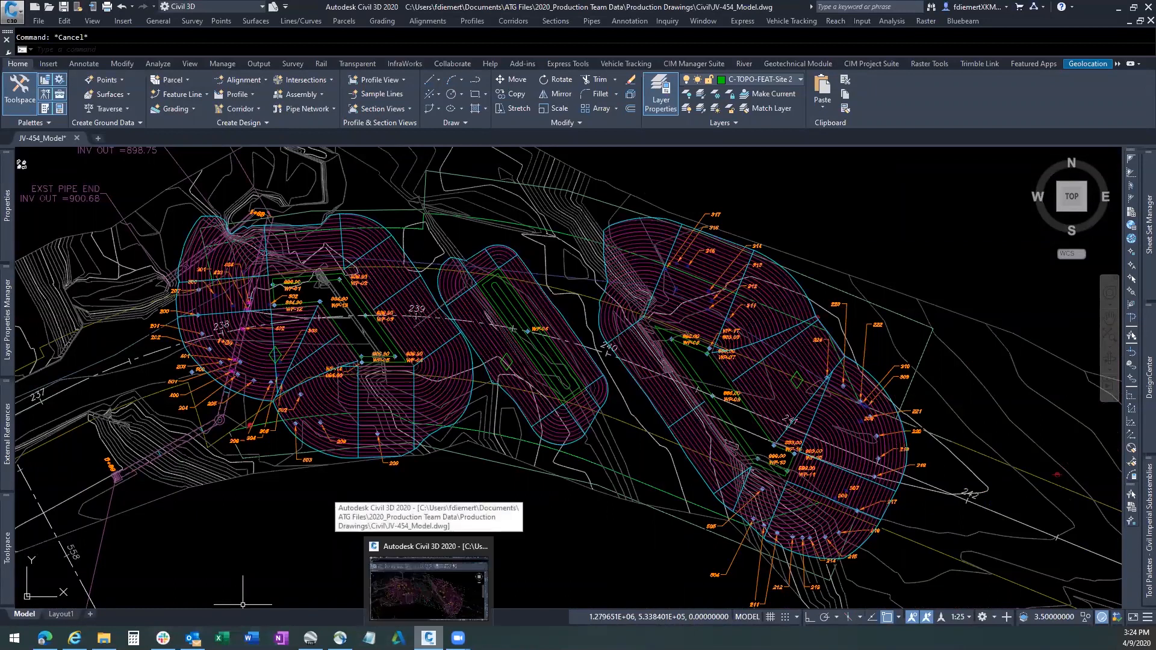